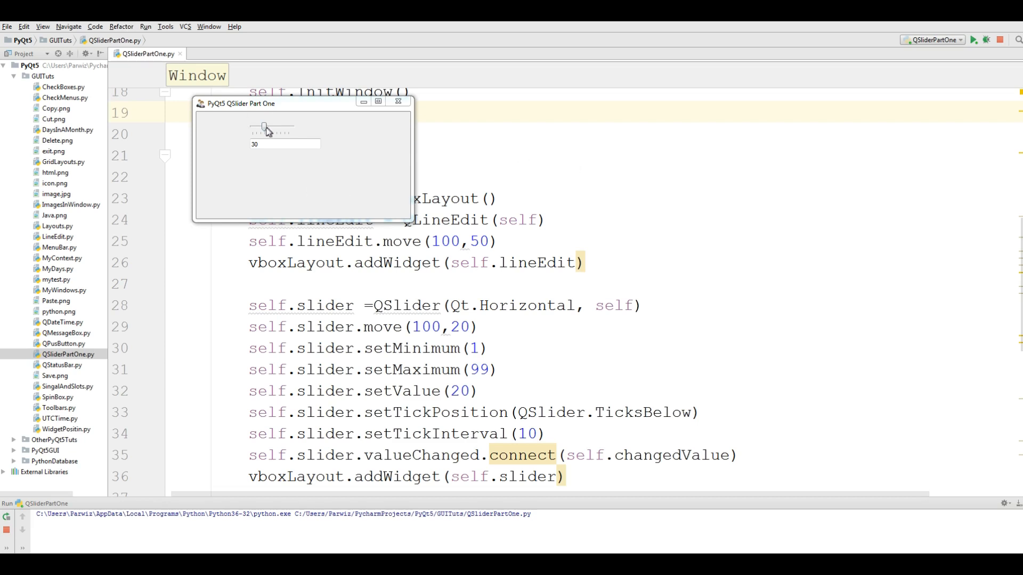
Try the Part One slider at about 63 and 43, close the demo, and select GUITuts.
drag(265, 128, 276, 128)
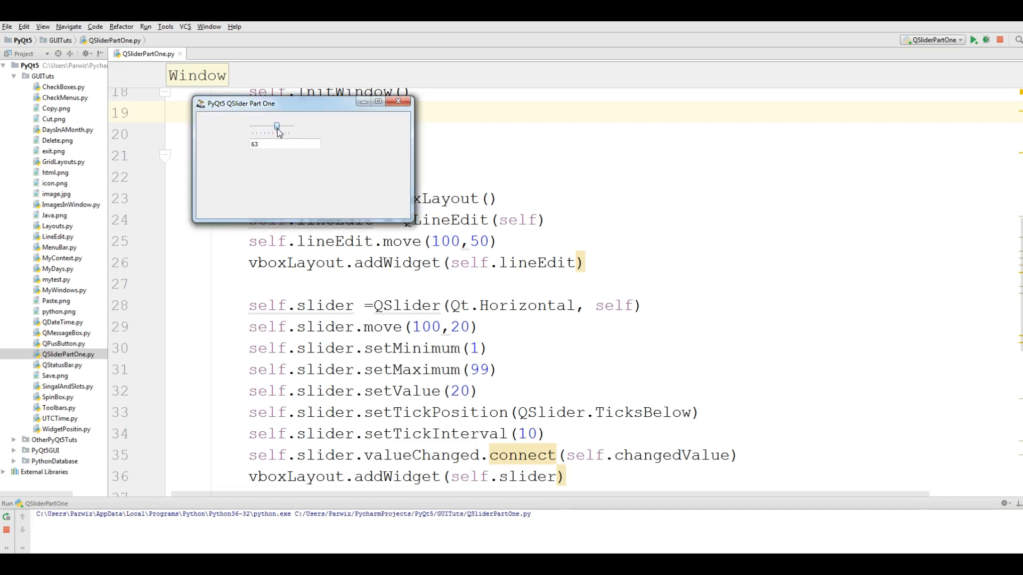
drag(276, 126, 267, 126)
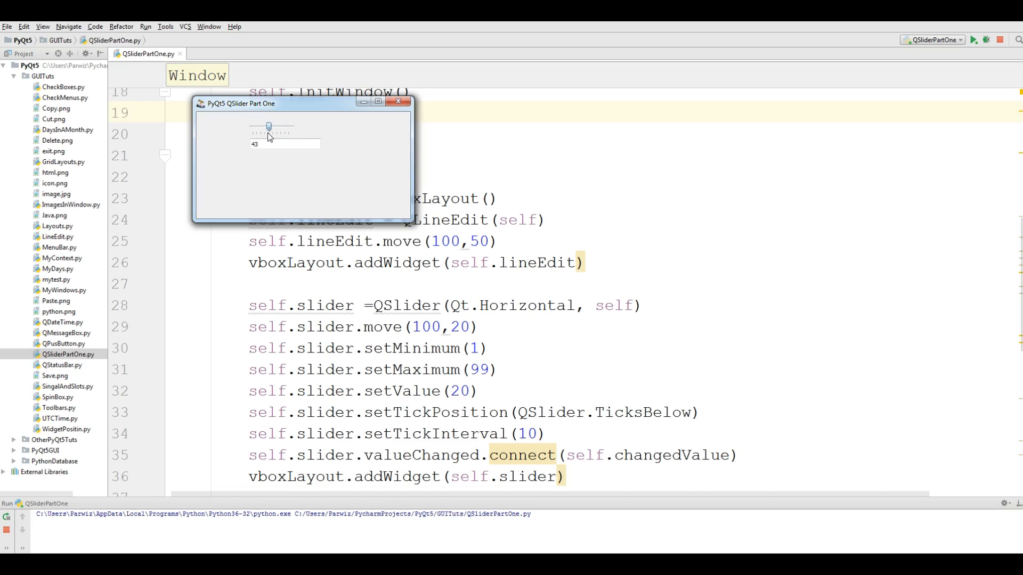
click(399, 103)
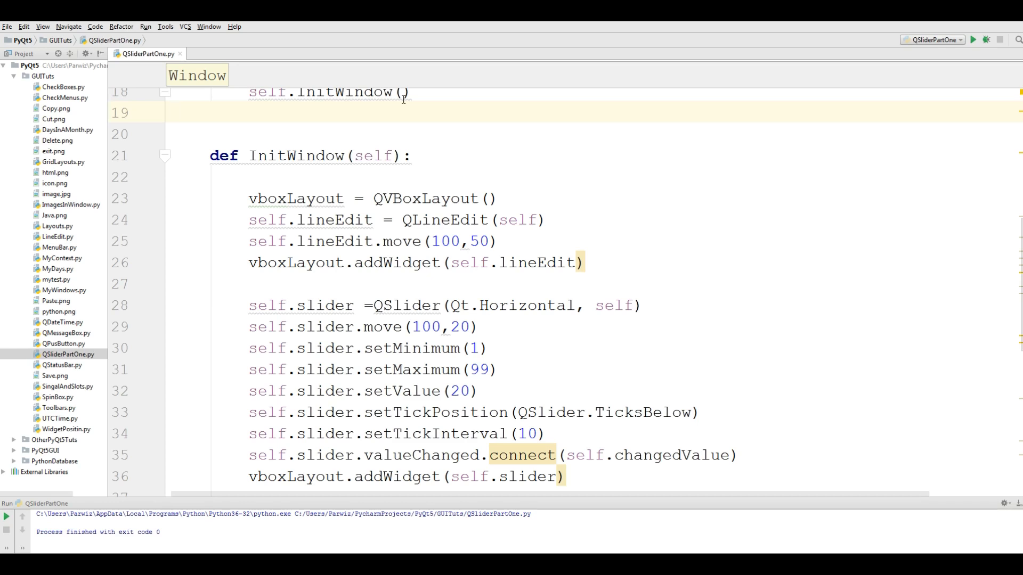
click(171, 112)
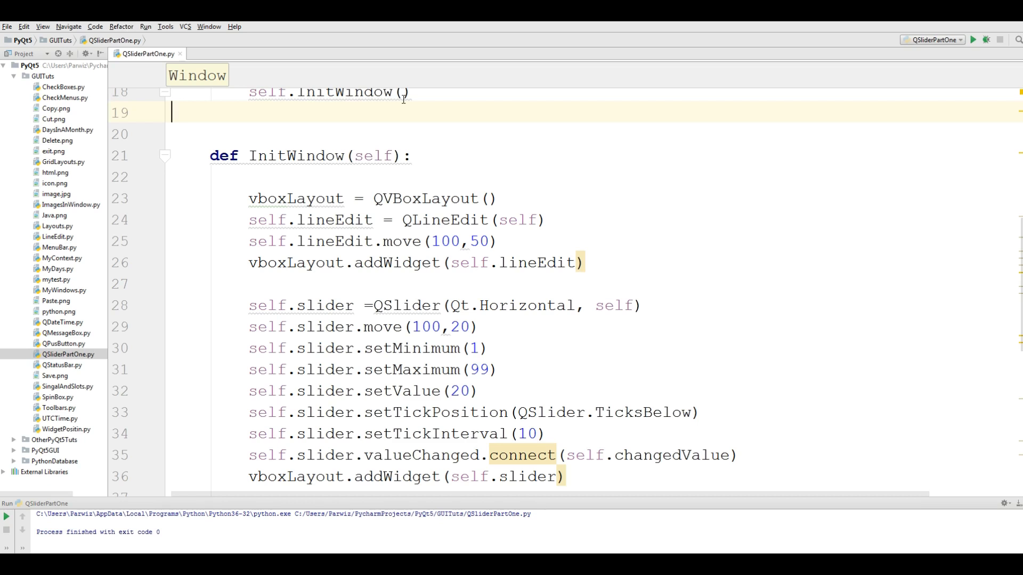
mouse_move(121, 68)
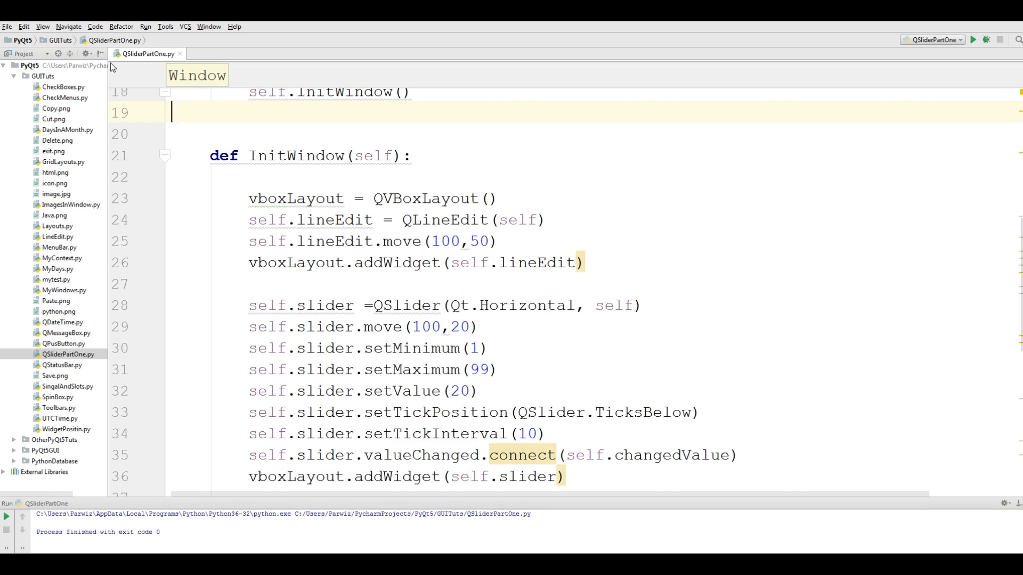
click(34, 77)
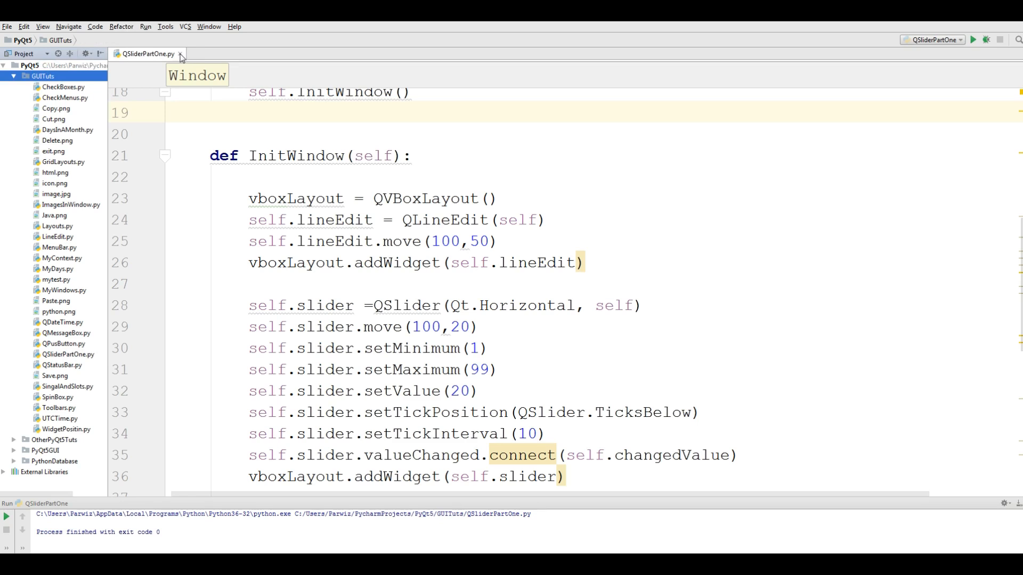
Add a new Python file named 'QSlider Part Two' under the GUITuts folder.
right_click(35, 76)
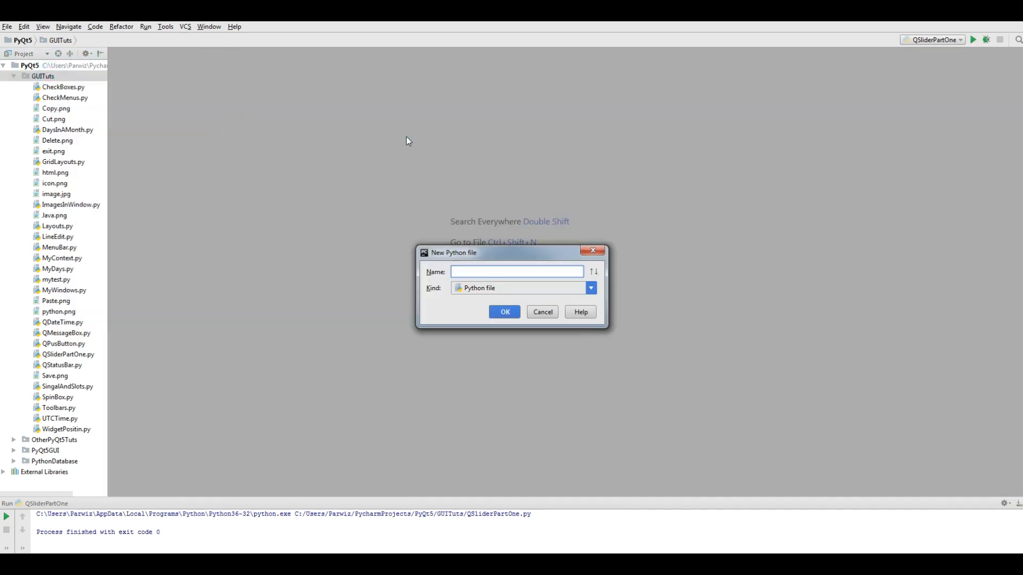
text(QSlider)
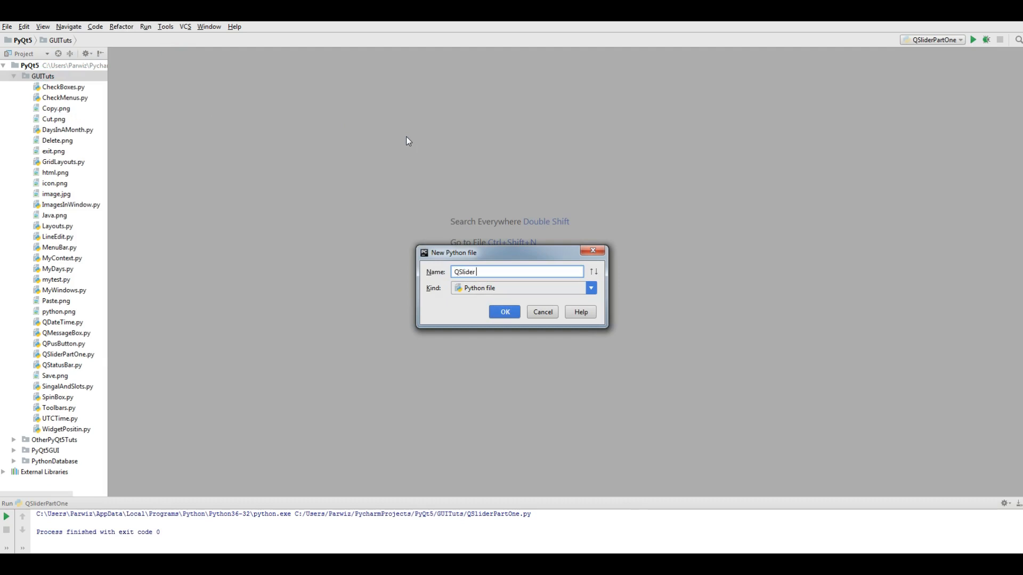
text(Part Two)
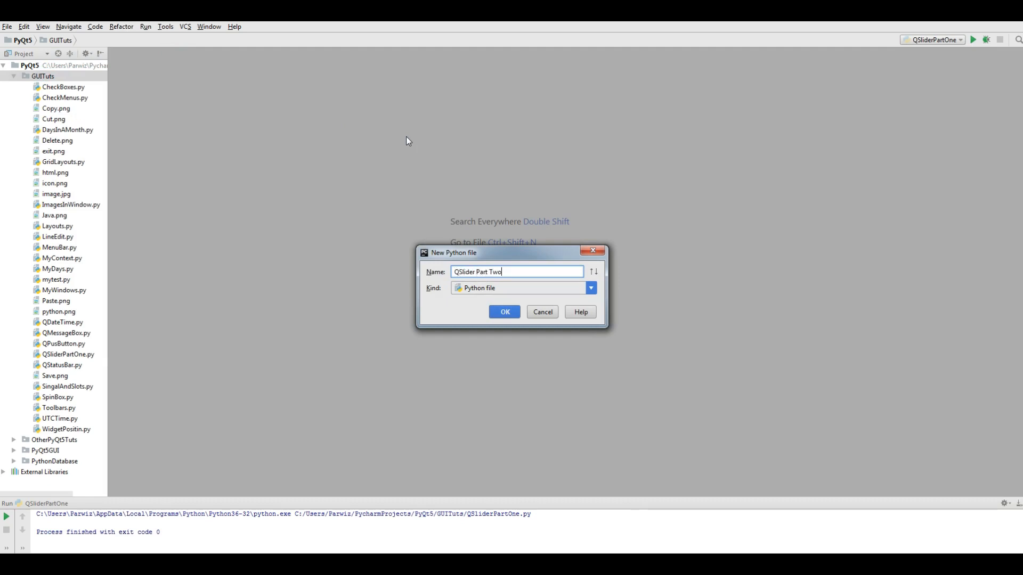
click(505, 312)
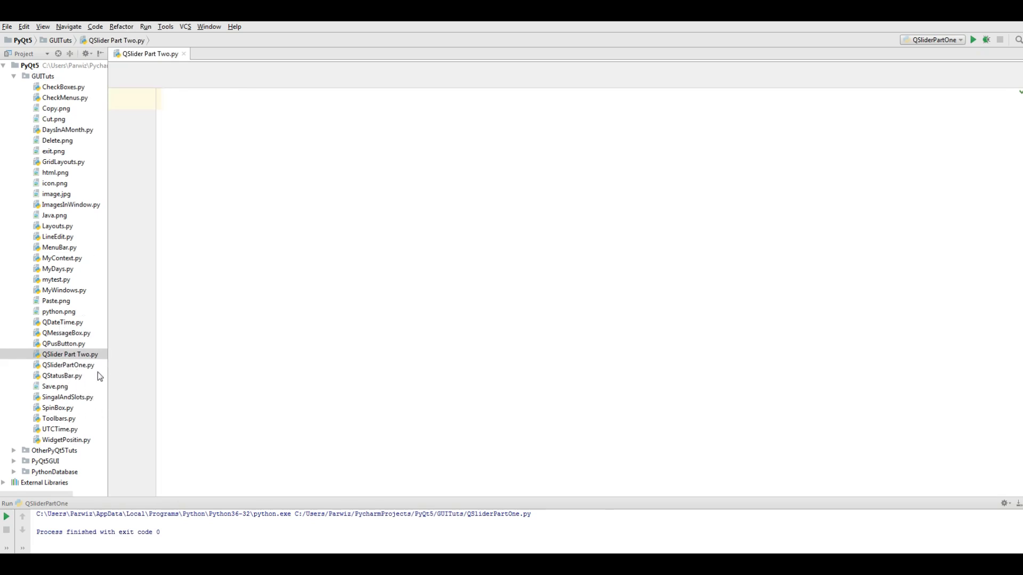
Paste the MyWindows.py template, retitle it 'PyQt5 Slider Part Two', and start a run.
double_click(65, 290)
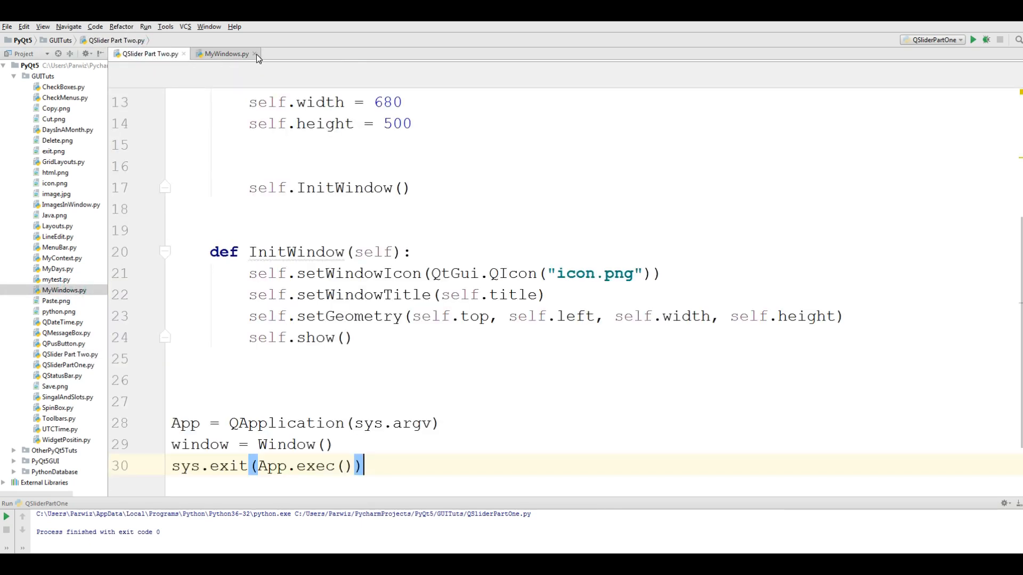
click(253, 53)
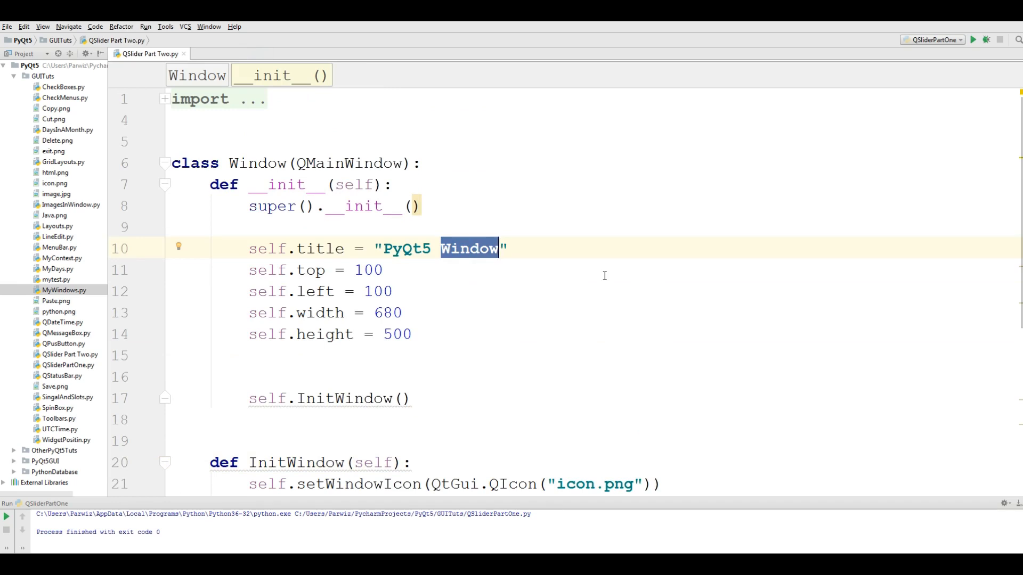
text(Sl)
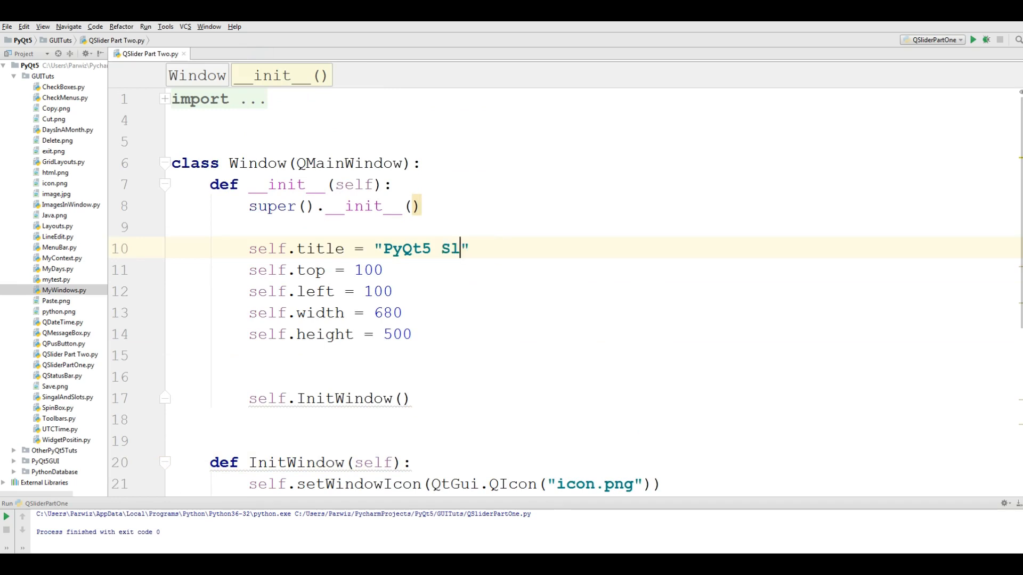
text(ider Part)
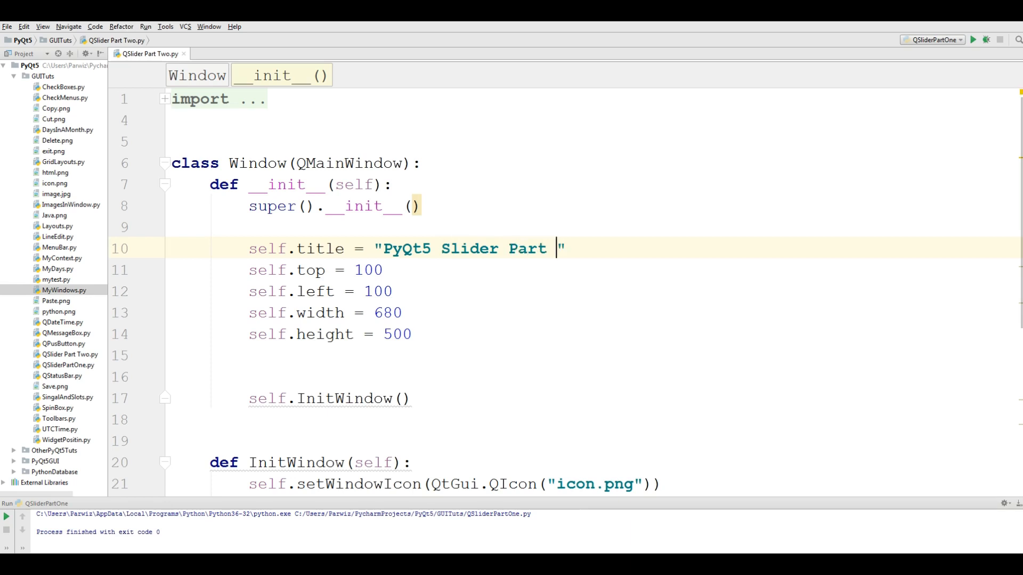
text(Two)
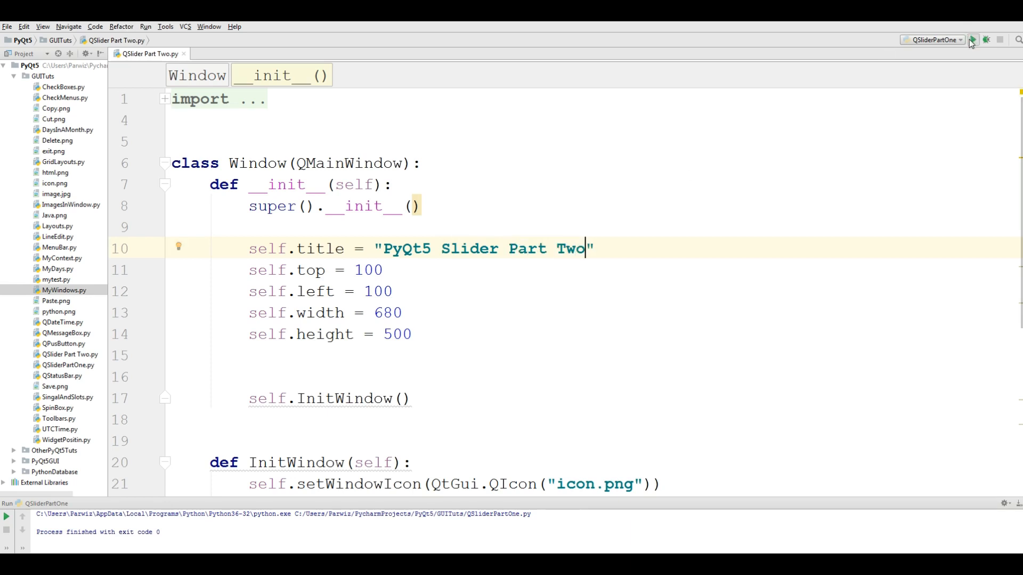
click(977, 39)
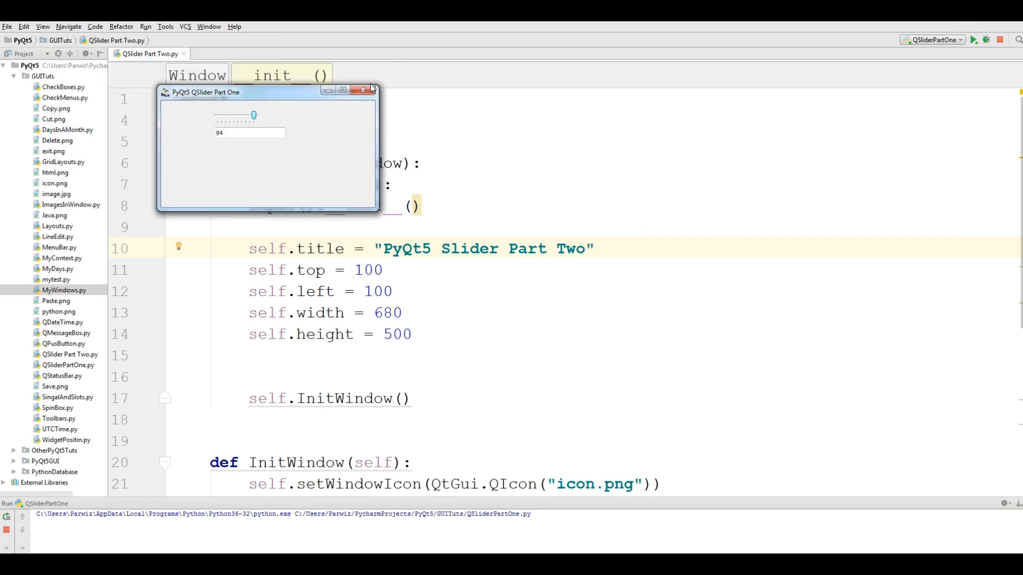
Close the Part One demo, run Part Two, check its empty window, then close it.
click(362, 90)
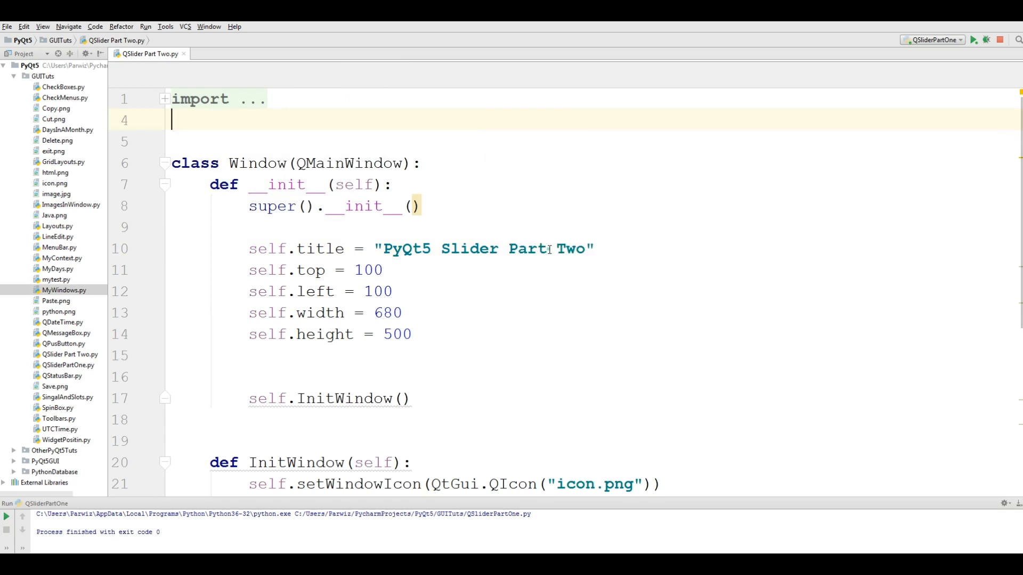
click(977, 40)
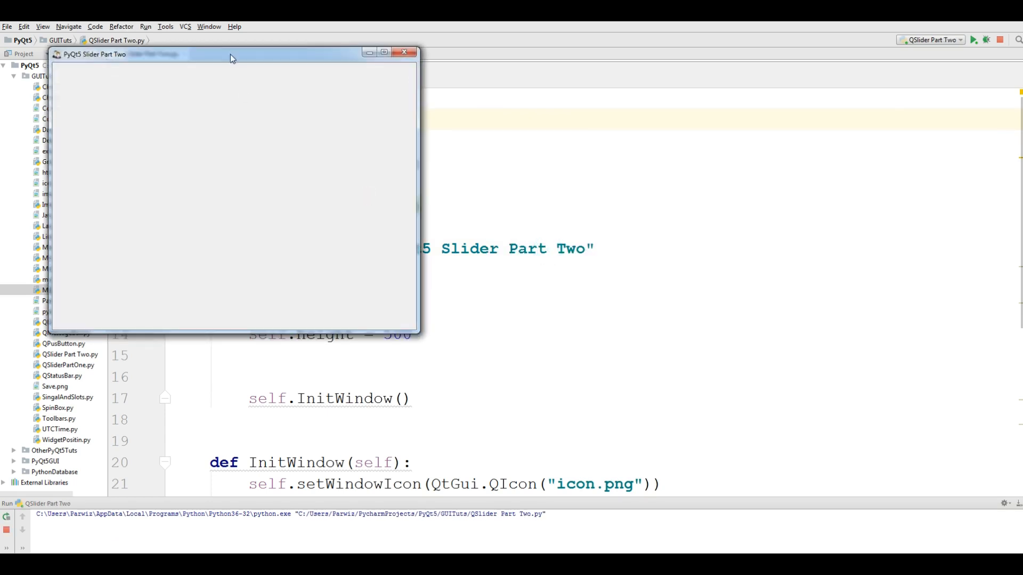
drag(230, 54, 477, 137)
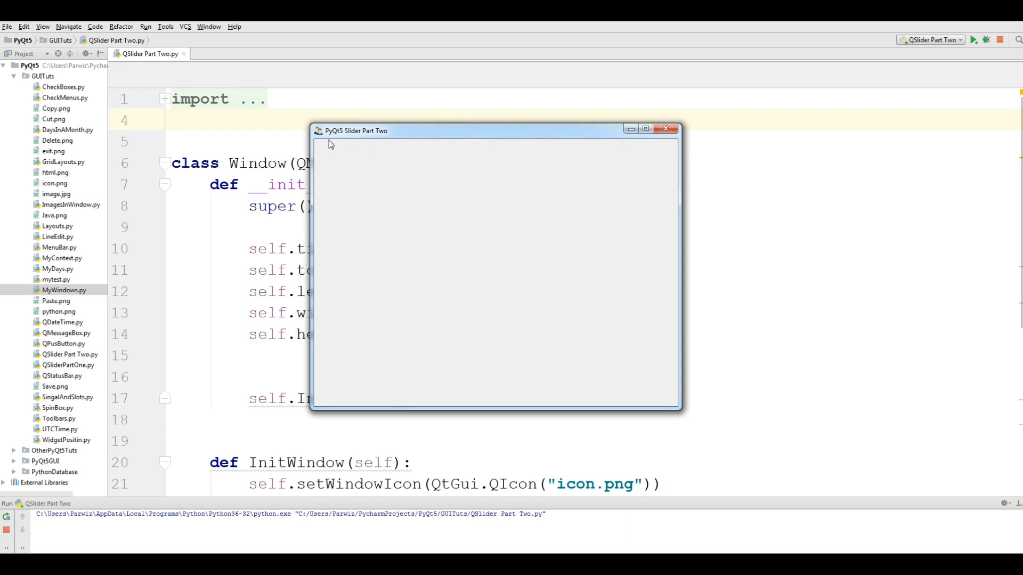
click(666, 130)
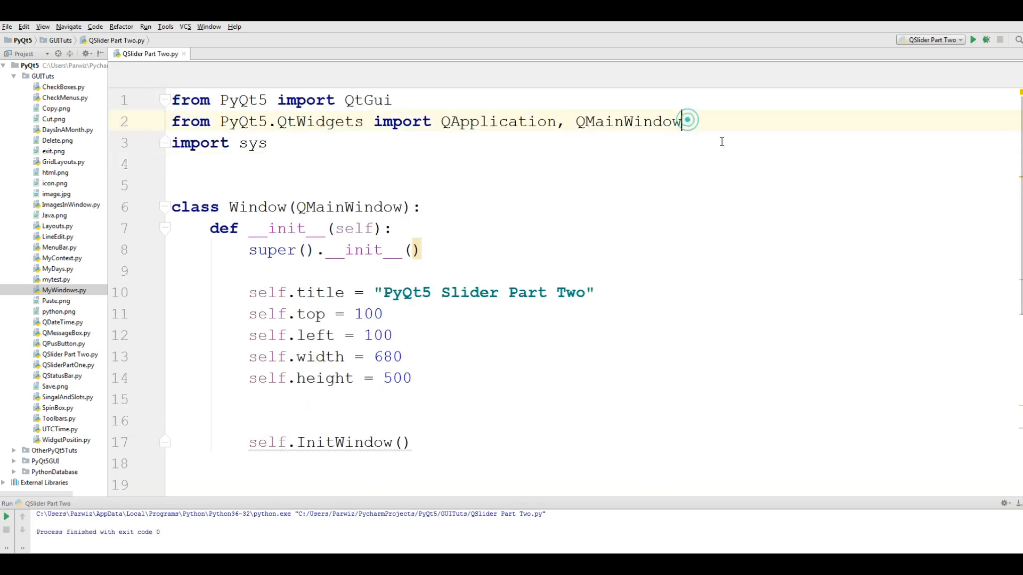
Add QLabel, QSlider and QWidget to the PyQt5 widget imports.
text(,)
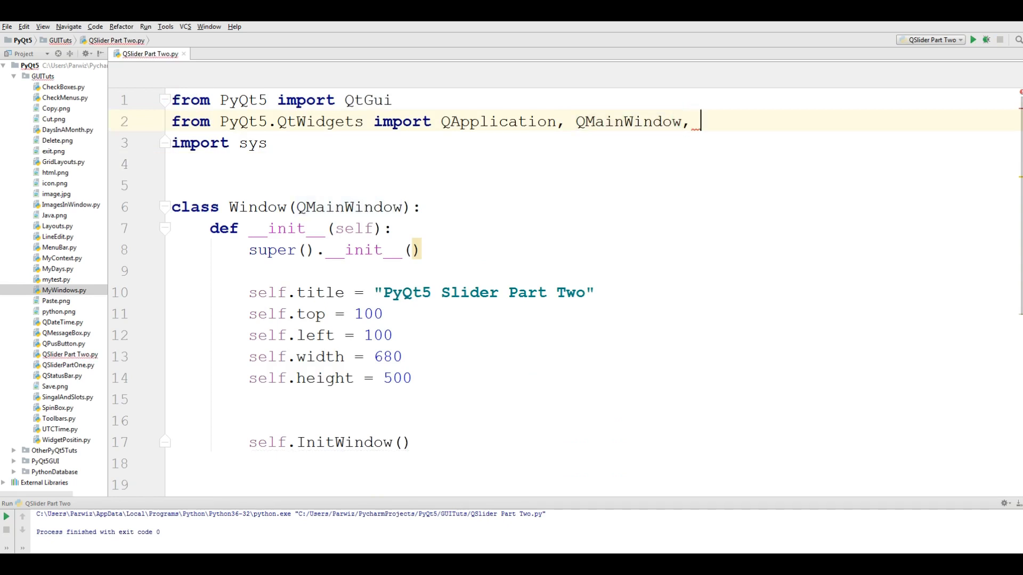
text(QLabel,)
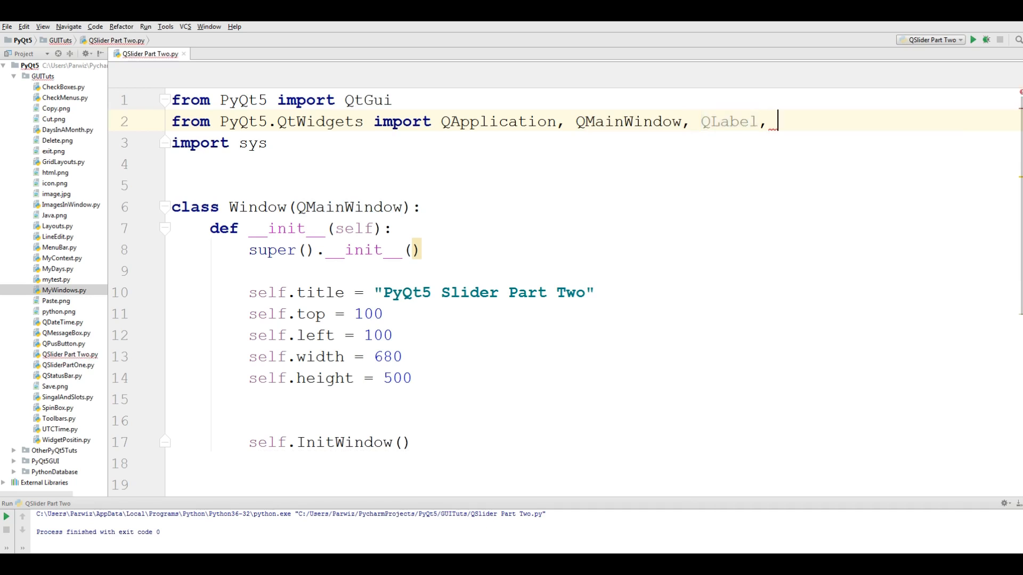
text(QSlider)
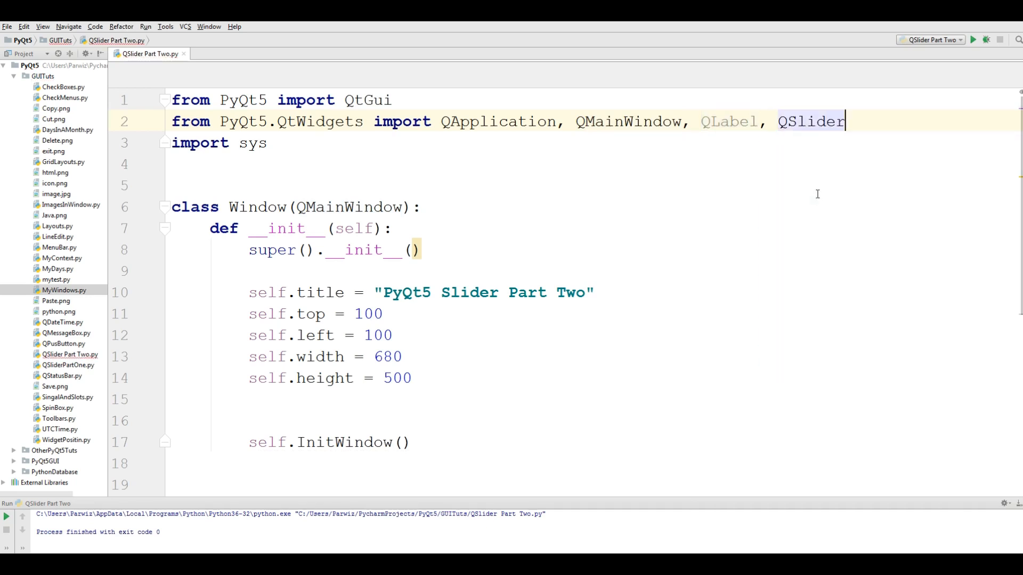
text(,)
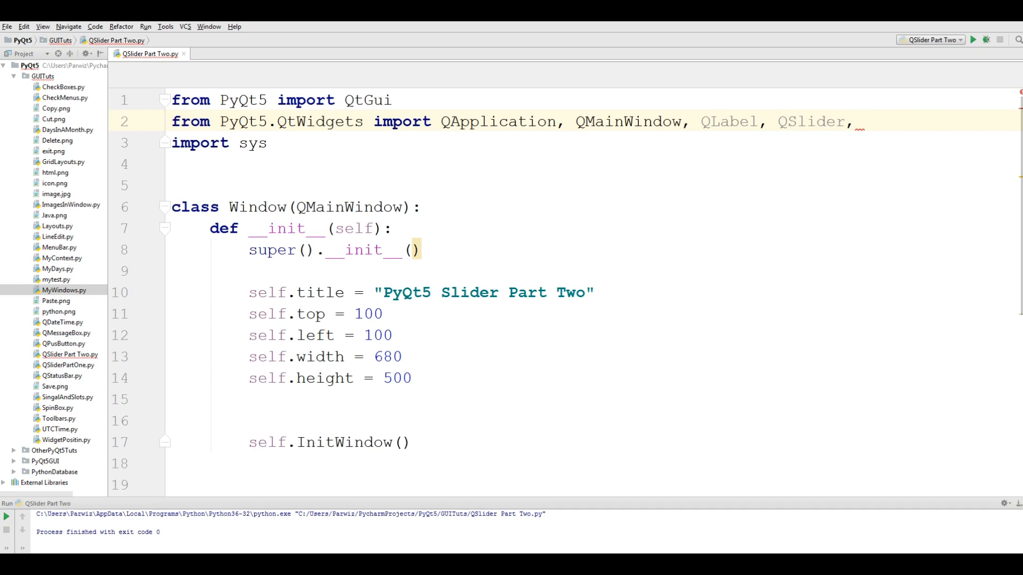
text(Q)
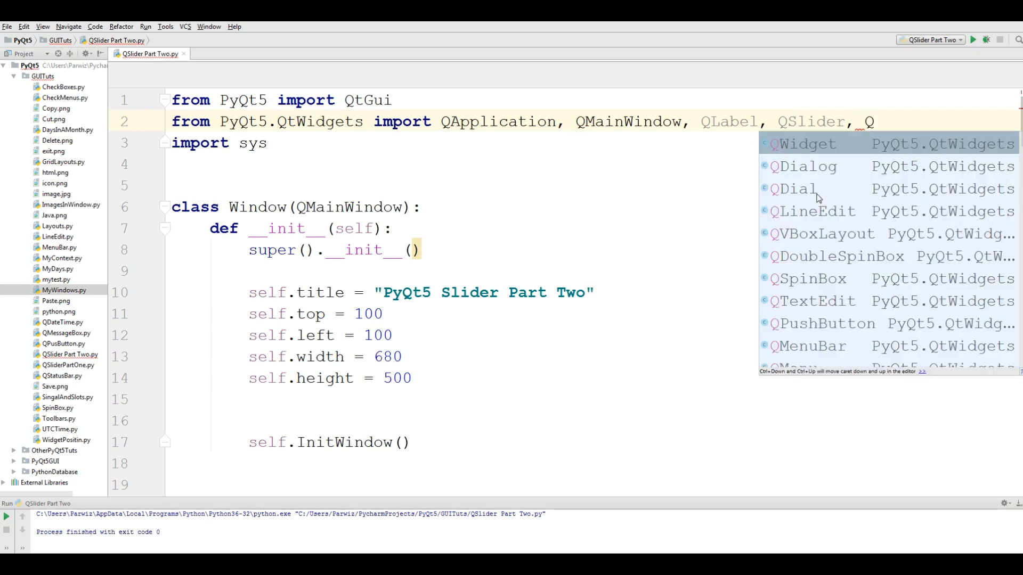
text(Wi)
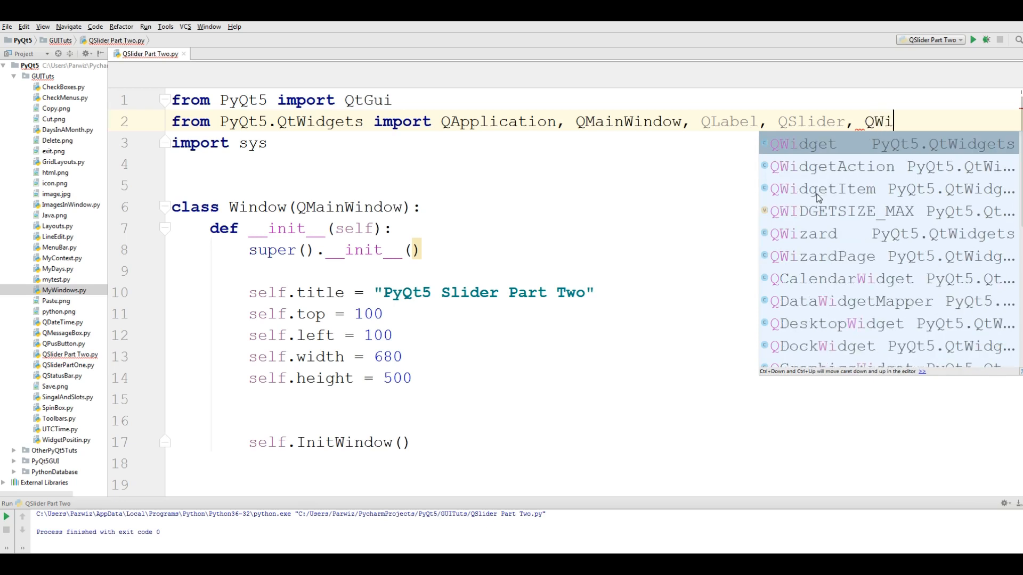
Make Window inherit QWidget instead of QMainWindow and run to check the empty window.
click(800, 144)
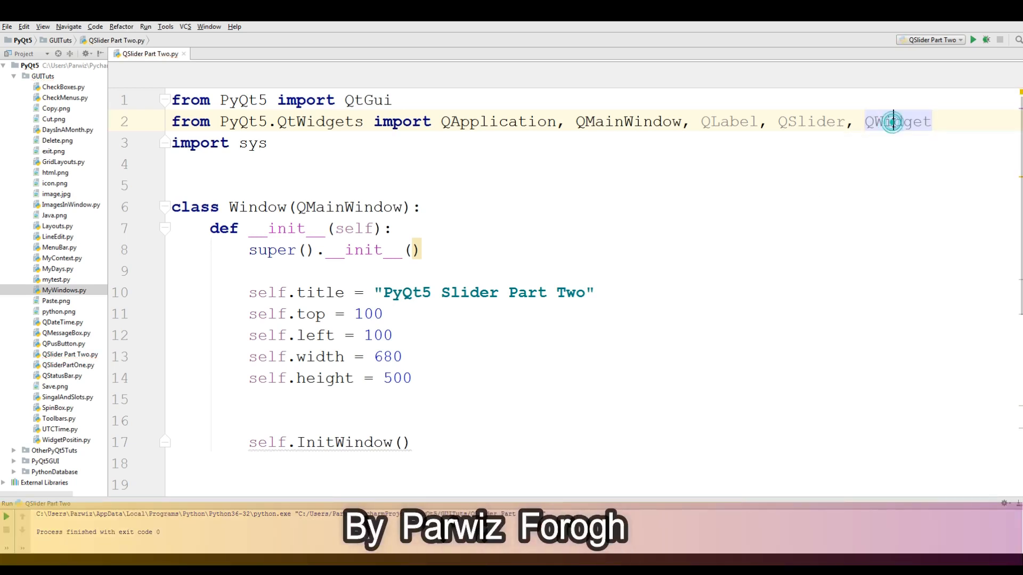
double_click(890, 122)
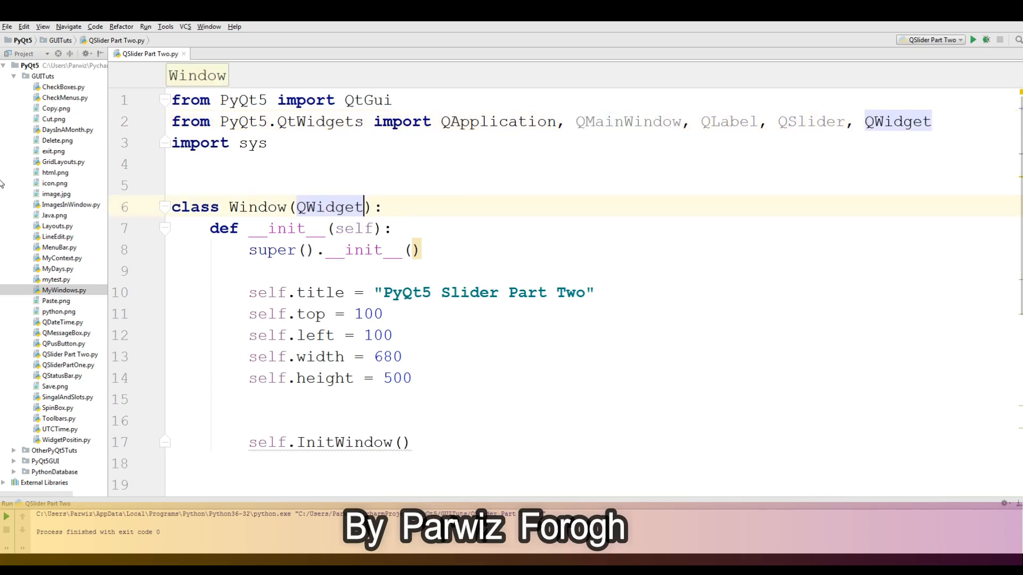
scroll(down, 3)
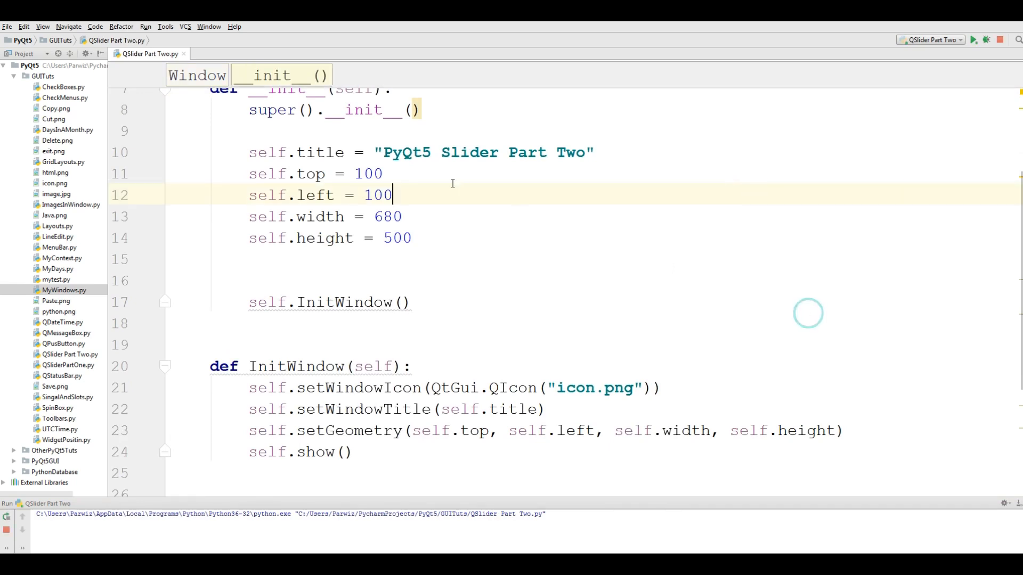
click(979, 39)
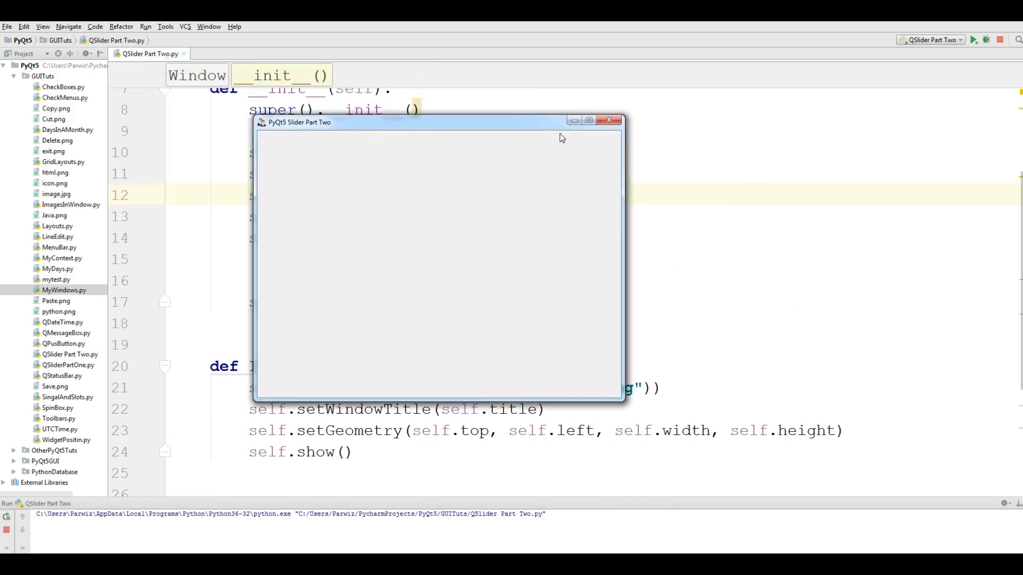
click(610, 120)
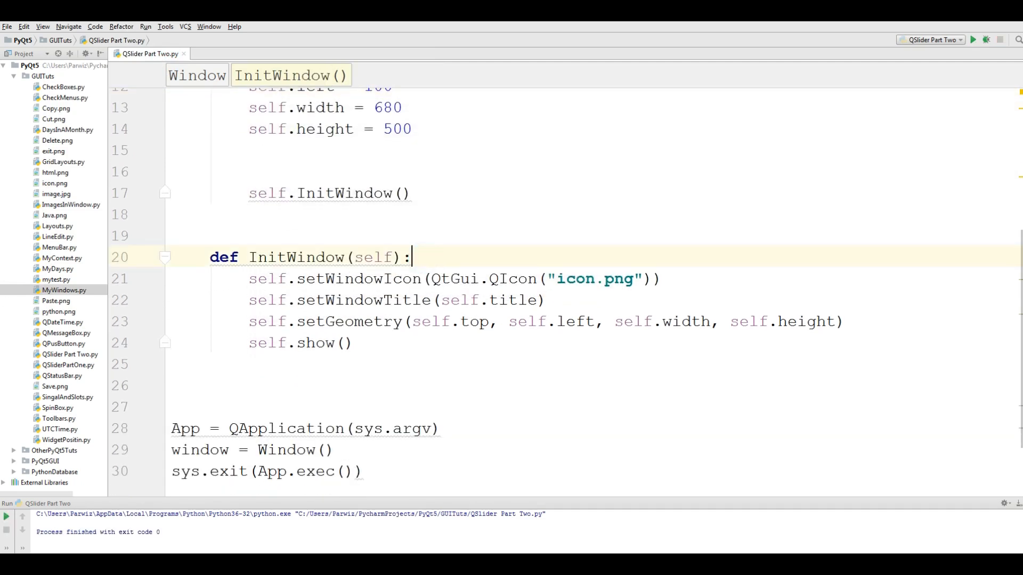
Create self.slider as a QSlider at the start of InitWindow.
key(Enter)
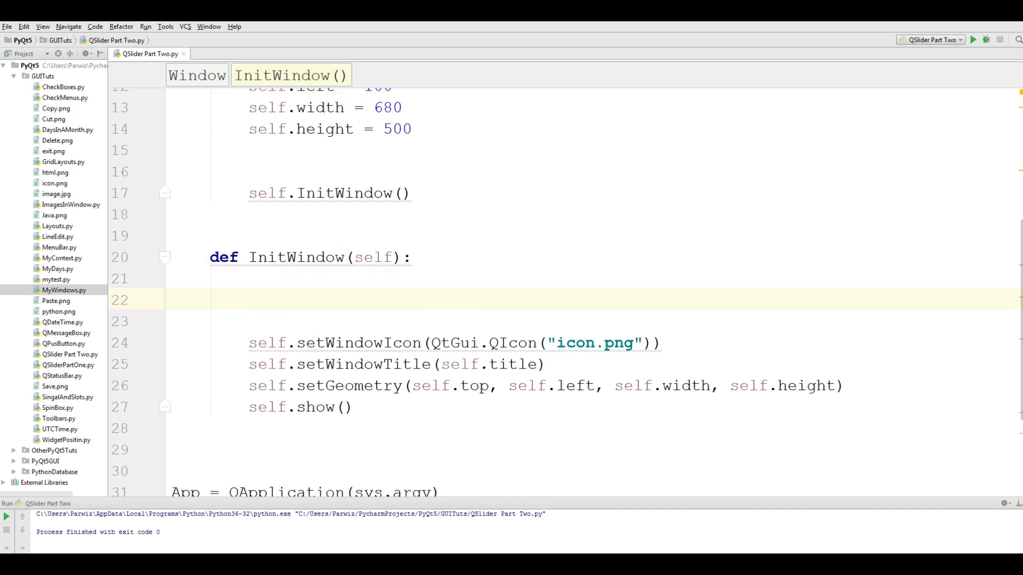
text(sel .)
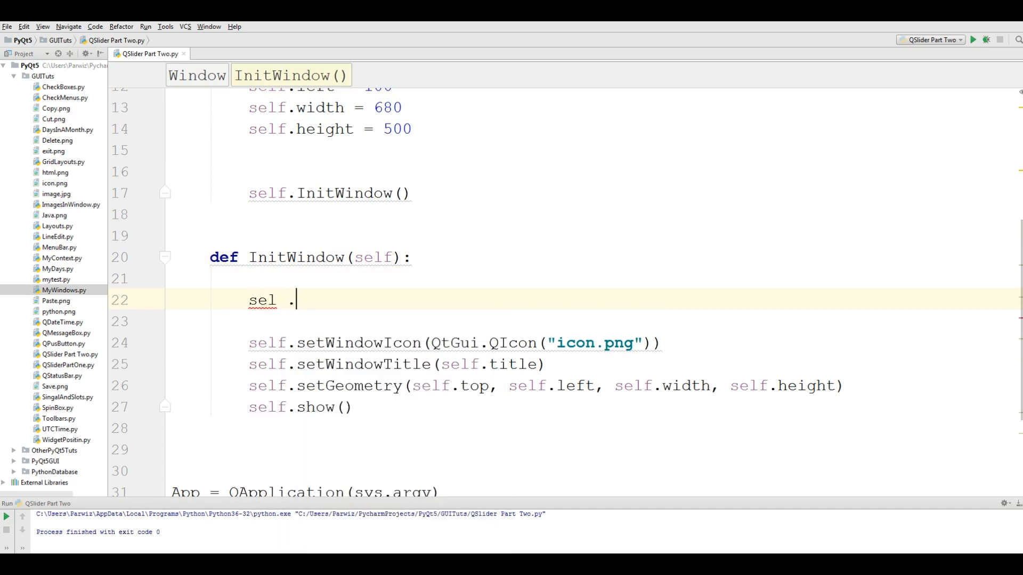
key(BackSpace)
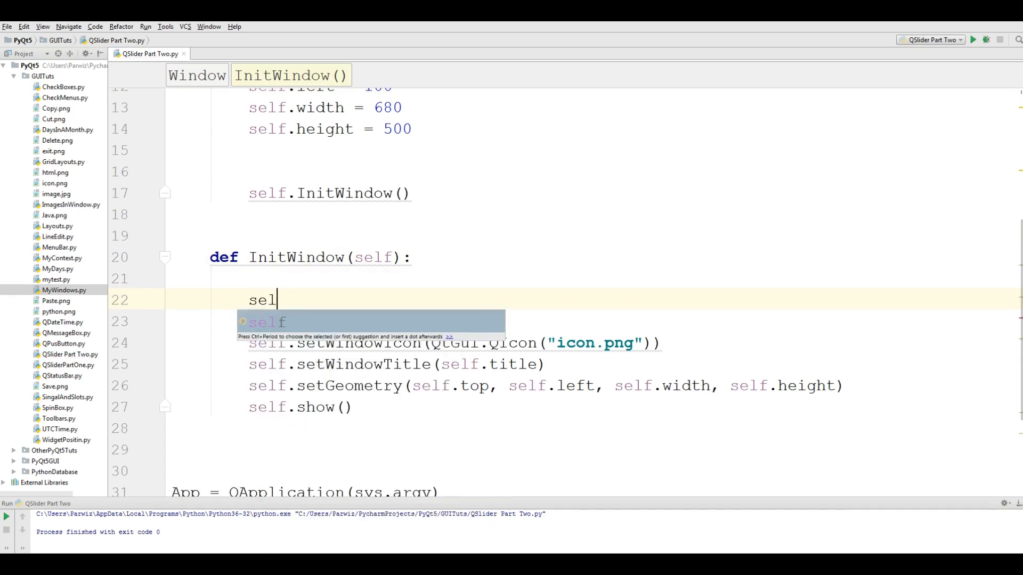
text(f.)
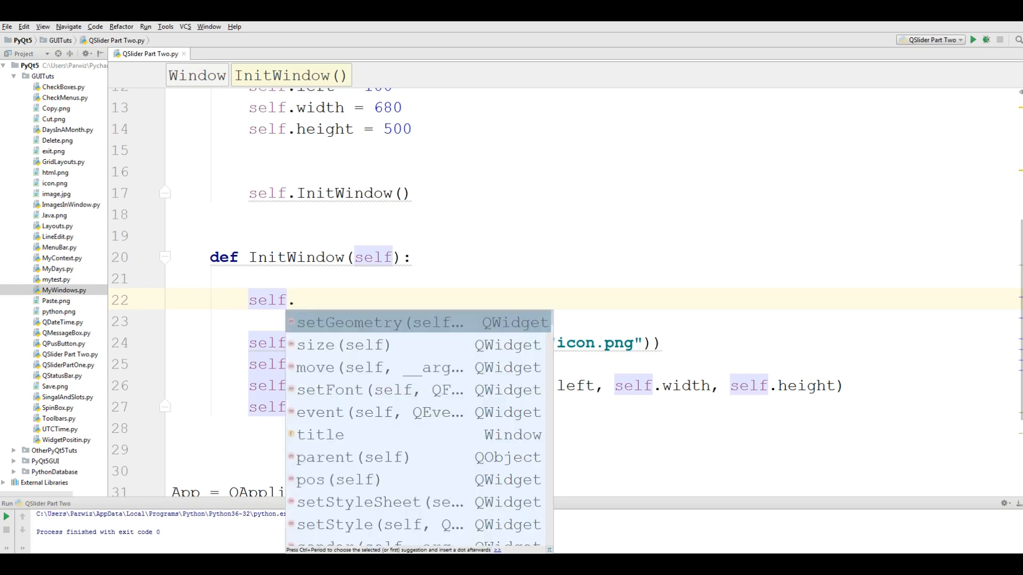
text(slider =)
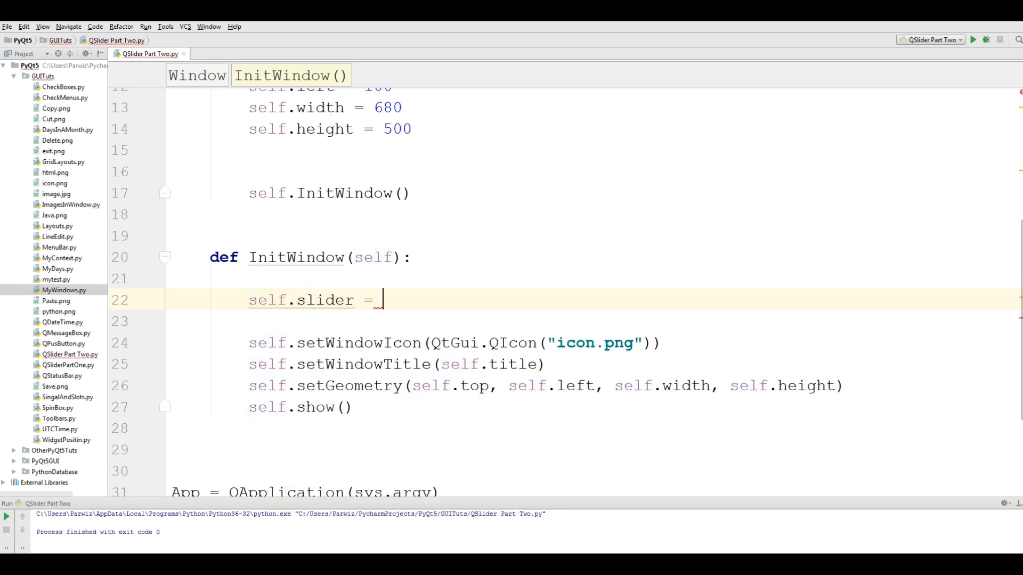
text(QSlider)
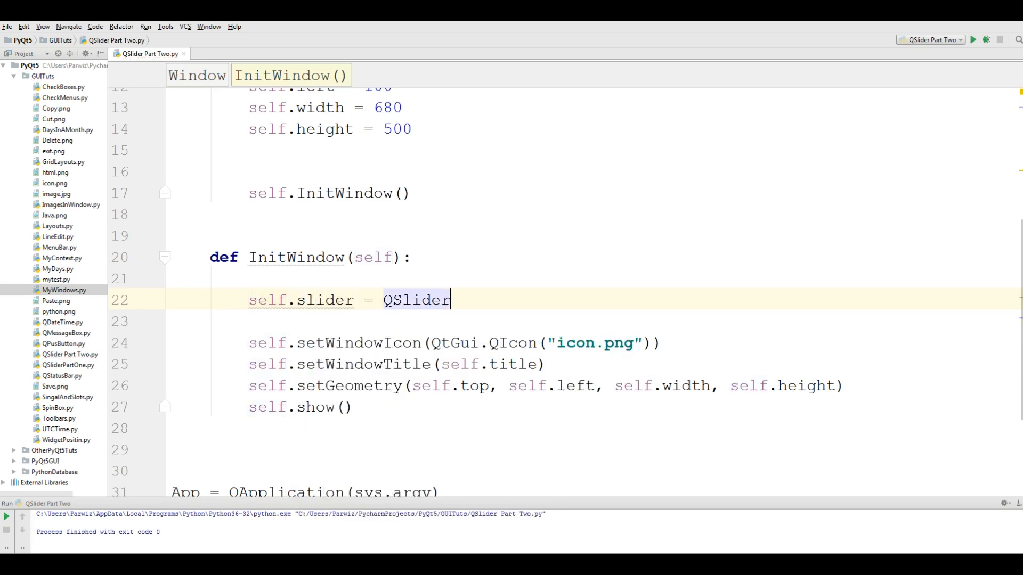
text((self))
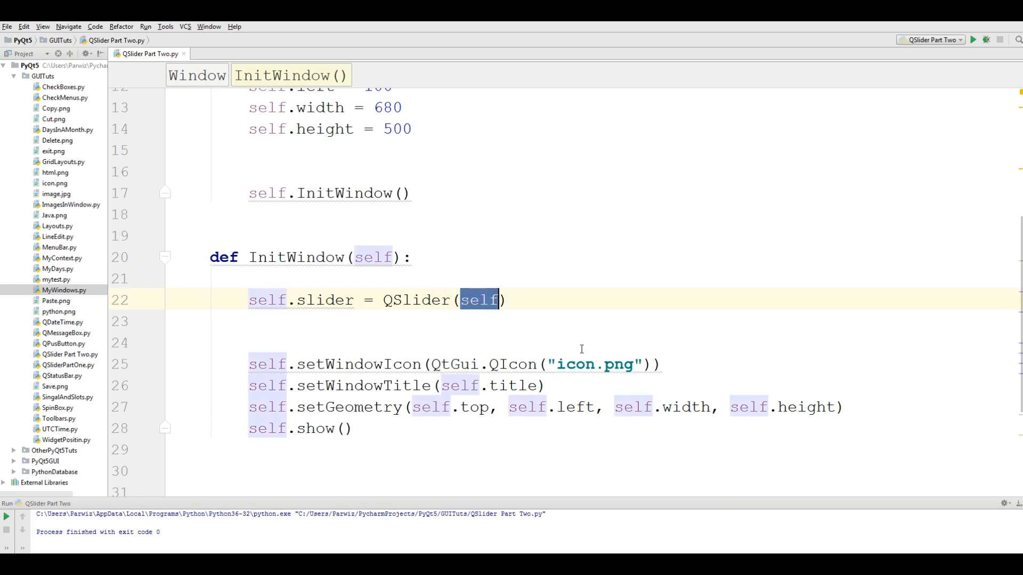
click(481, 301)
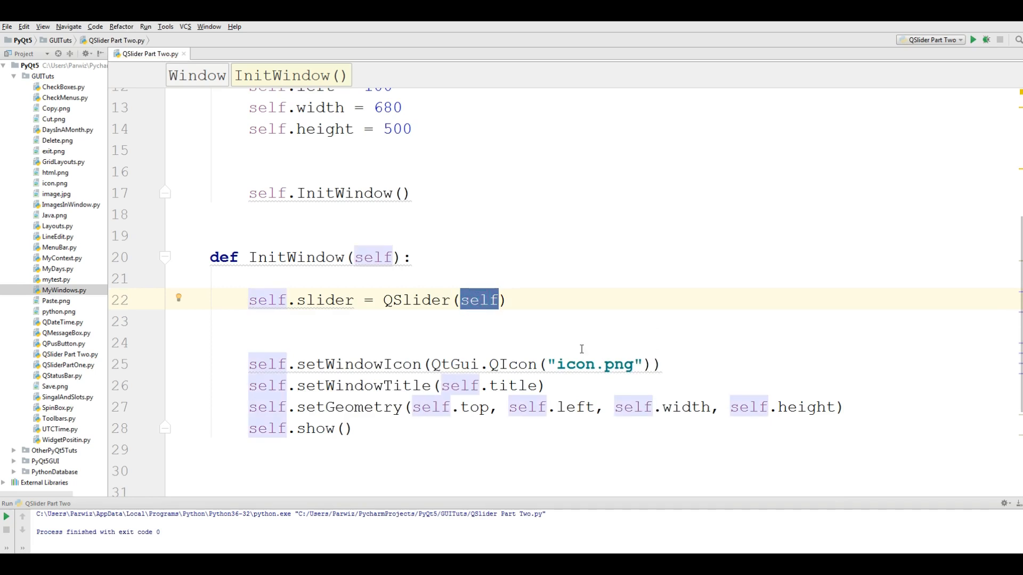
key(Delete)
text(from)
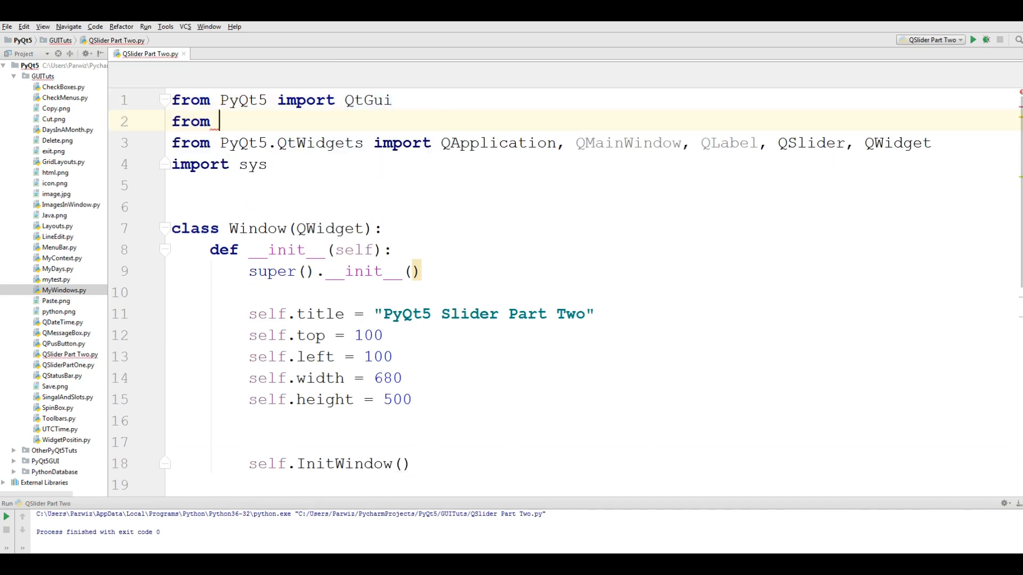
Import Qt from PyQt5.QtCore and give the slider Qt.Horizontal orientation.
text(PyQt5.Q)
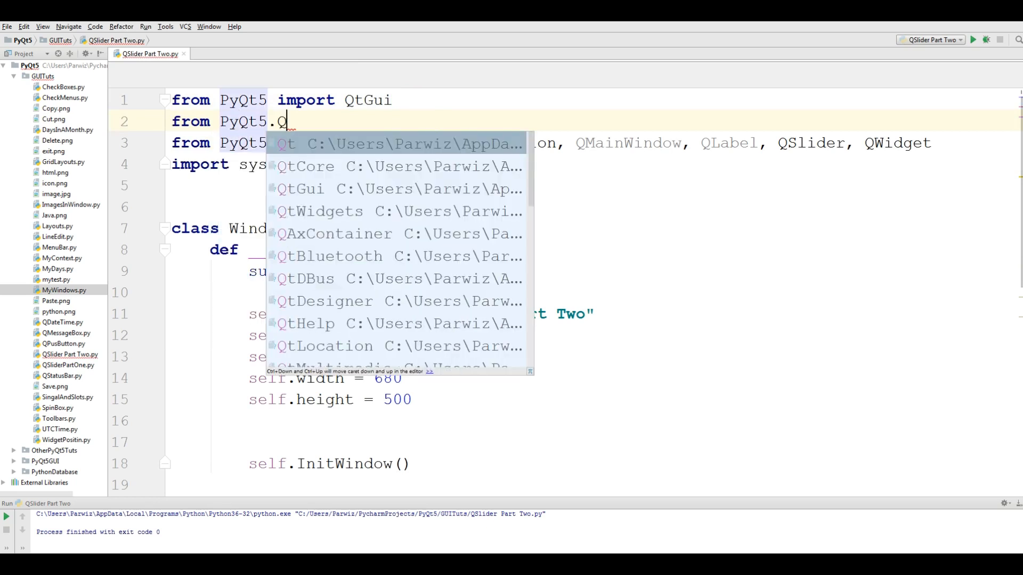
click(306, 166)
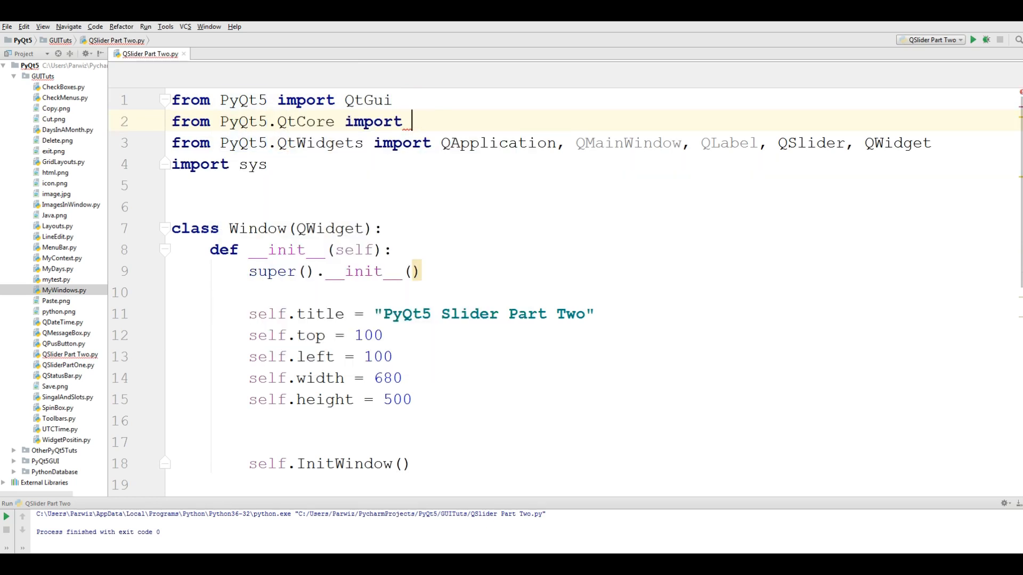
text(Qt)
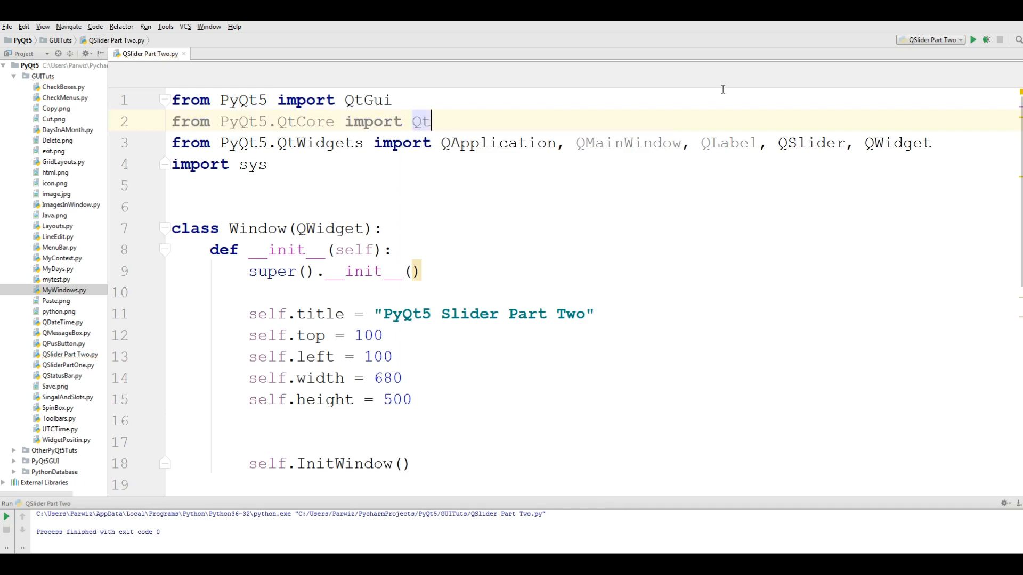
scroll(down, 3)
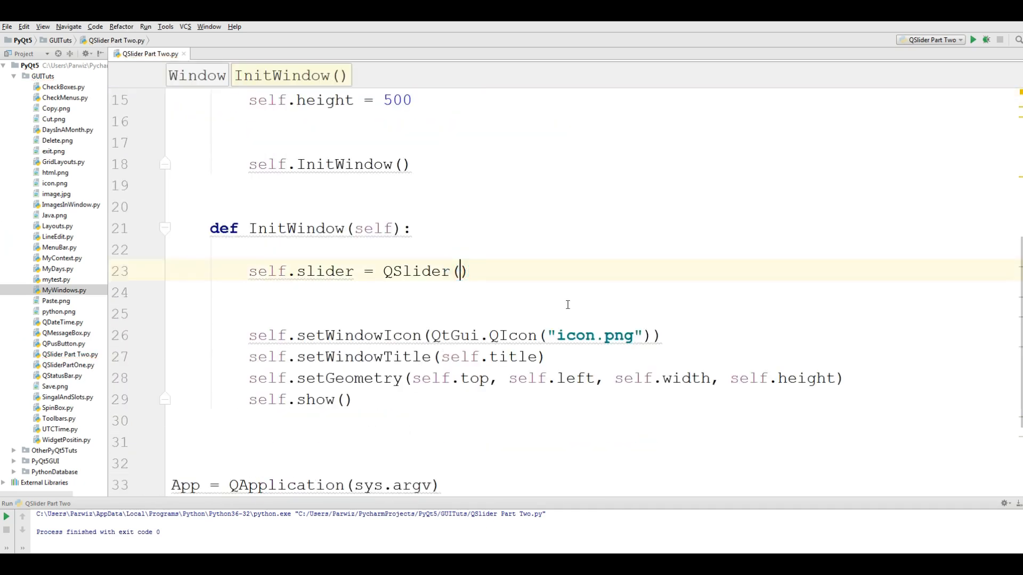
text(Qt.)
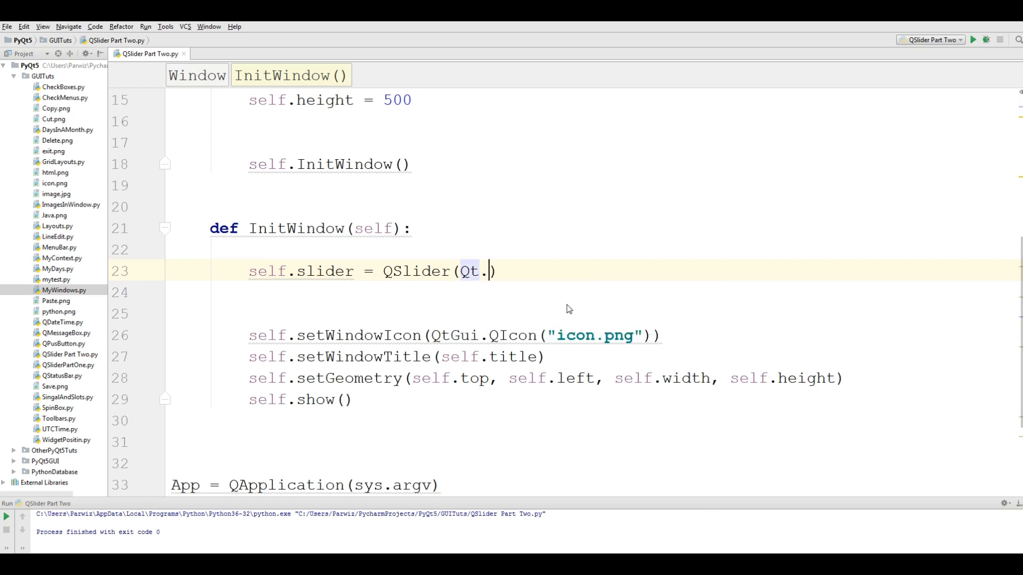
text(.)
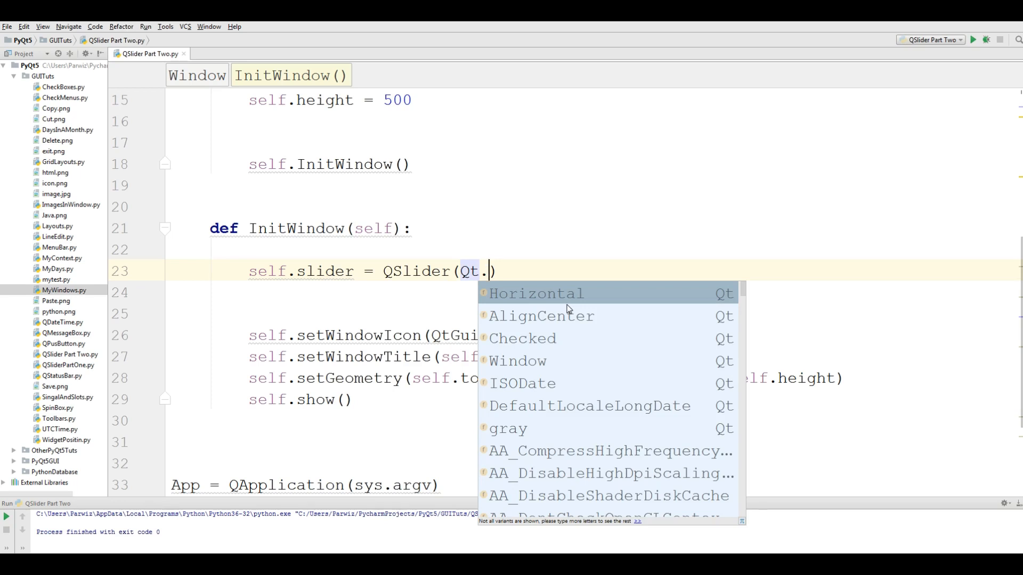
click(537, 294)
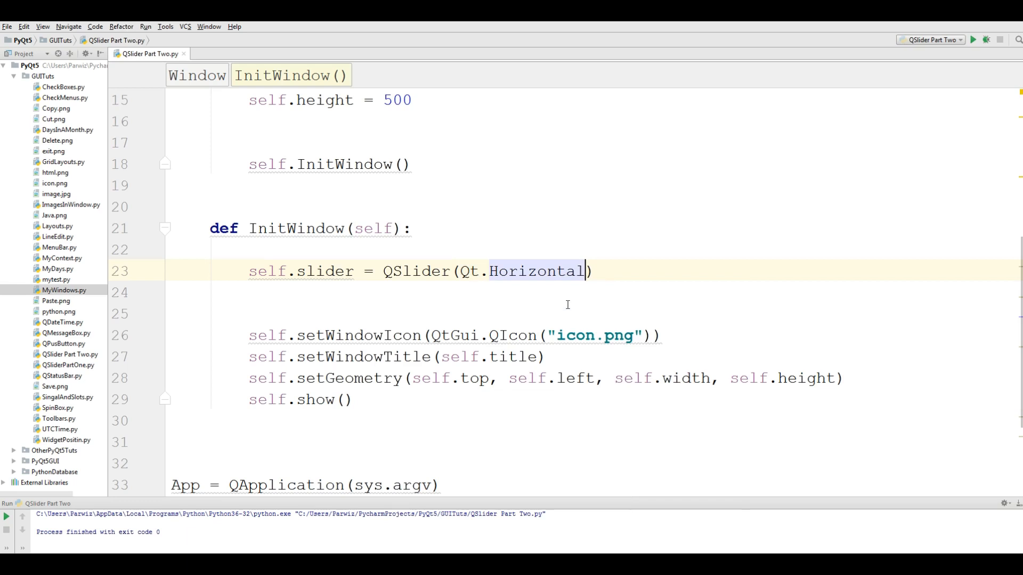
Add self.slider.setGeometry(60, 60, 100, 20) after the slider creation.
text(, self)
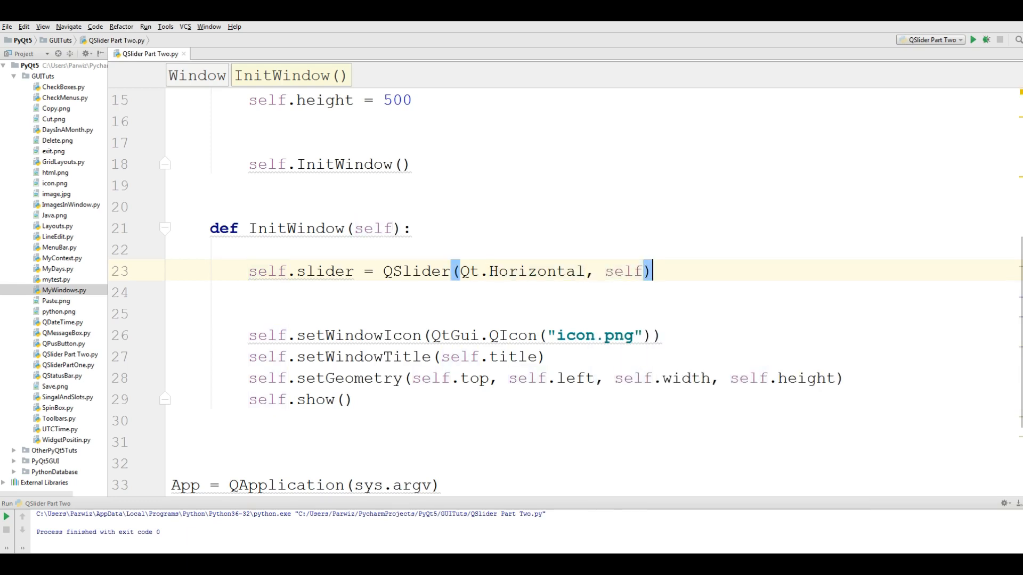
text(self)
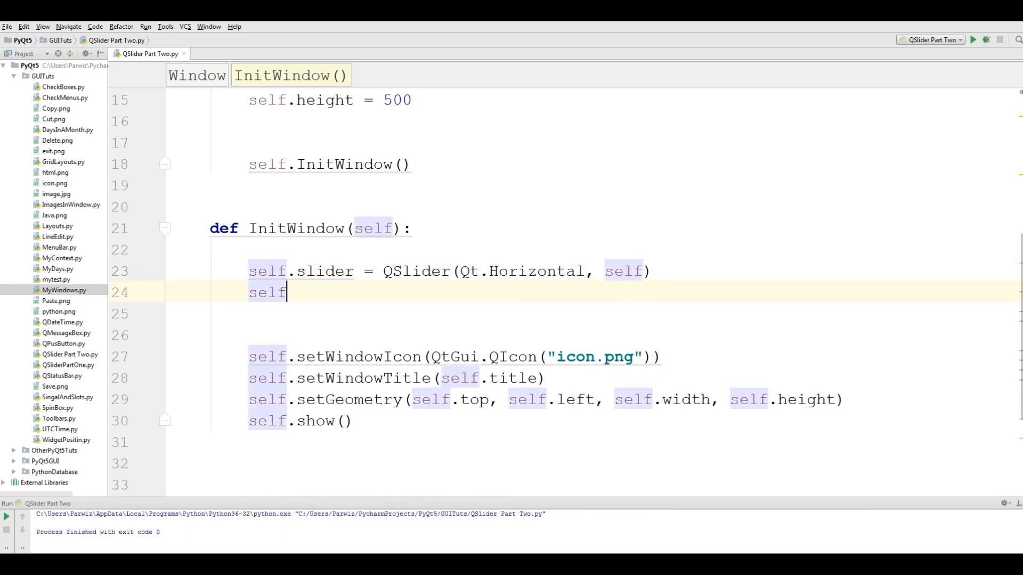
text(.setGeometry()
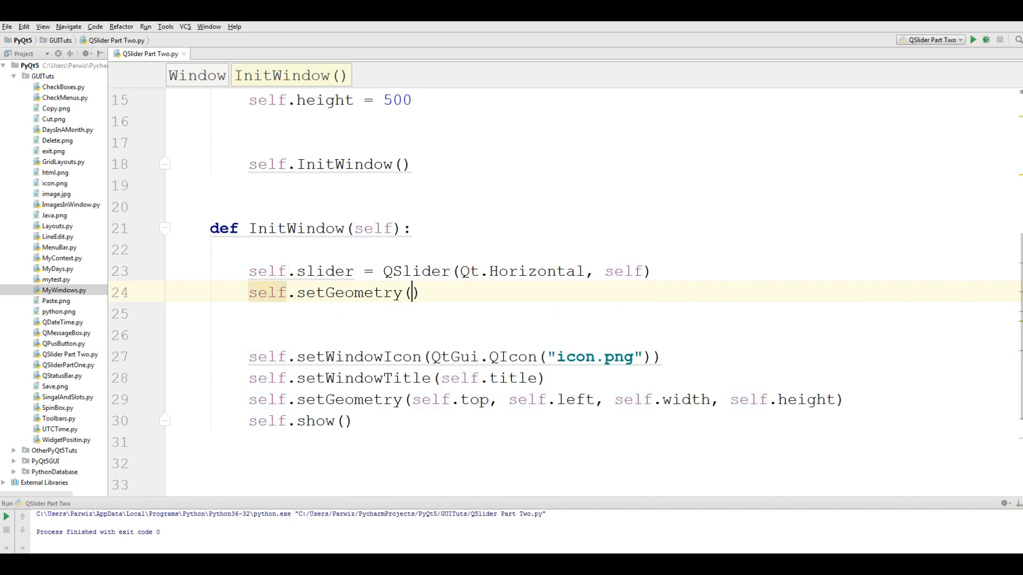
click(412, 292)
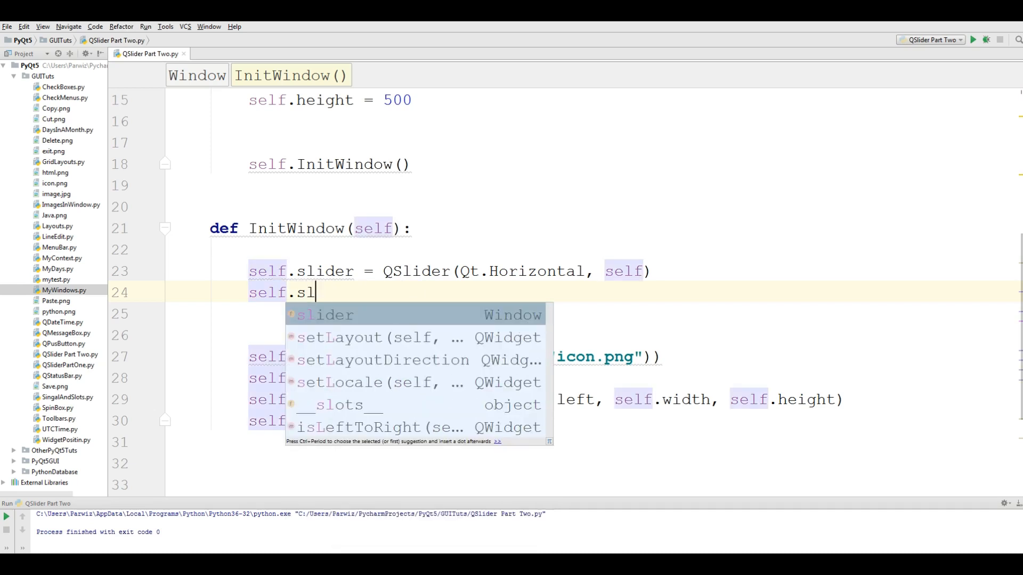
text(ider.setGeometry()
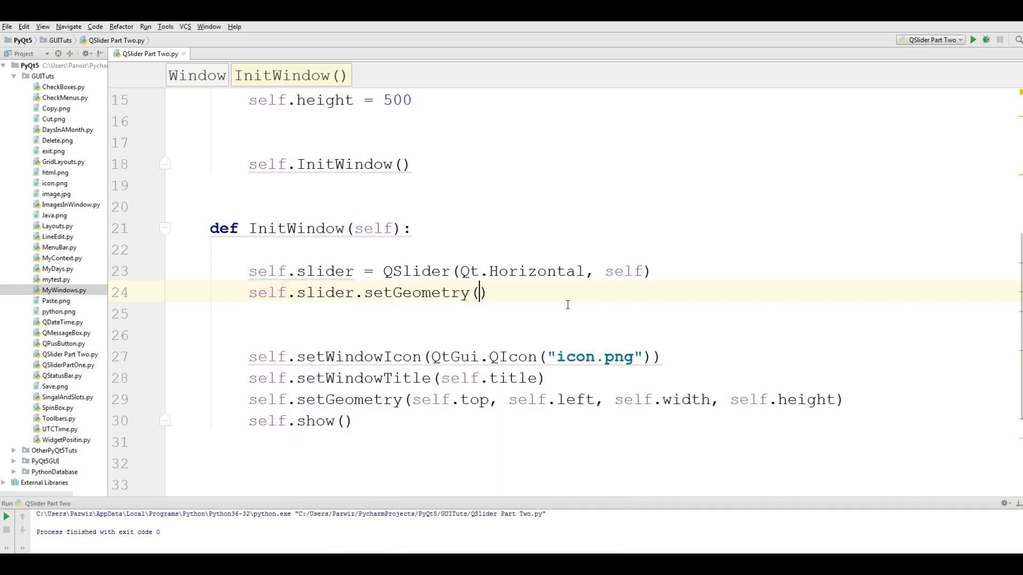
text(60)
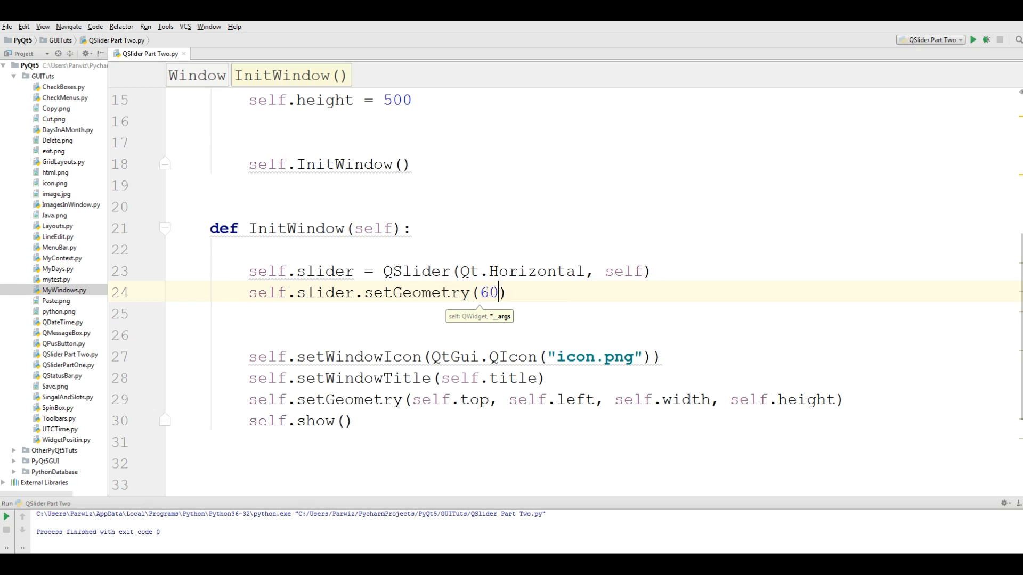
text(,60,)
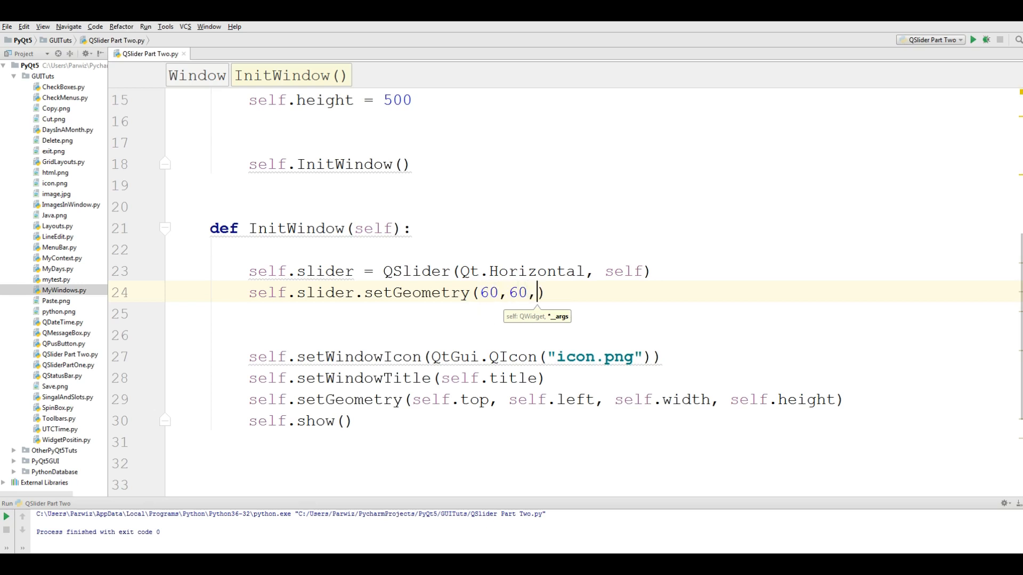
text(100)
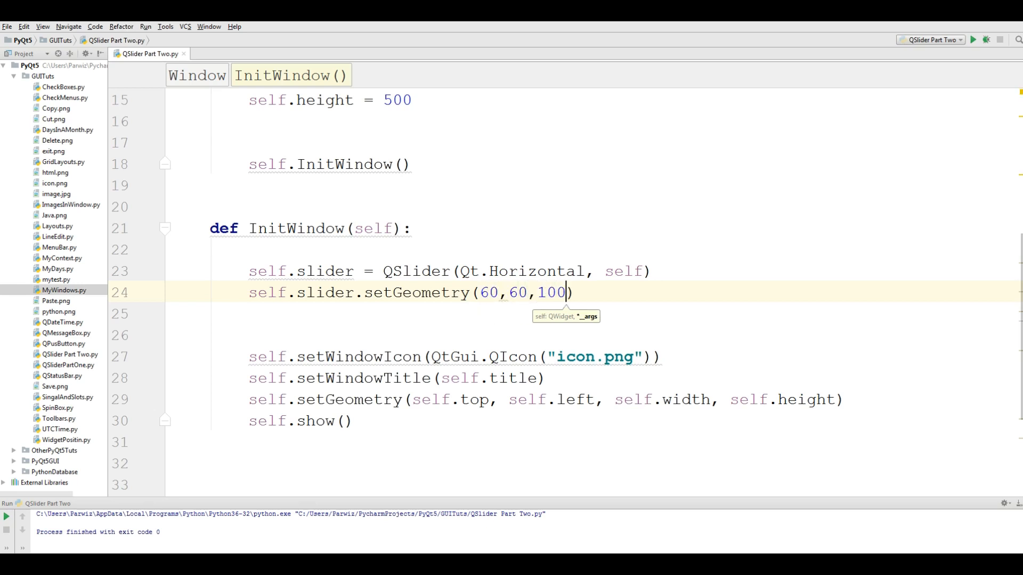
text(,20)
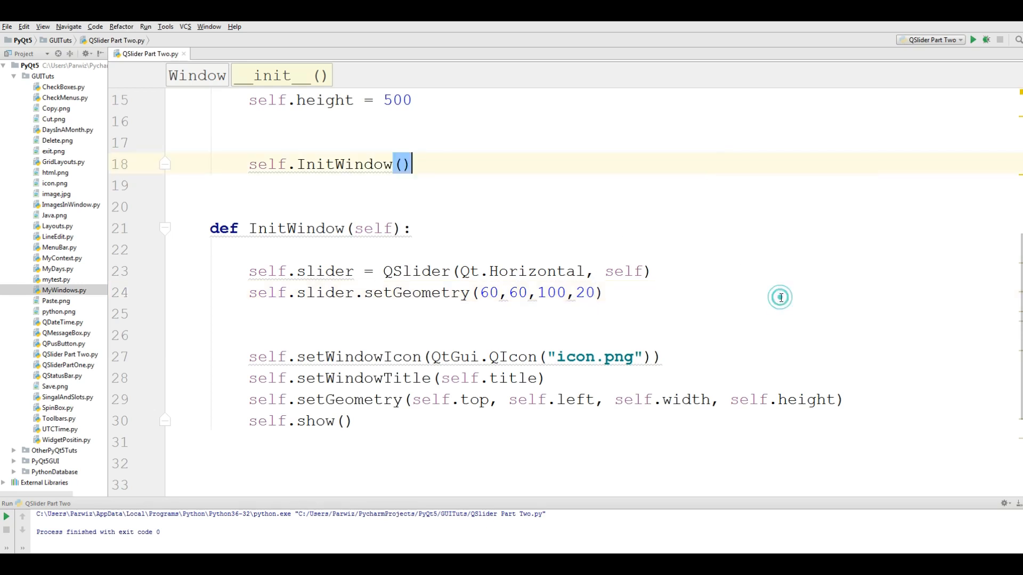
click(977, 40)
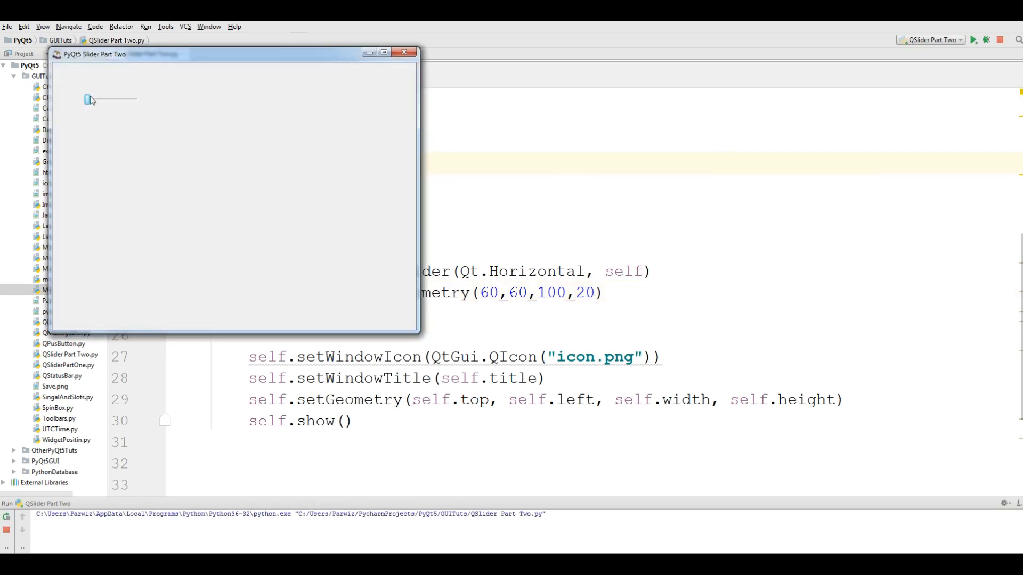
mouse_move(404, 53)
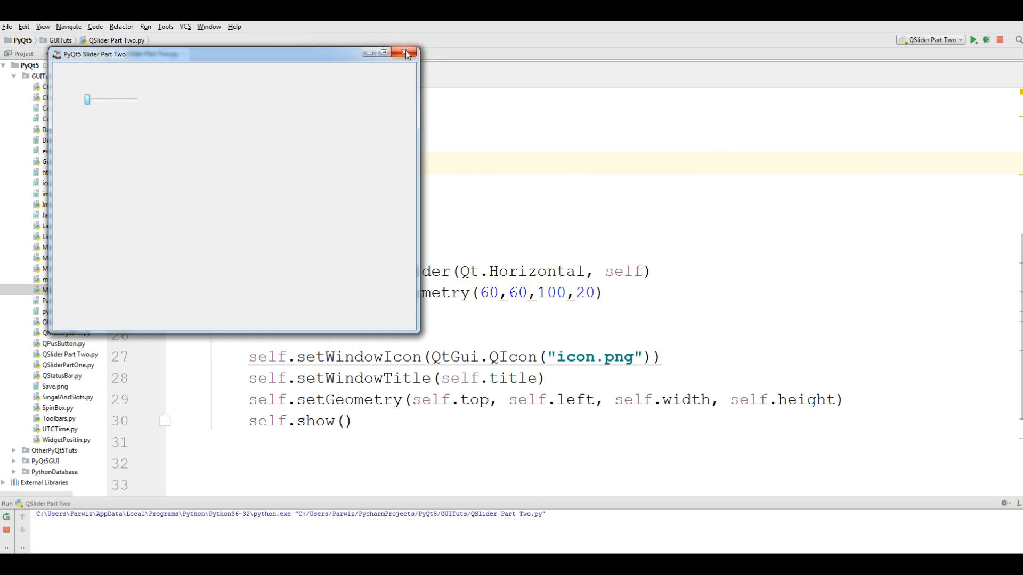
click(405, 51)
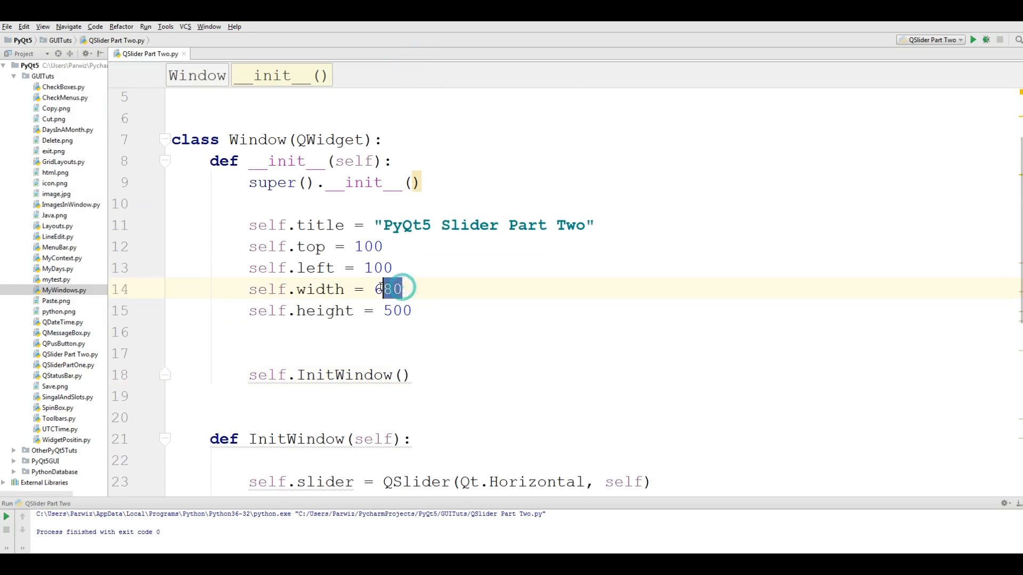
Change width to 400 and height to 300, run, move the slider, and close.
text(400)
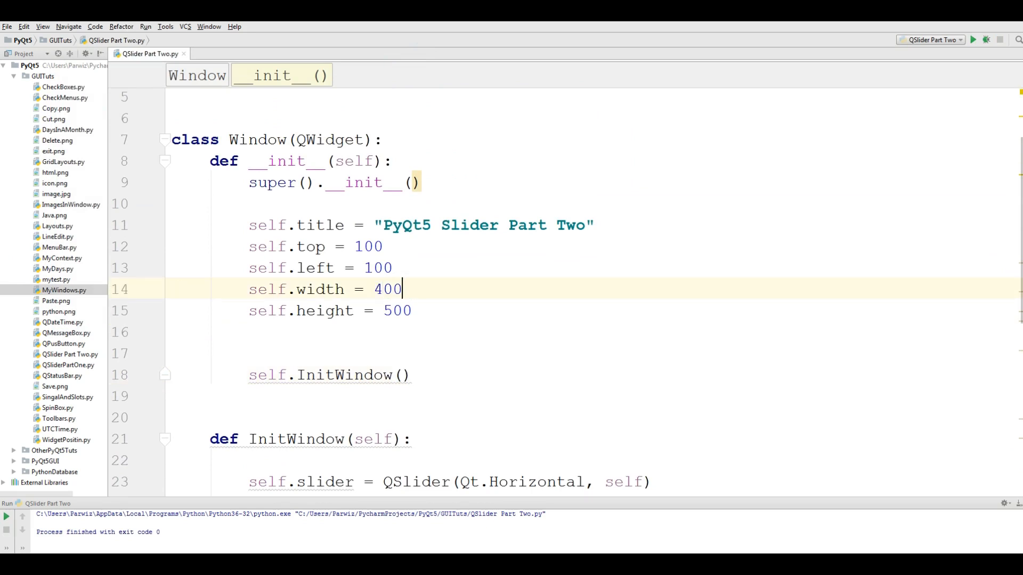
double_click(399, 311)
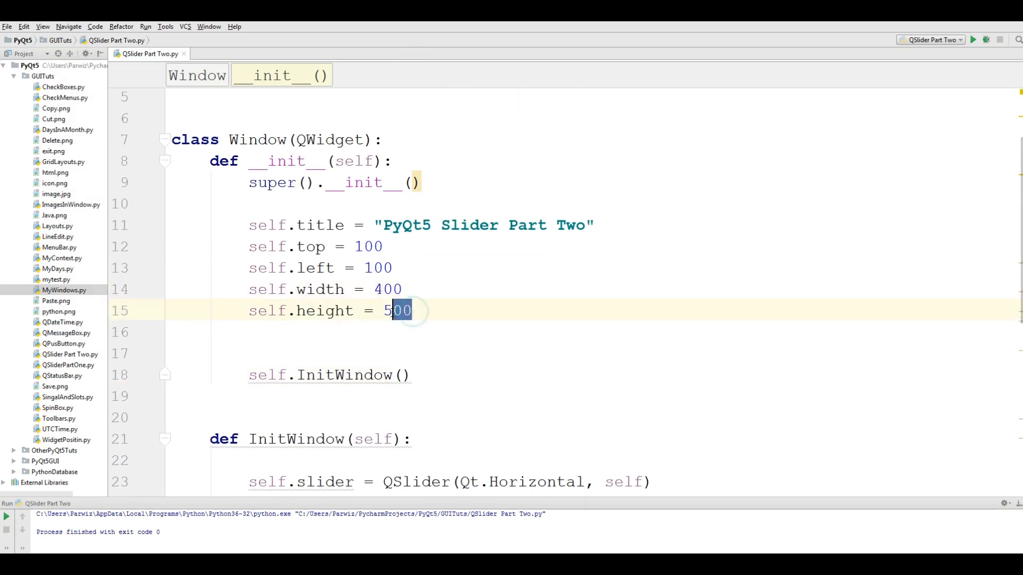
text(3)
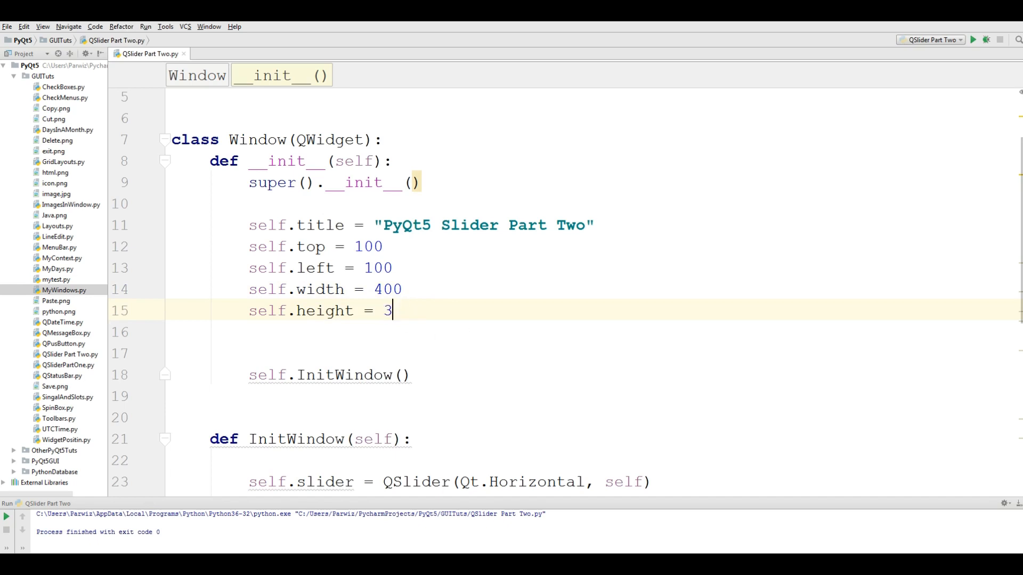
text(00)
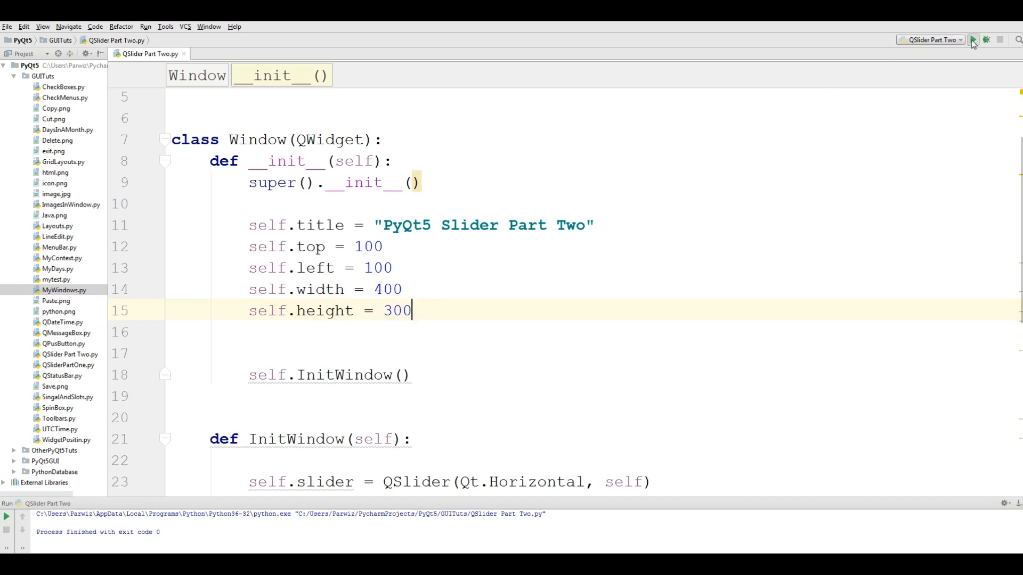
click(978, 39)
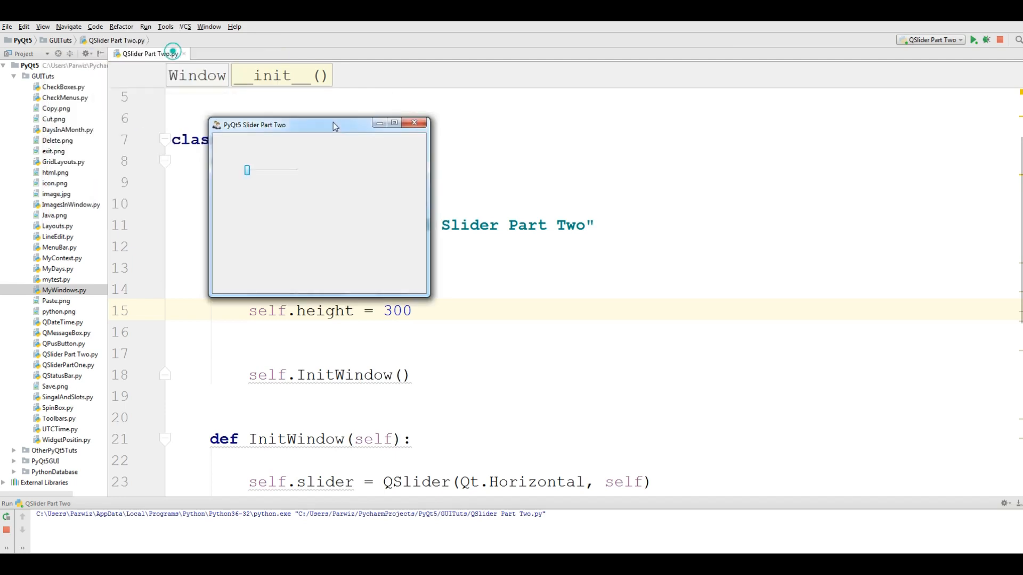
drag(247, 171, 279, 171)
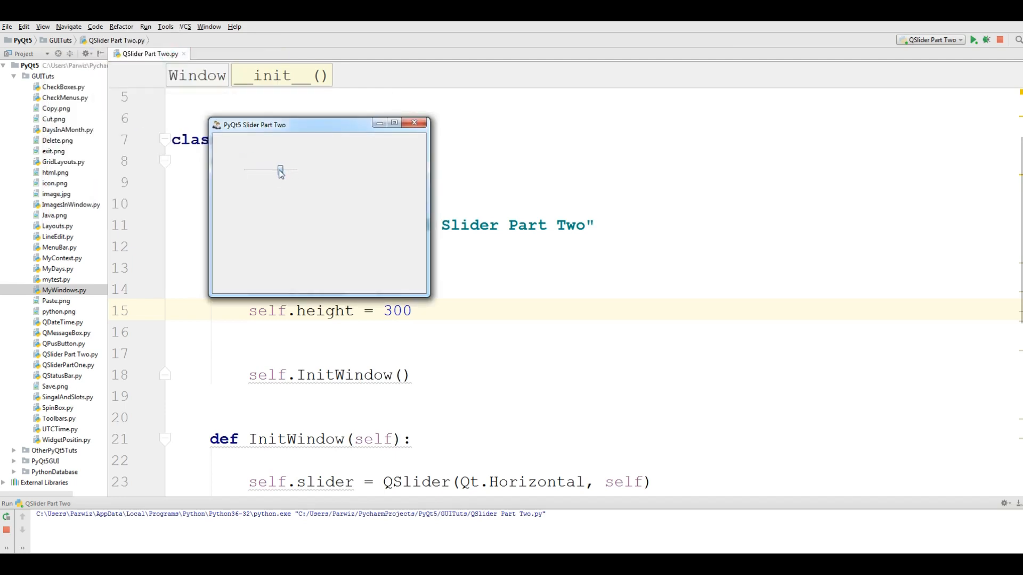
click(414, 122)
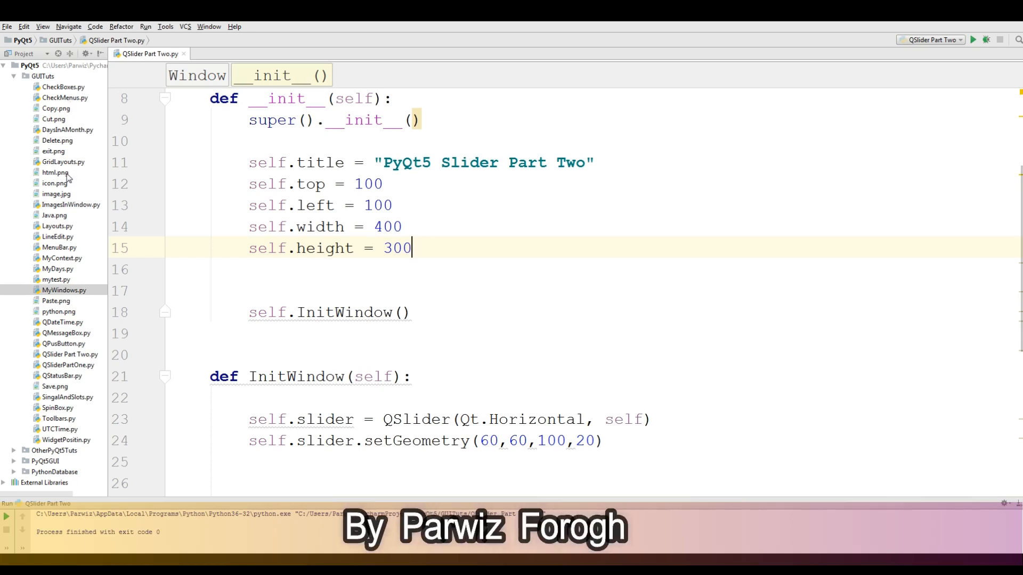
double_click(52, 172)
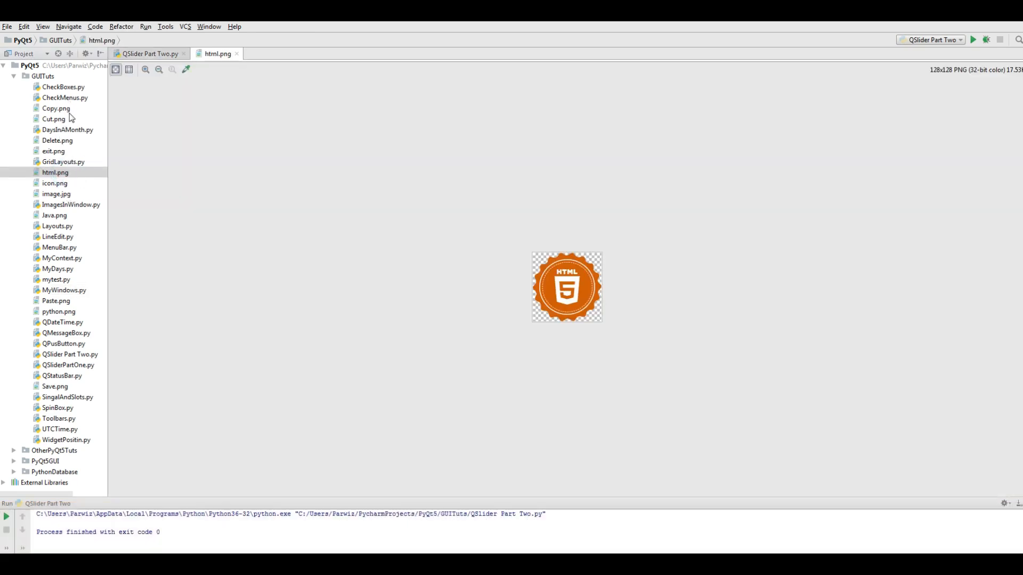
mouse_move(81, 311)
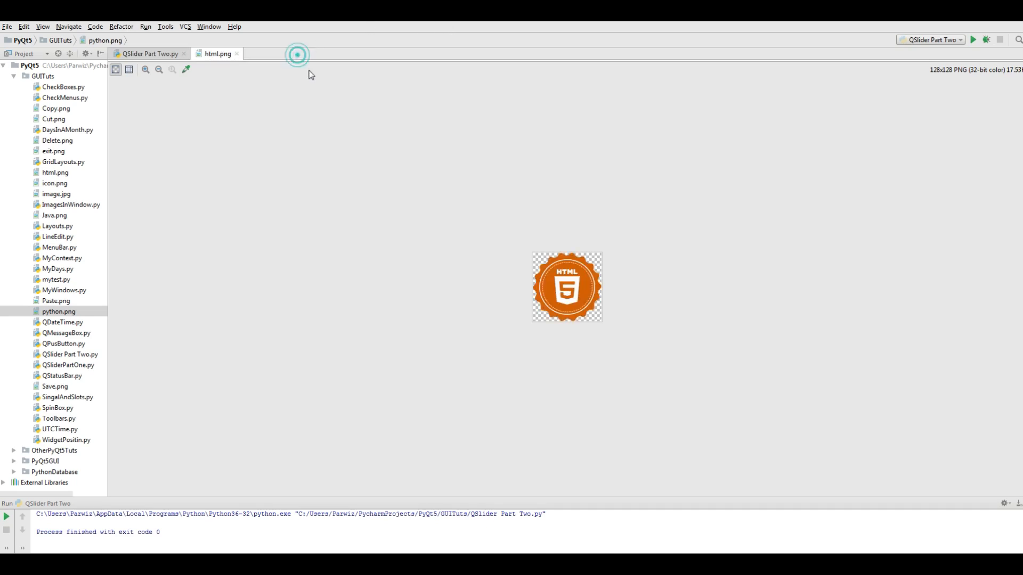
click(152, 53)
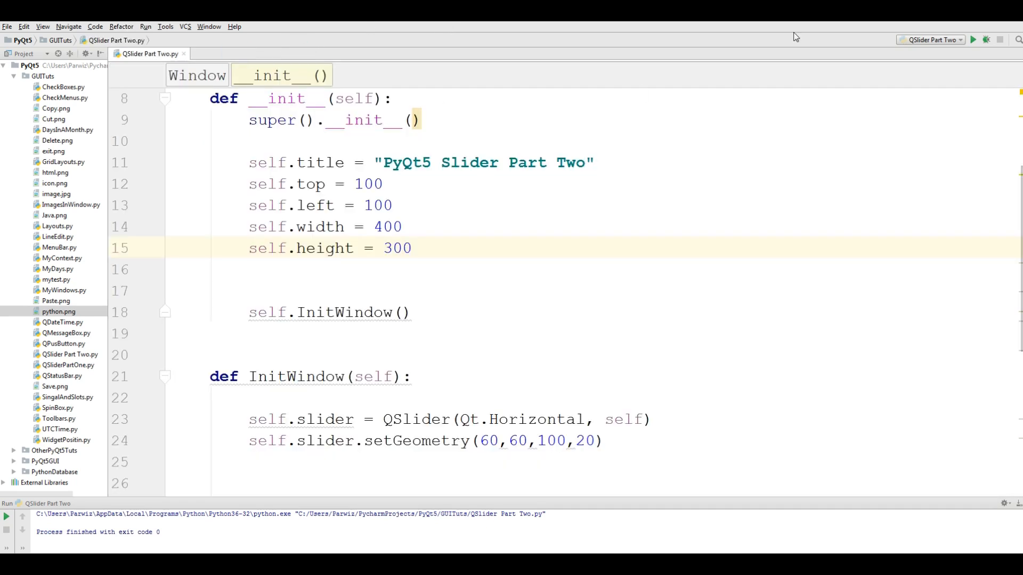
click(977, 40)
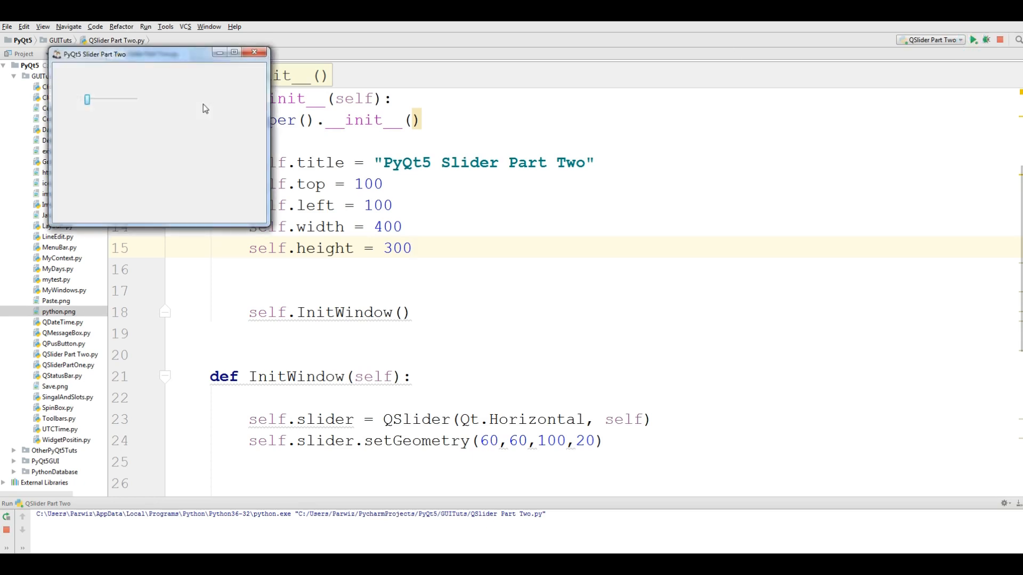
drag(87, 99, 106, 98)
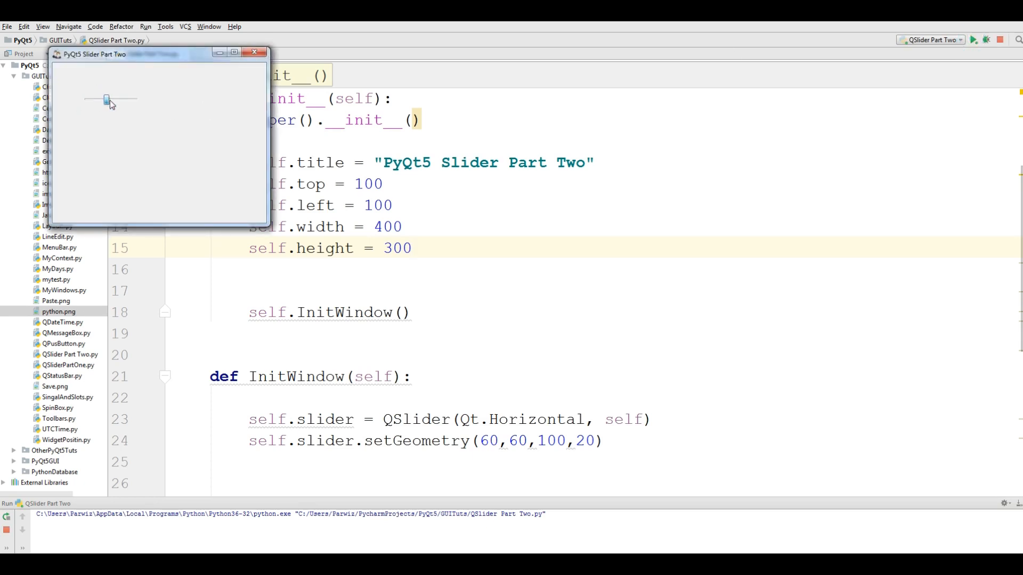
drag(107, 100, 132, 99)
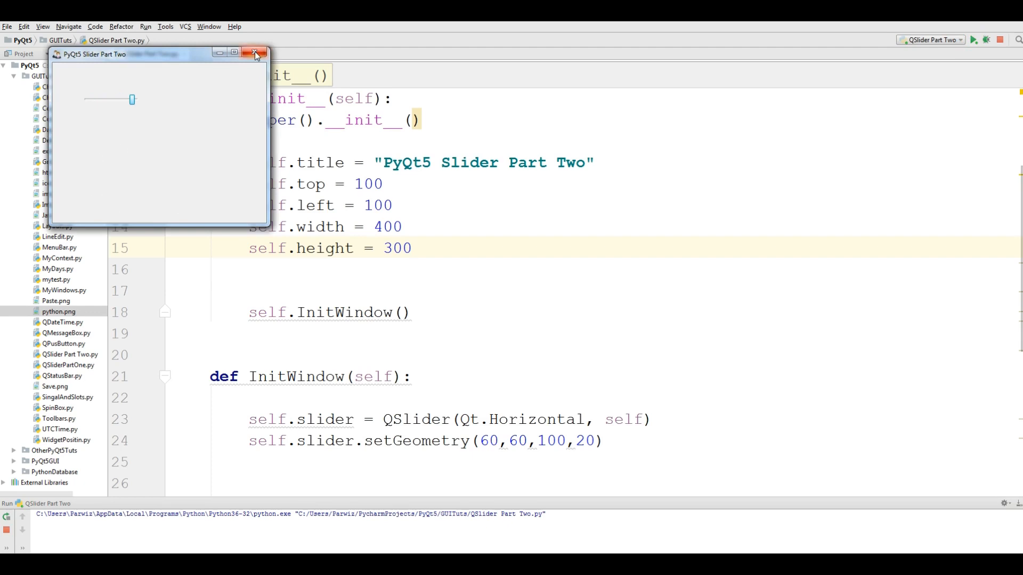
click(255, 54)
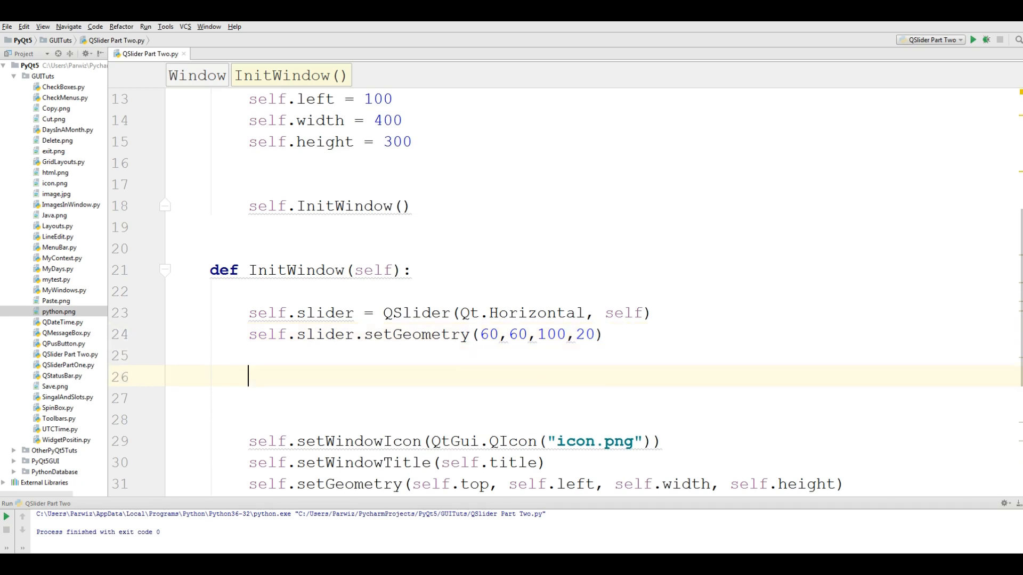
Create self.label and import QPixmap from PyQt5.QtGui.
text(self.la)
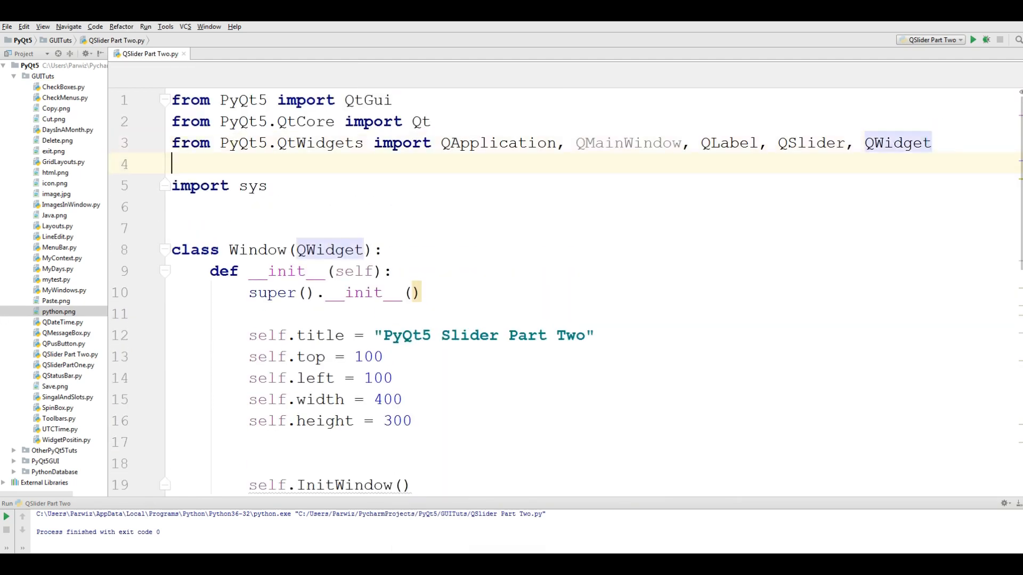
text(from P)
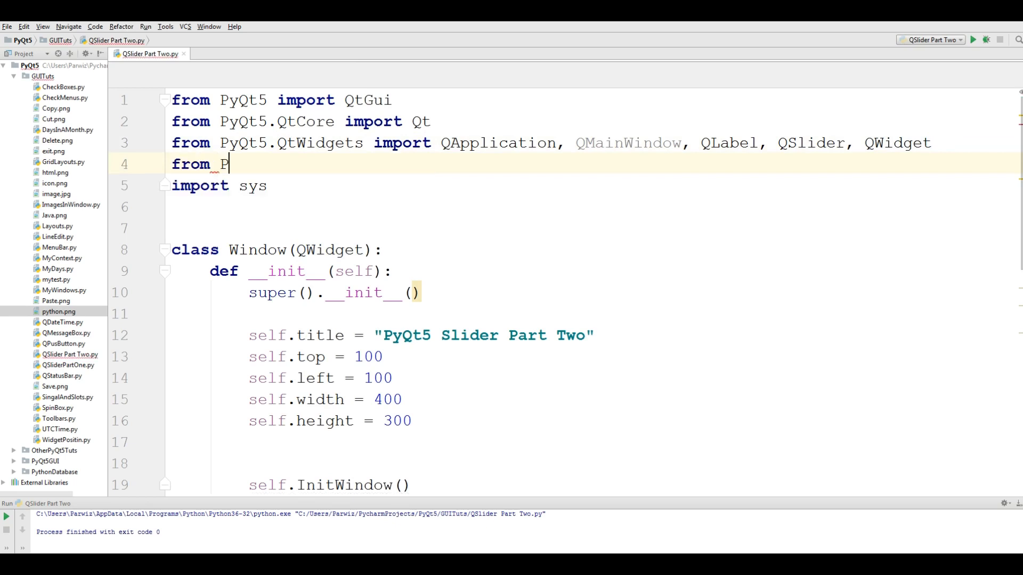
text(yQt5.QtGui import)
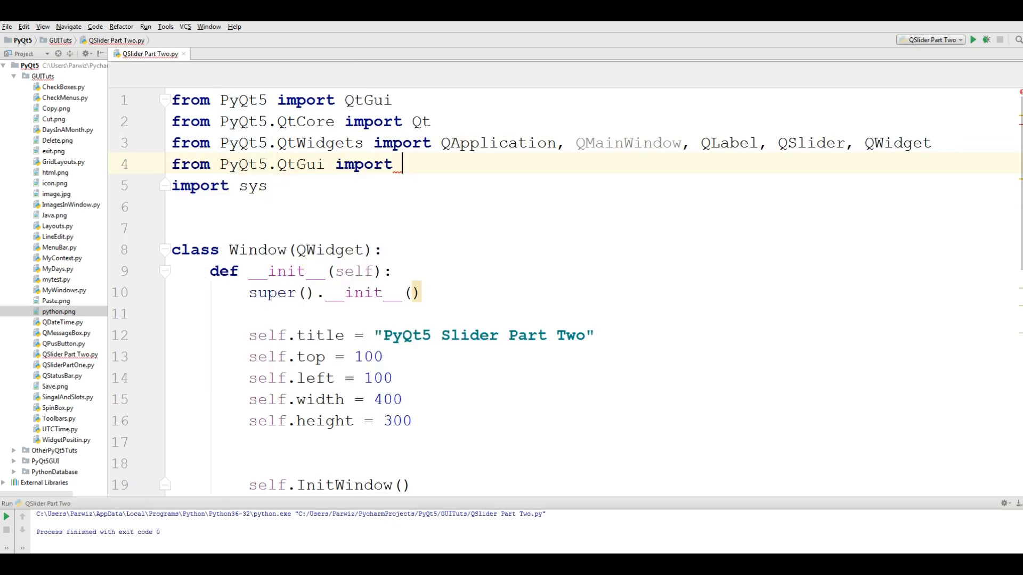
text(QPixmap)
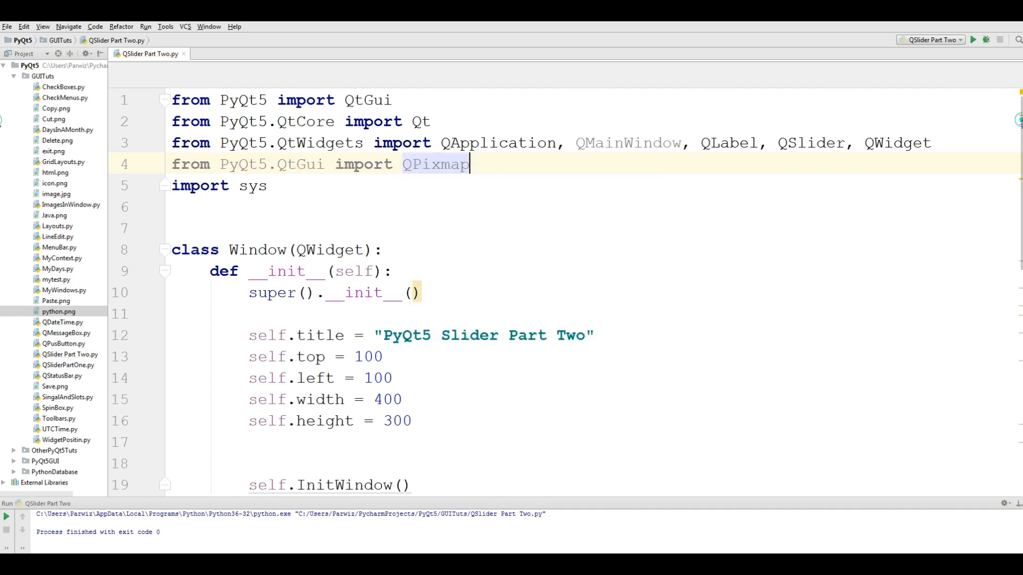
scroll(down, 3)
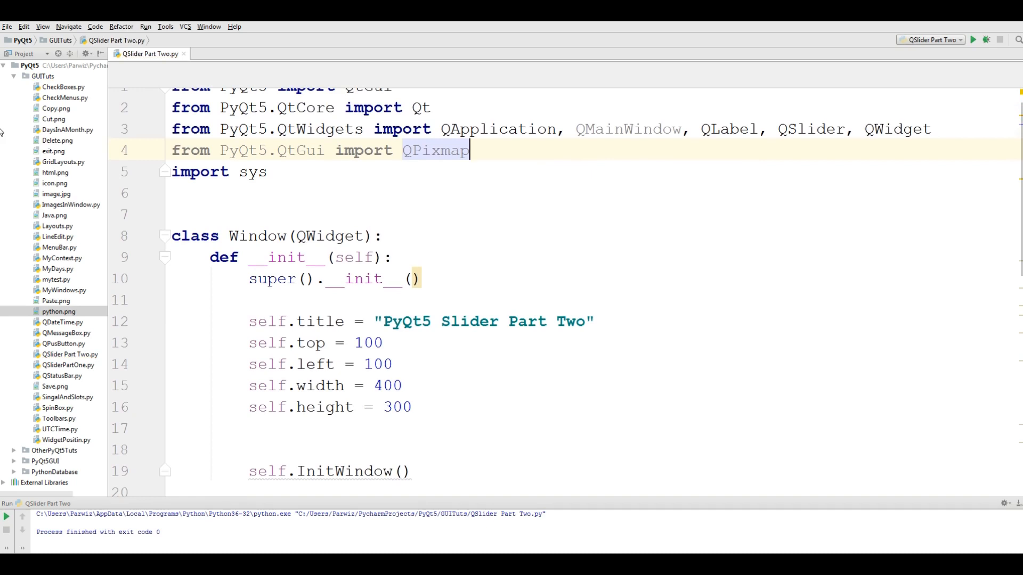
scroll(down, 3)
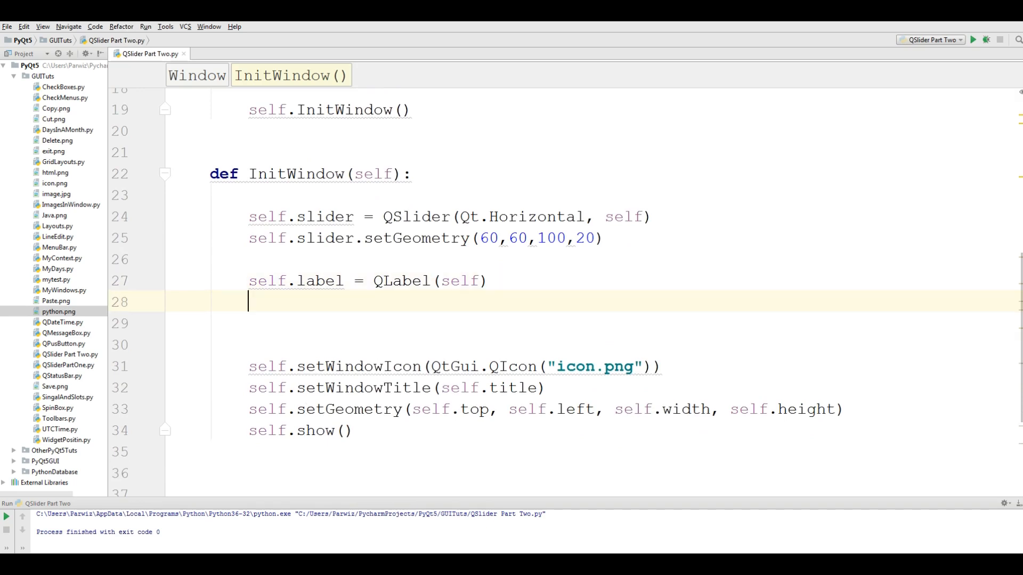
Set the label pixmap to QPixmap('python.png'), then close the app after viewing the logo.
text(self)
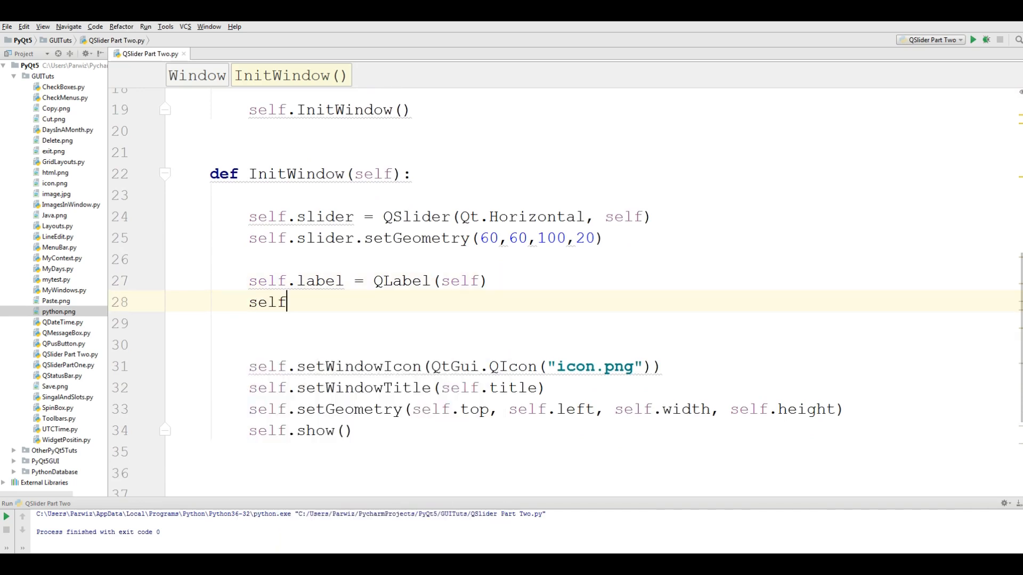
double_click(267, 302)
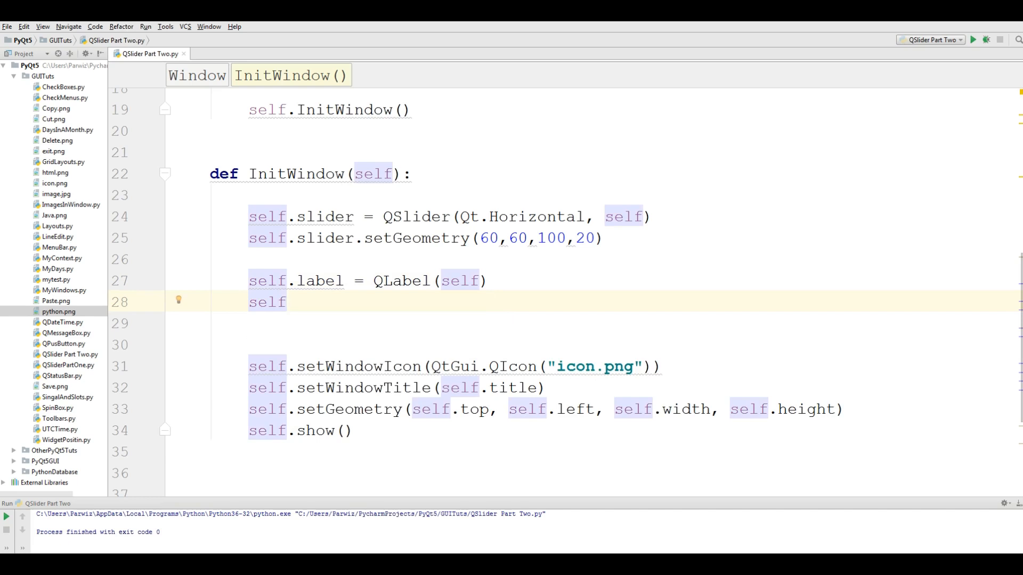
text(.se)
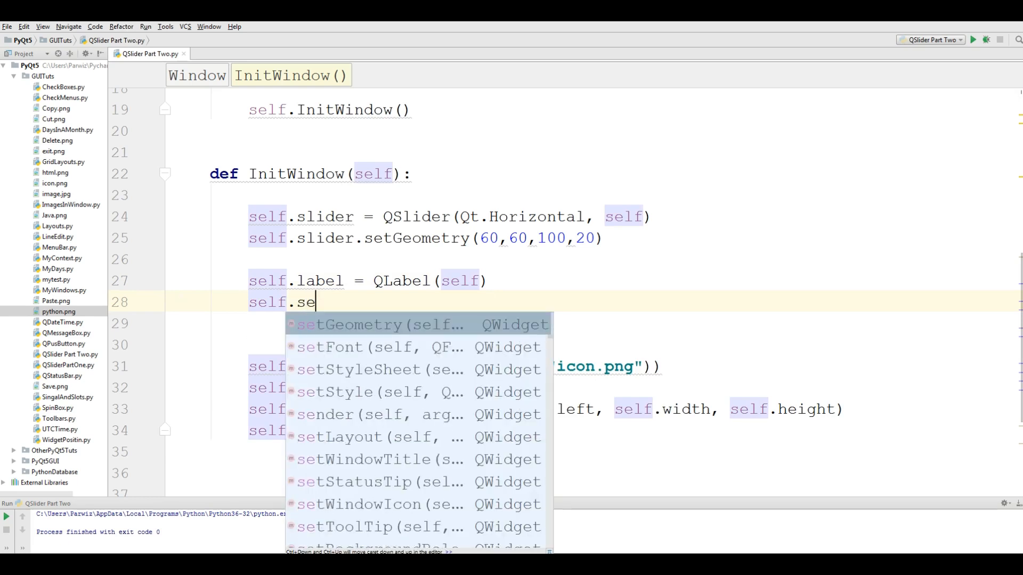
text(label.)
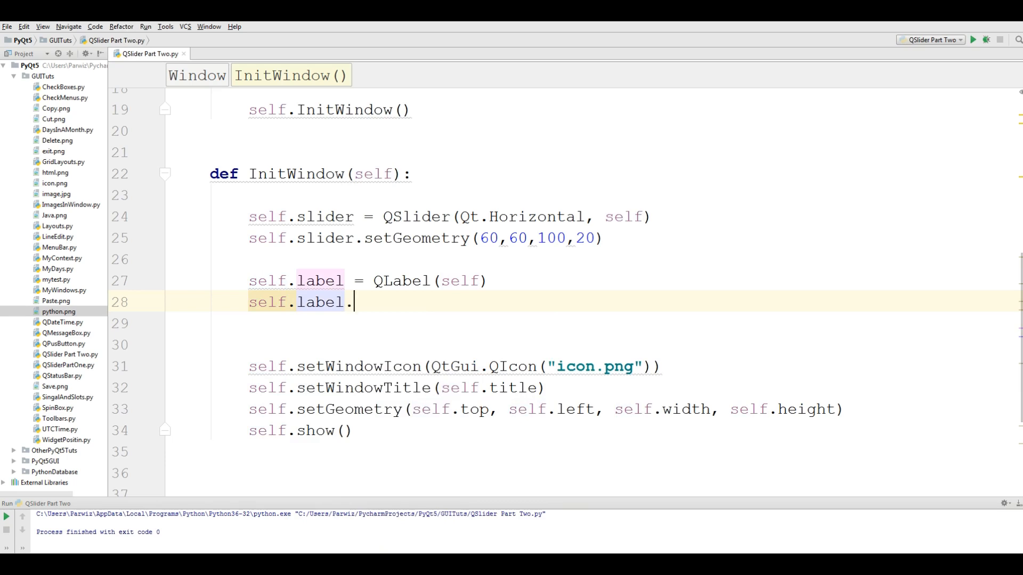
text(setPixmap()
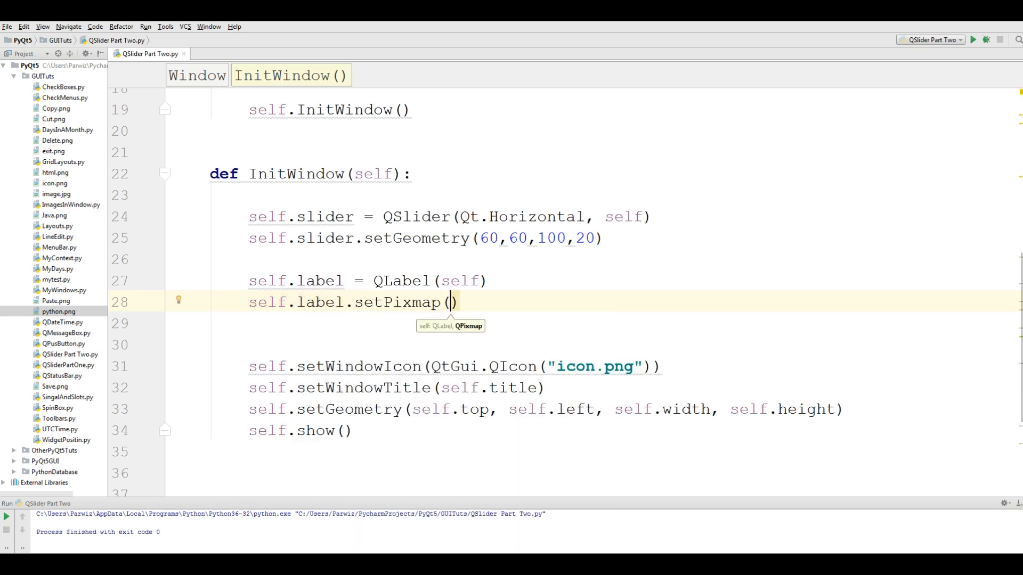
text(QPixmap)
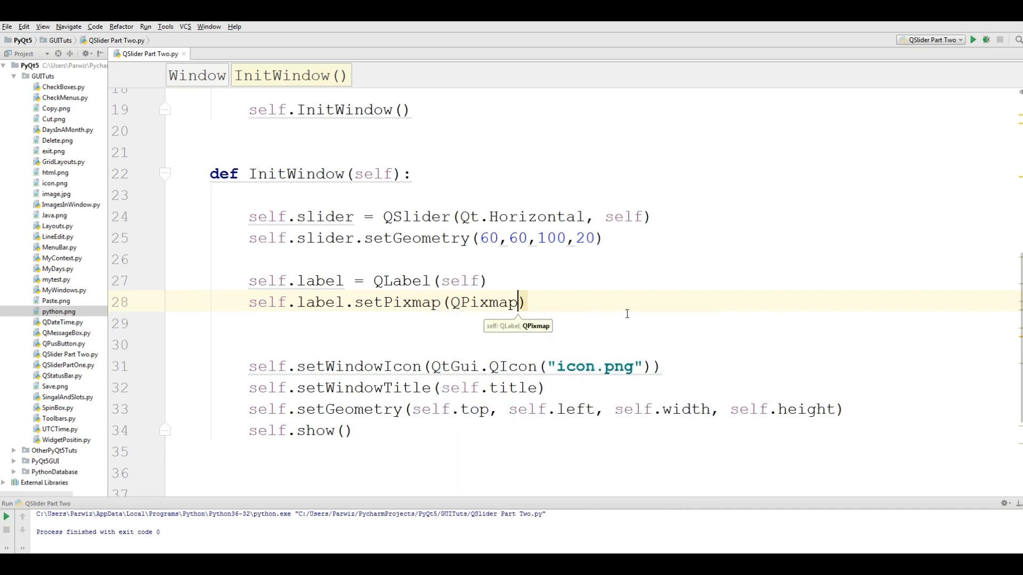
text((''))
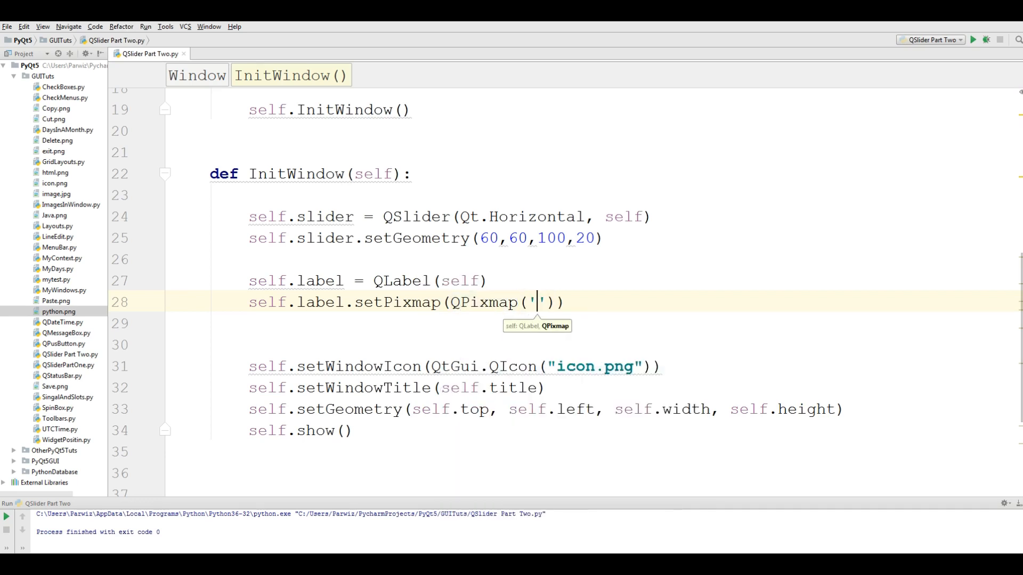
text(python)
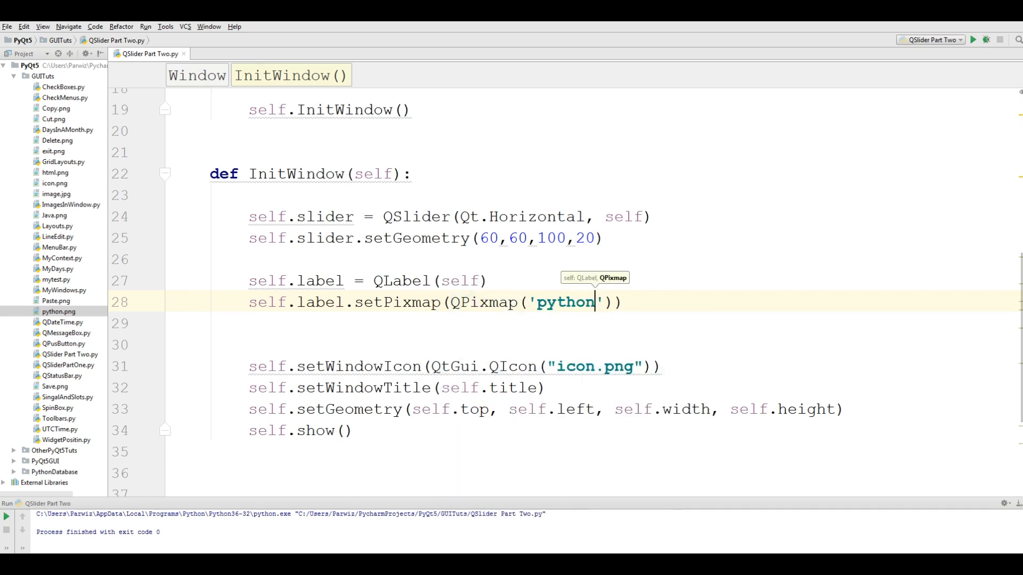
text(.png)
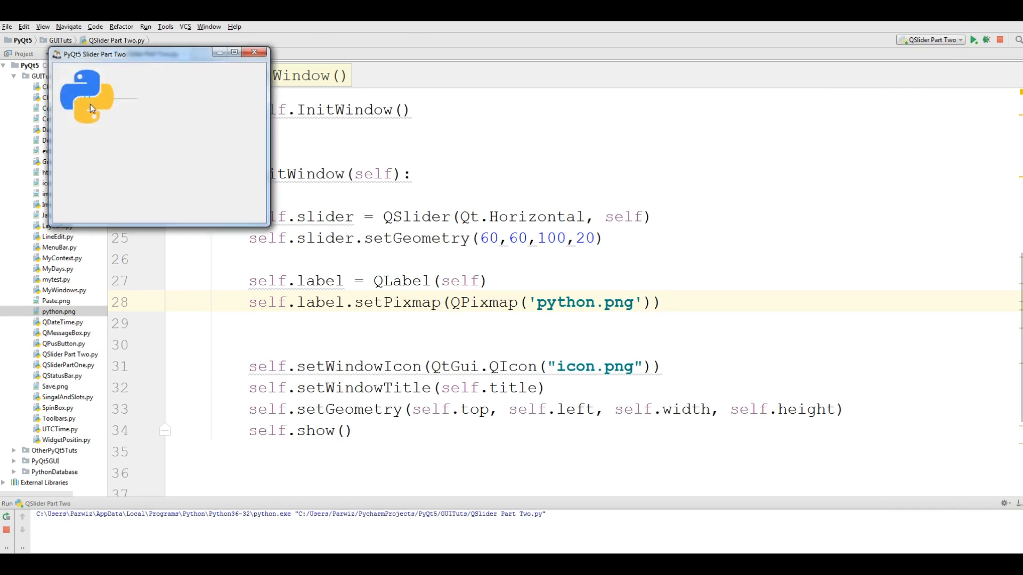
mouse_move(257, 54)
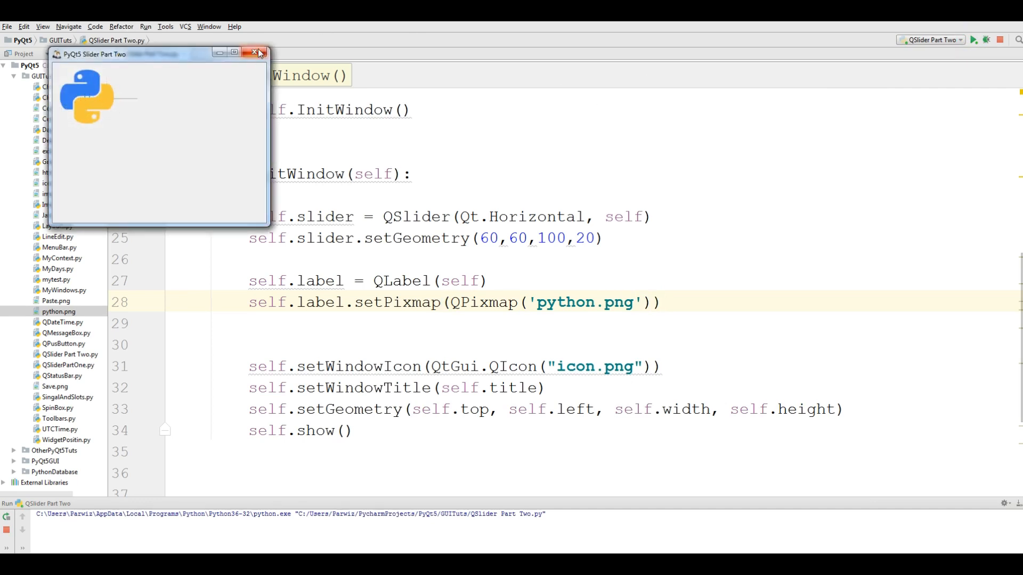
click(258, 52)
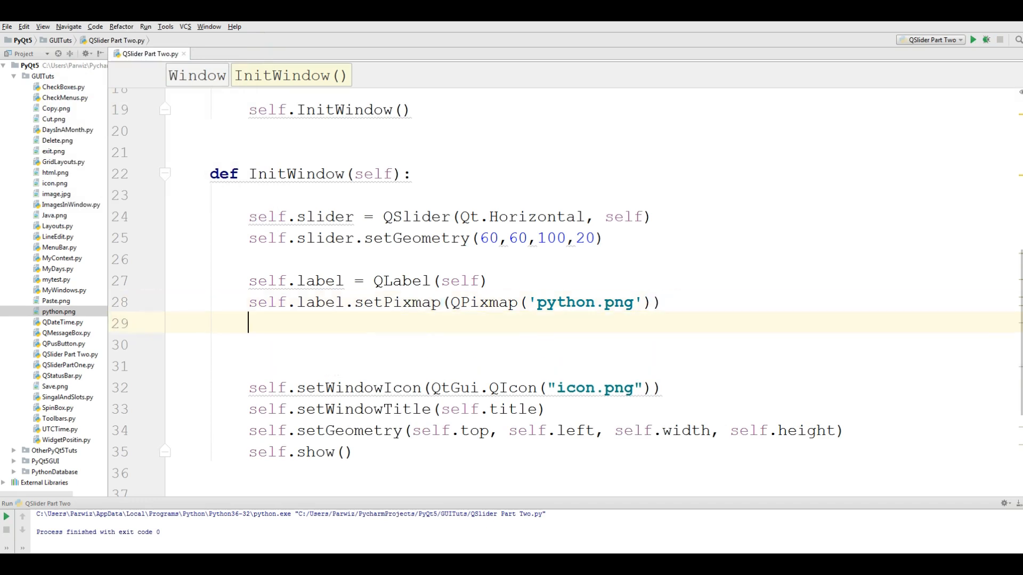
Add self.label.setGeometry(60, 100, 150, 120) below the pixmap line.
text(self.setGeometry()
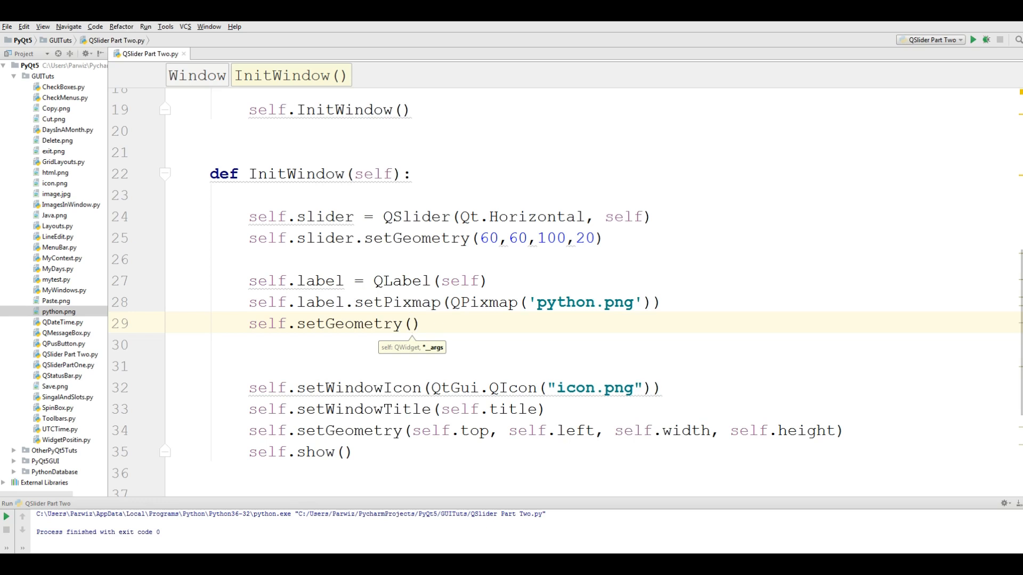
text(60)
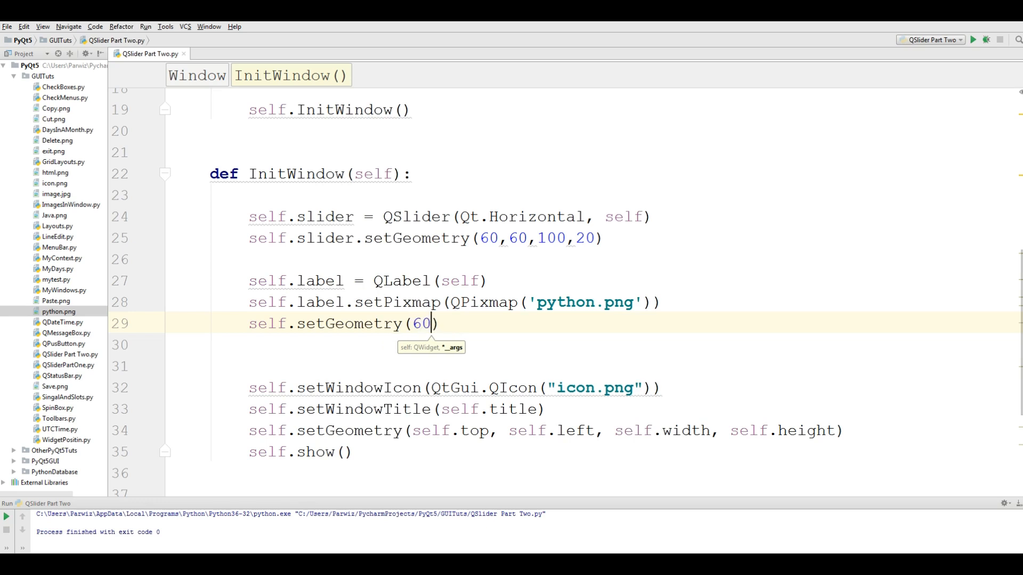
text(,100)
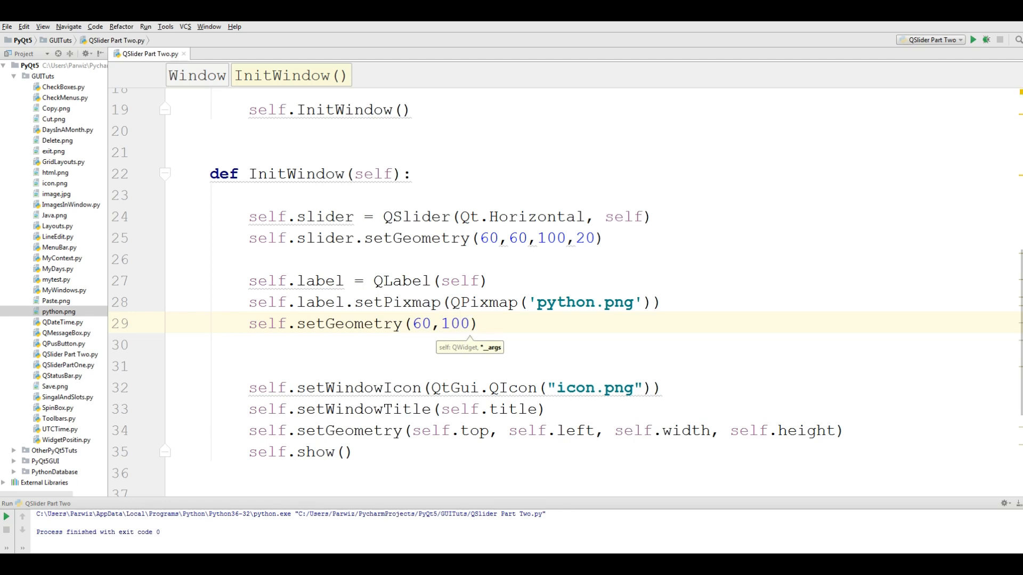
text(,150)
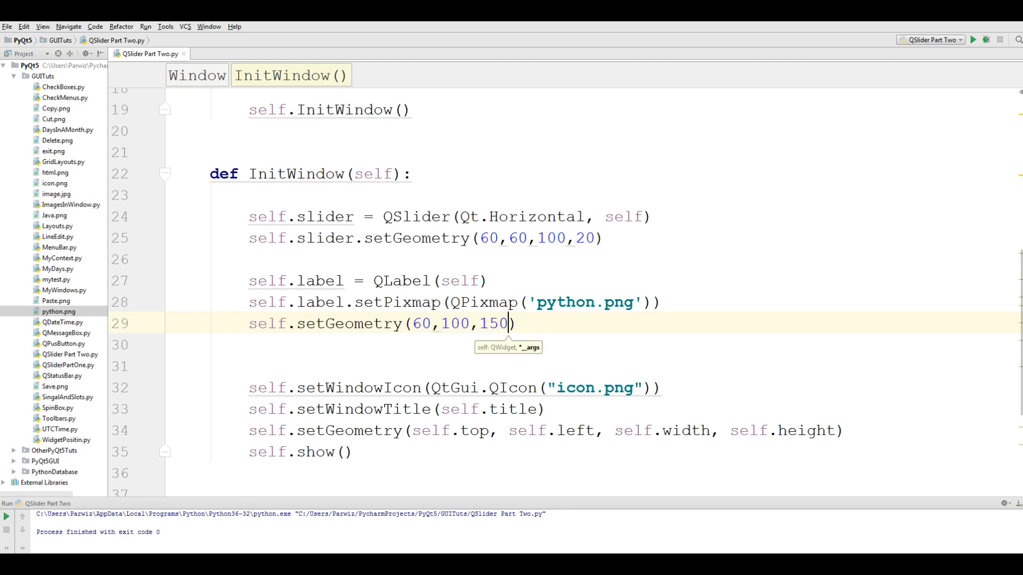
text(,120)
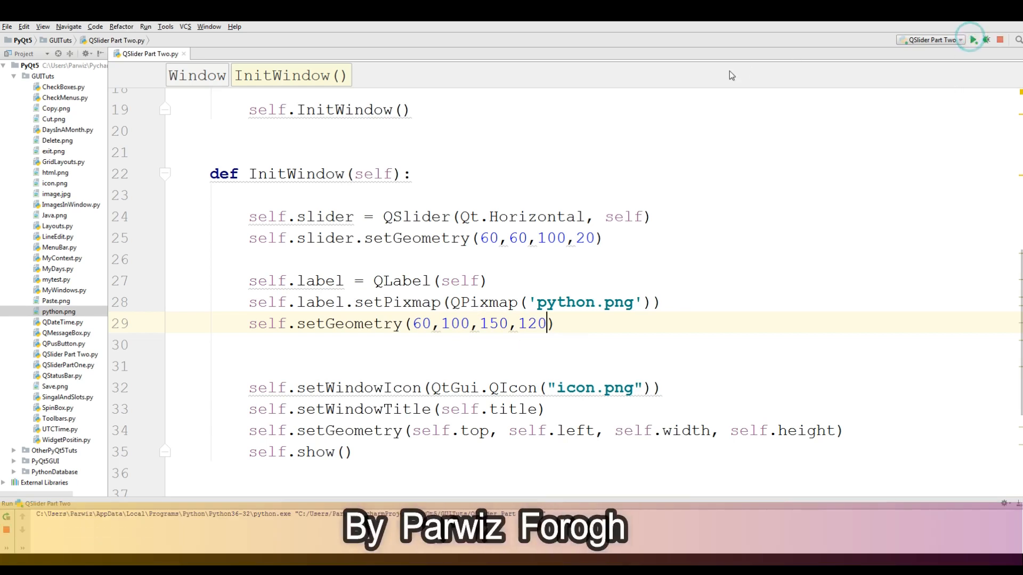
Run the app, move the slider to a middle value, and close the window.
click(977, 39)
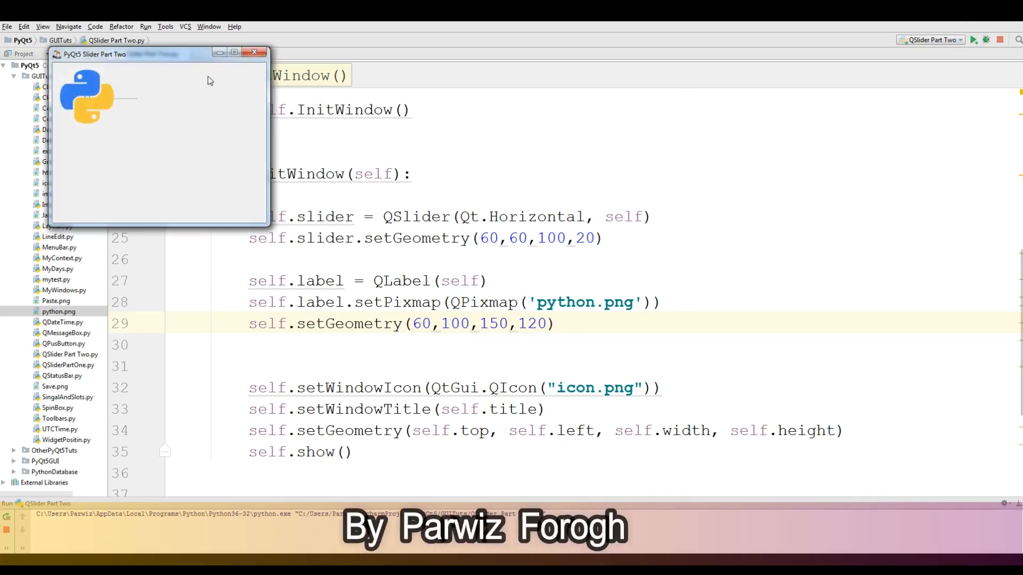
click(256, 52)
text(.label)
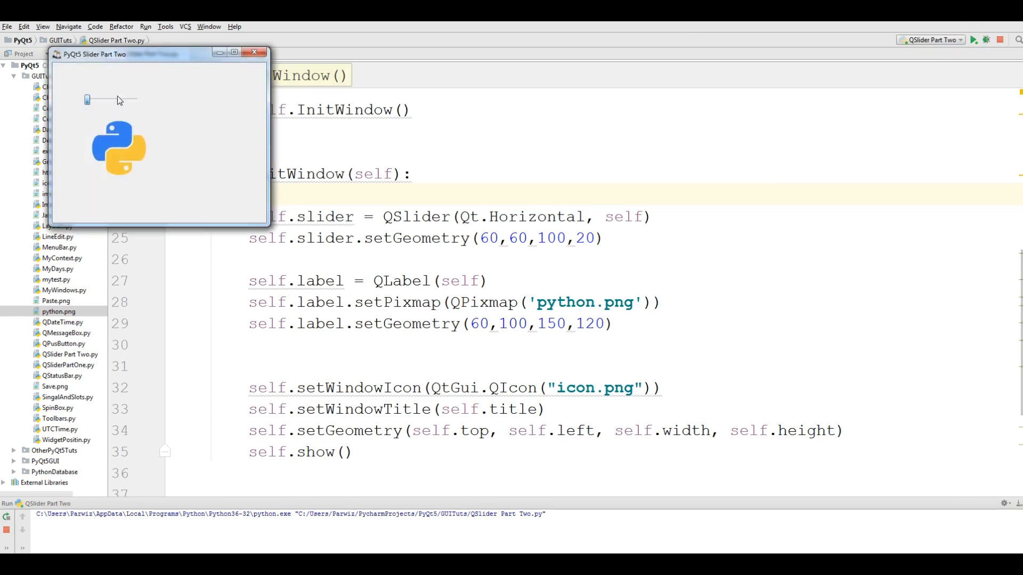
drag(87, 99, 120, 99)
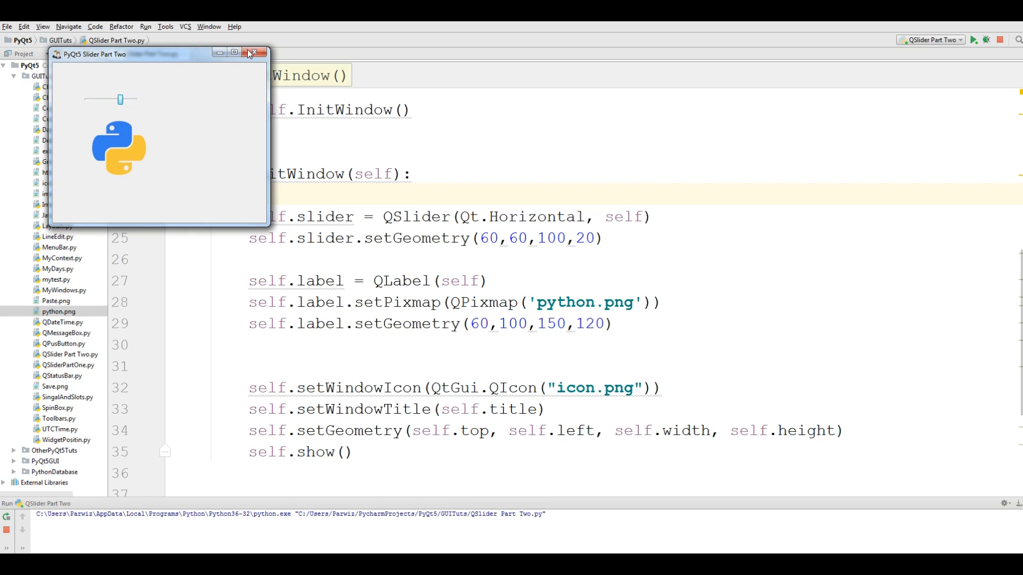
click(258, 52)
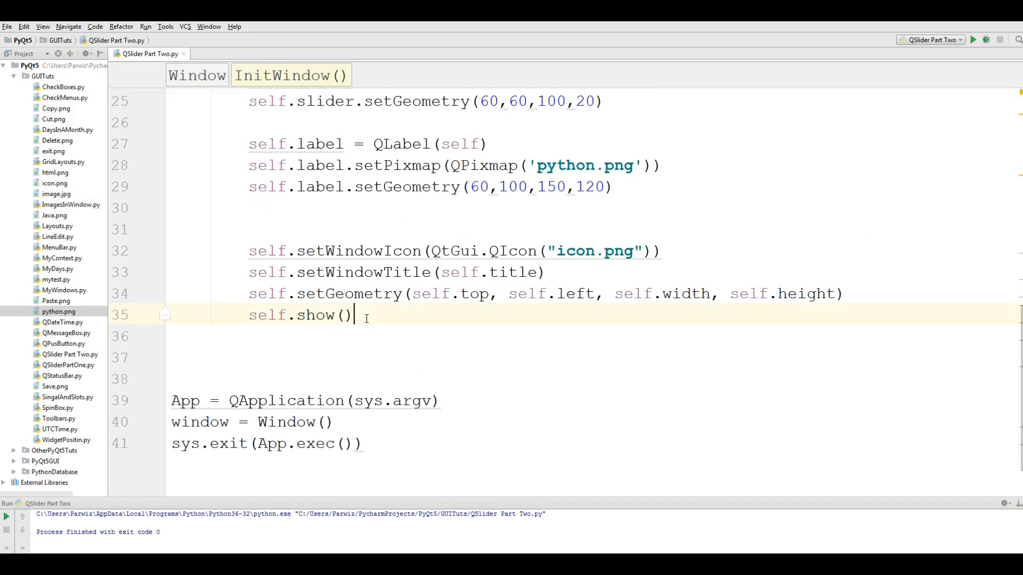
Declare def ChangedValue(self, value): on new lines below self.show().
key(Enter)
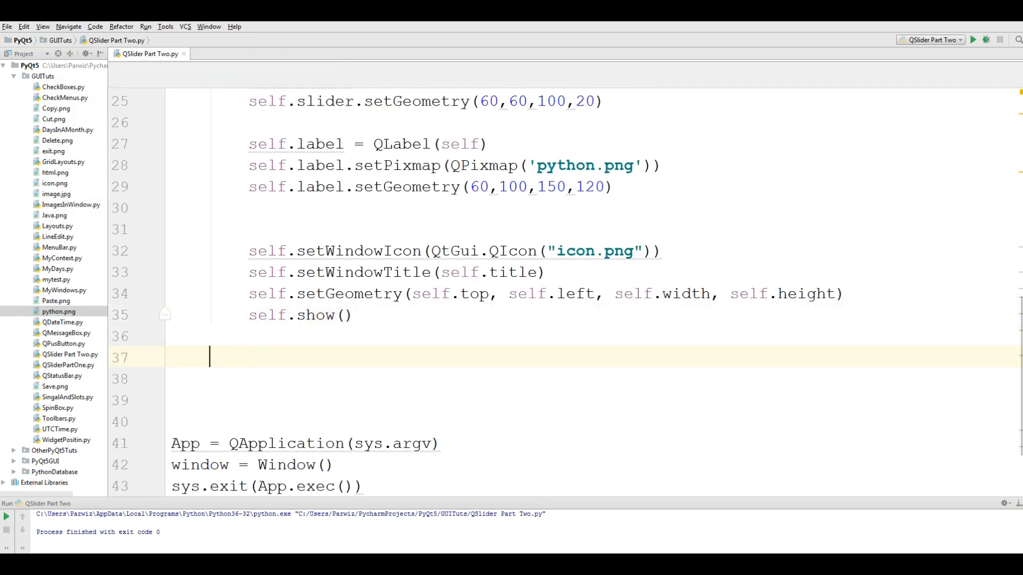
text(def)
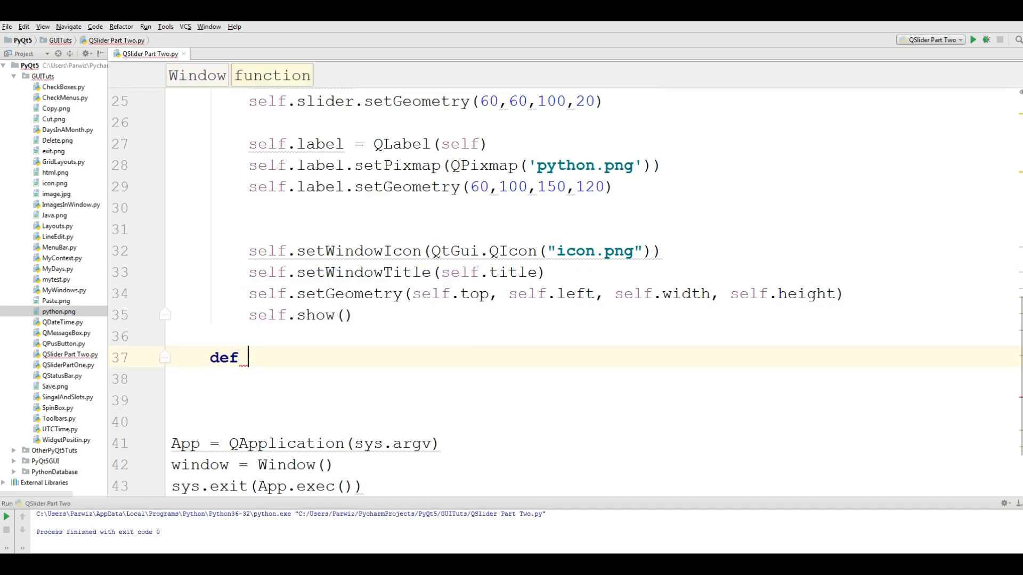
text(value)
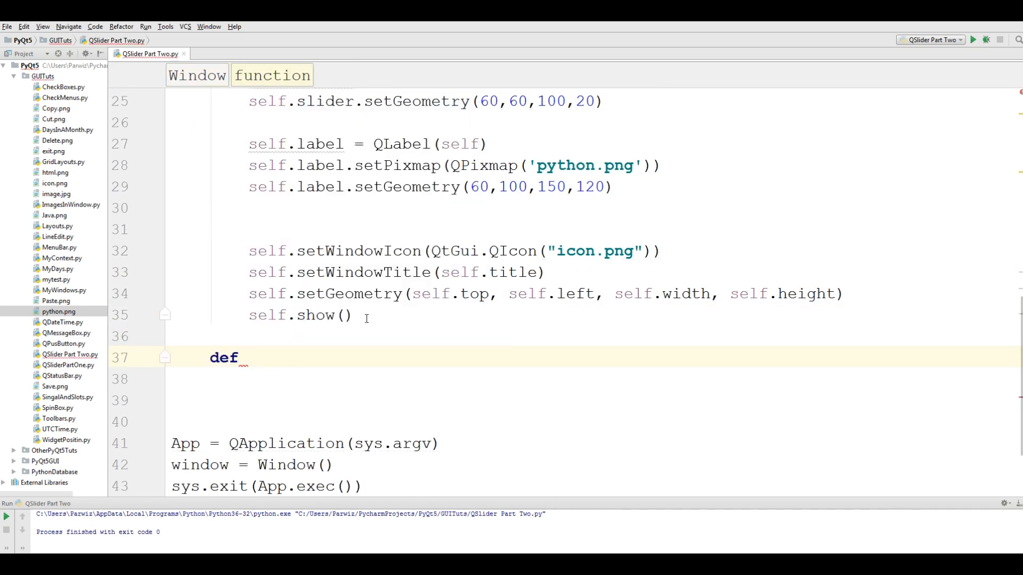
text(Changed)
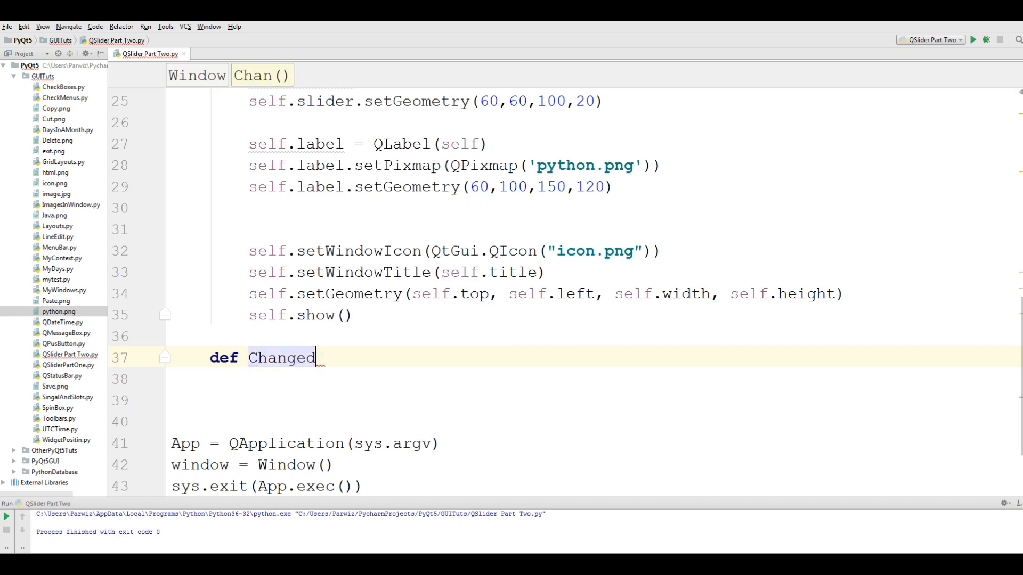
text(Value)
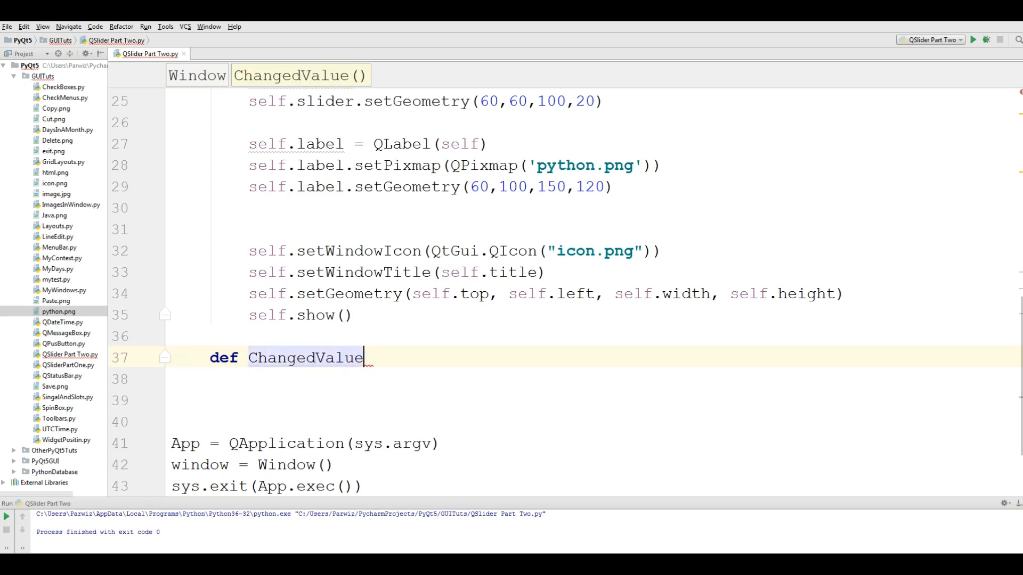
text((self):)
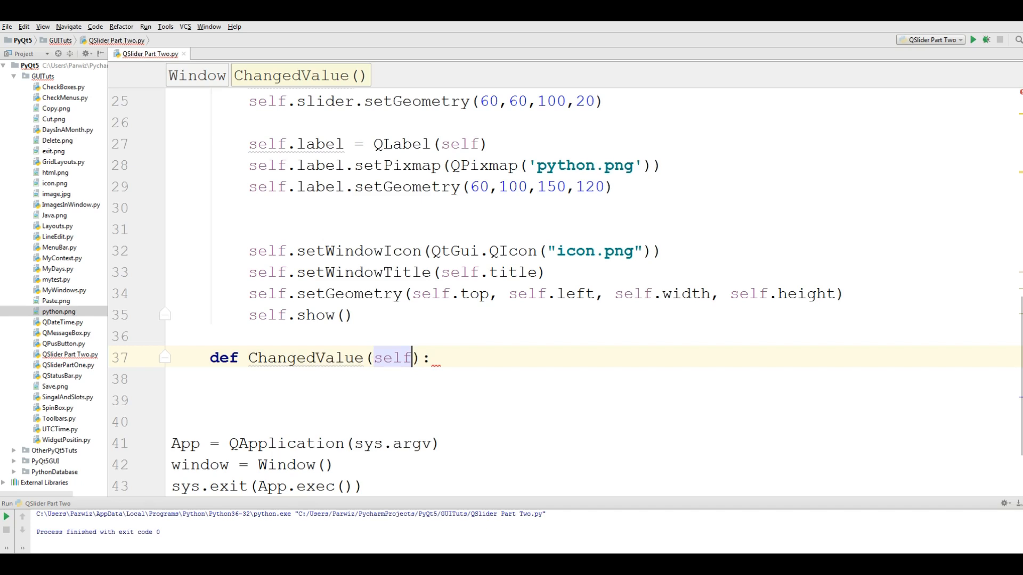
text(,)
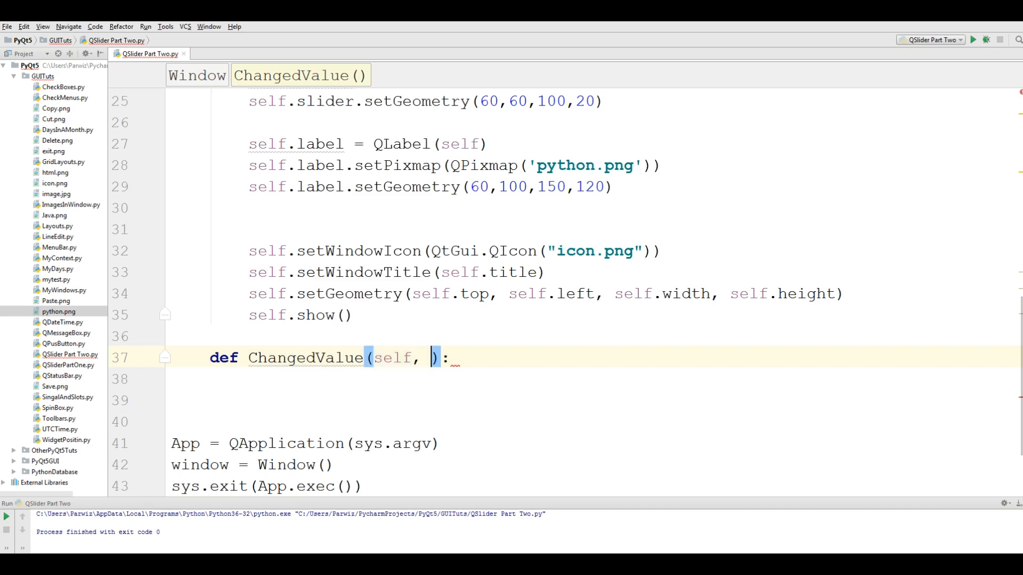
text(value)
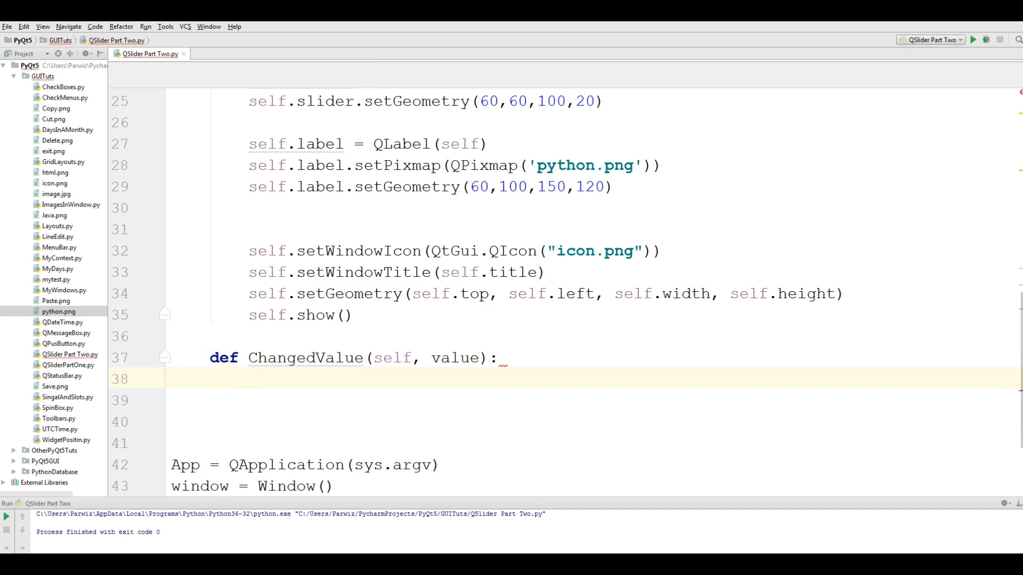
Add an if branch setting the label pixmap to python.jpg when value == 0.
text(if)
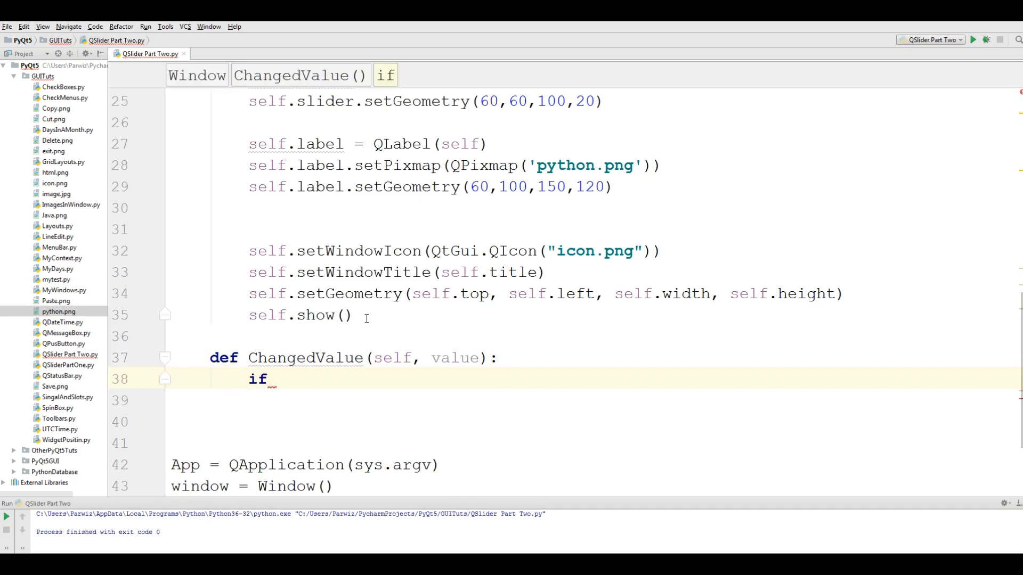
text(va)
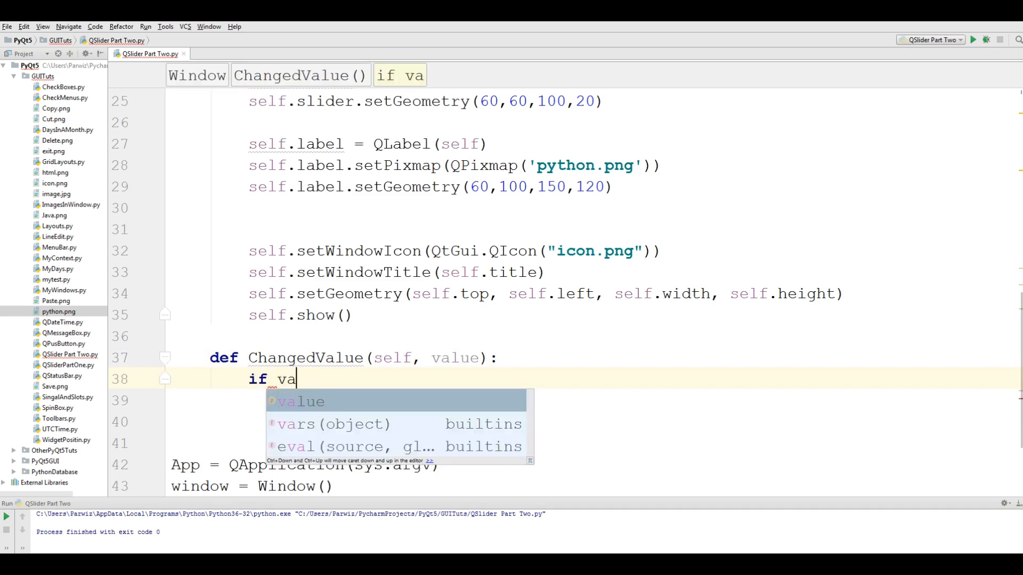
text(lue == 0)
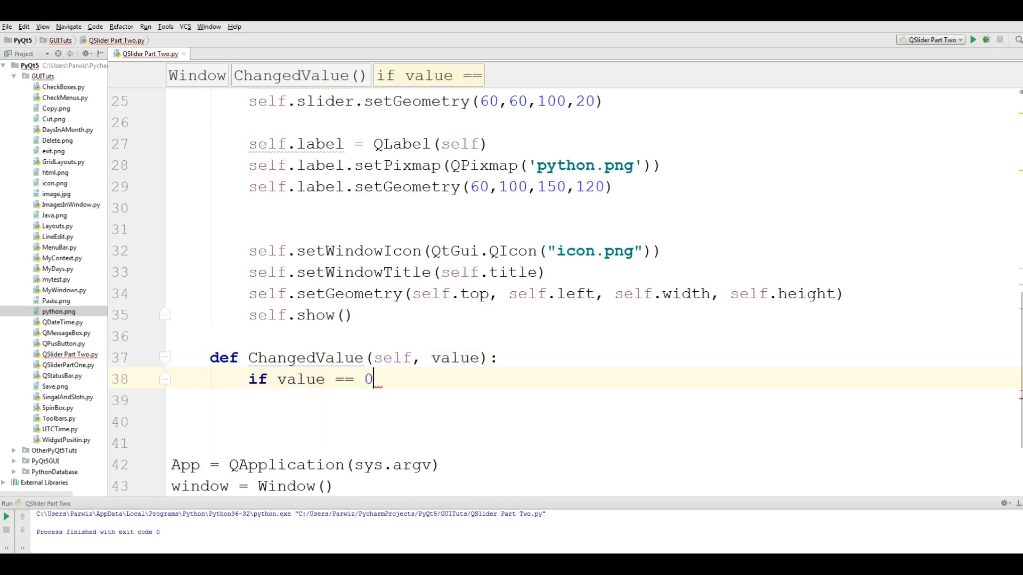
text(:)
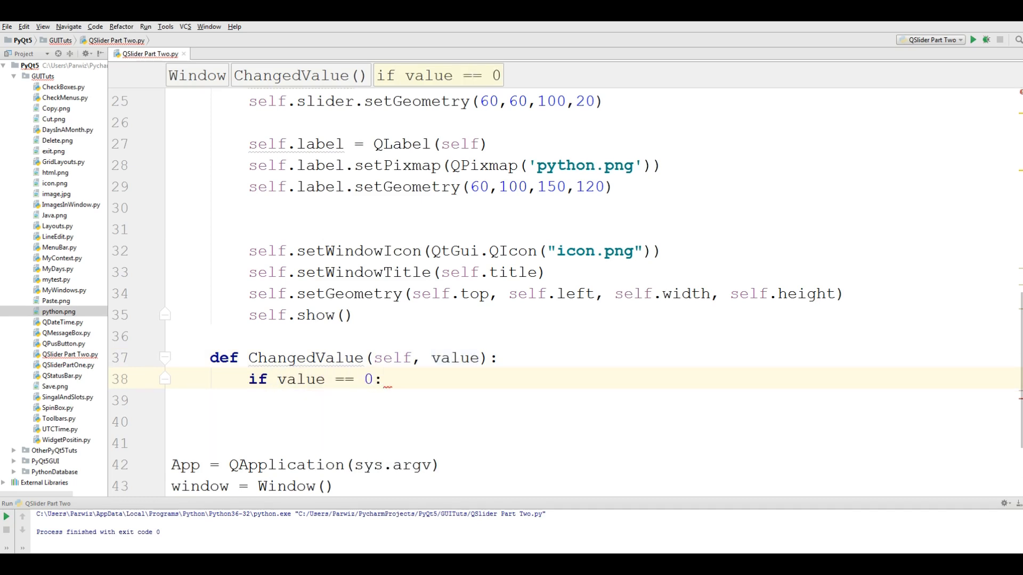
text(self)
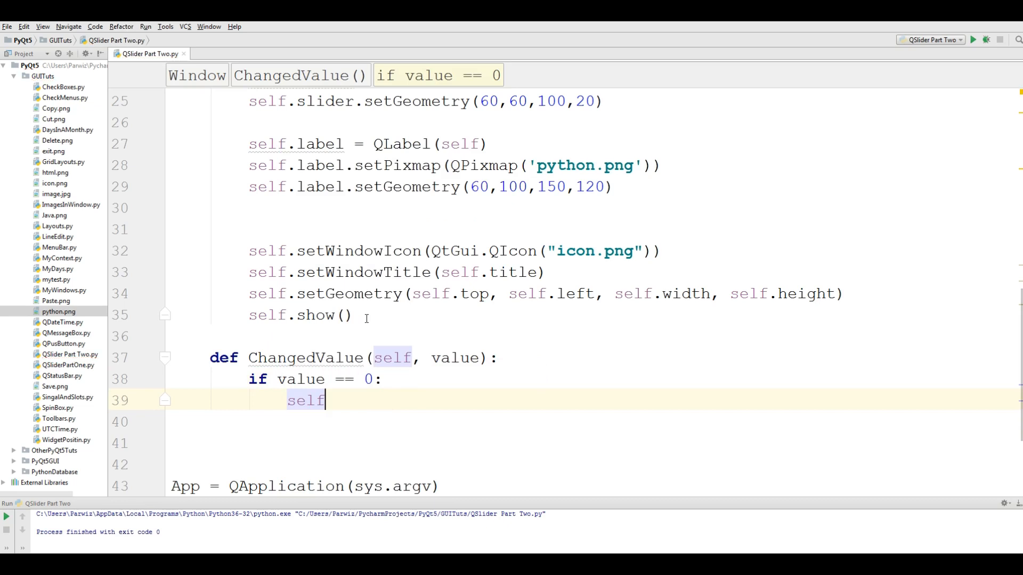
text(.label)
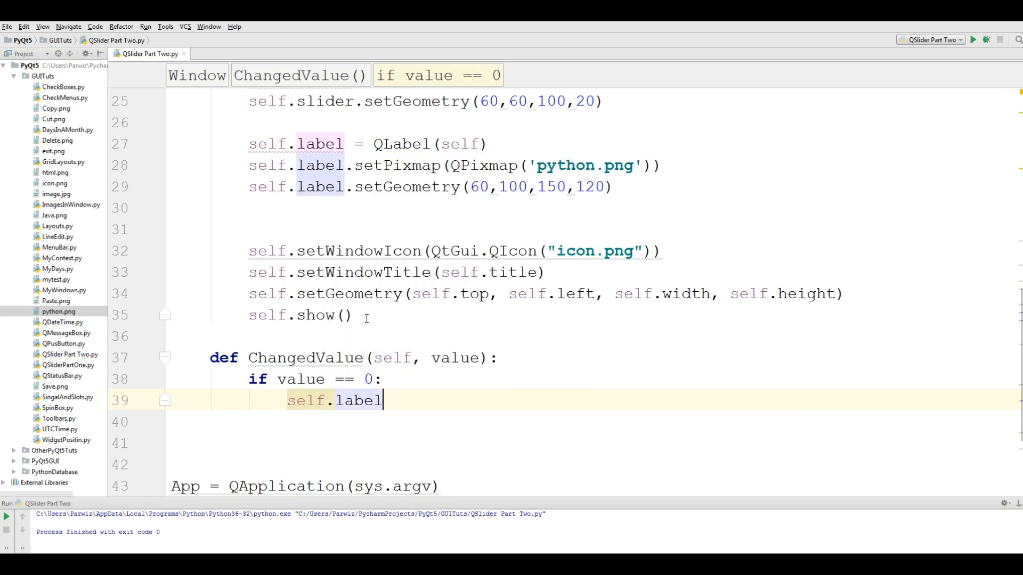
text(.setPixmap()
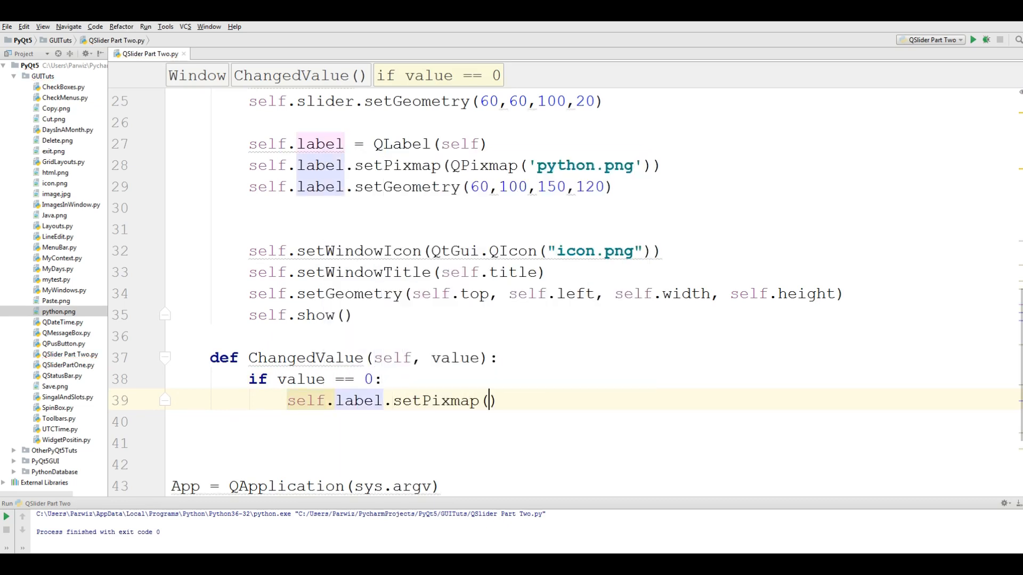
text(QPixmap()
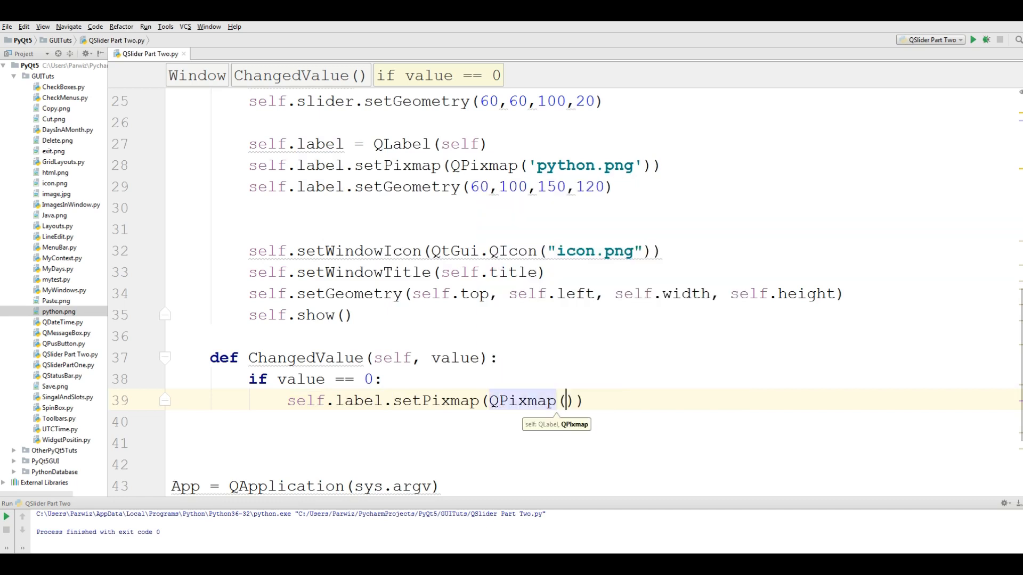
text('')
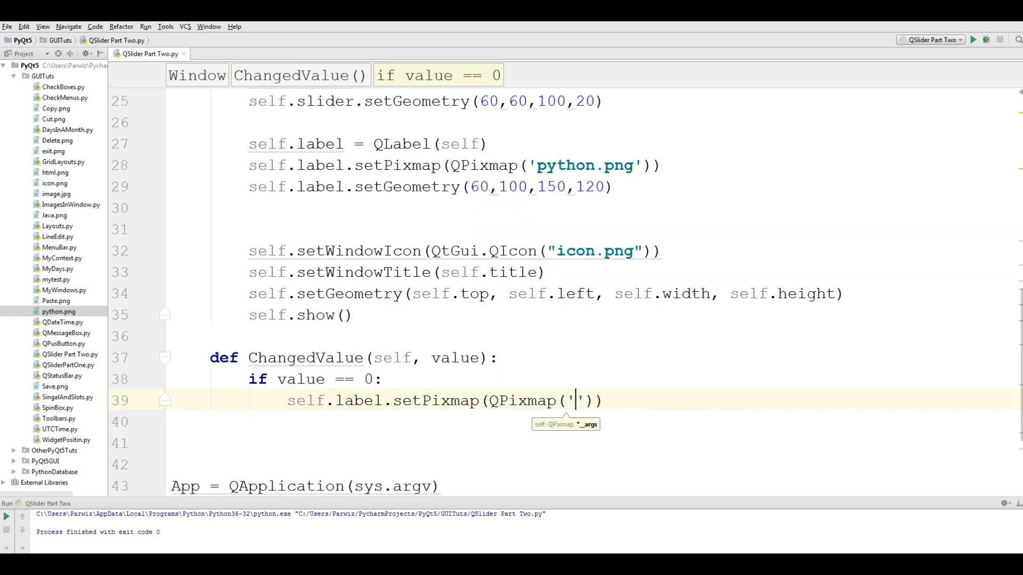
text(python)
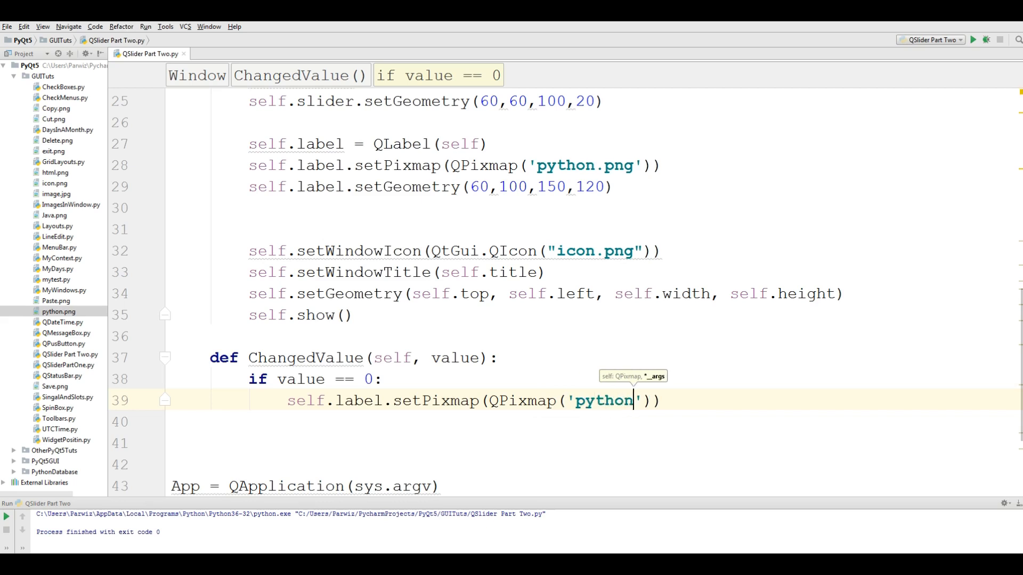
text(.jpg')
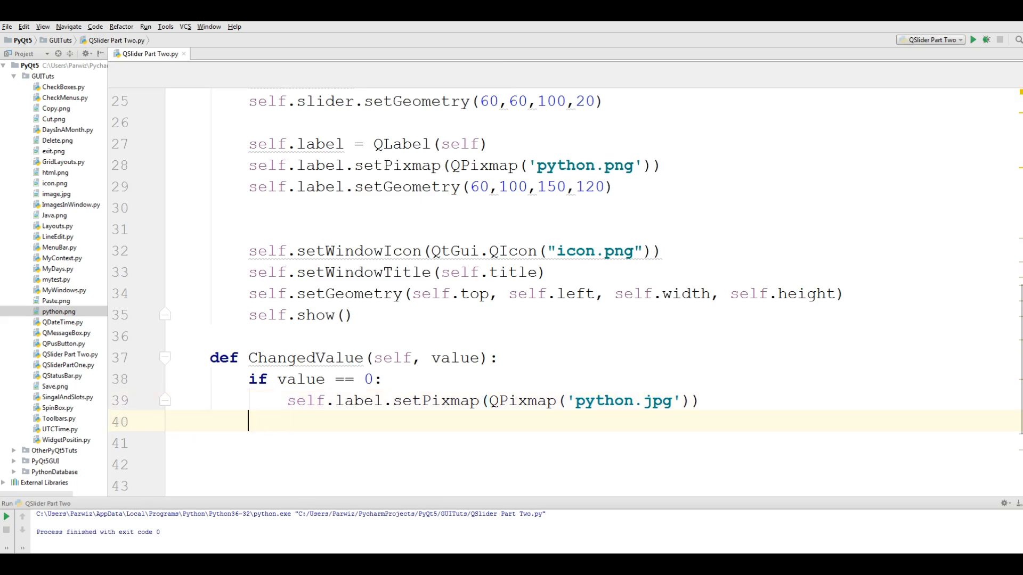
Add an elif branch showing java.png when value is below 50.
text(el)
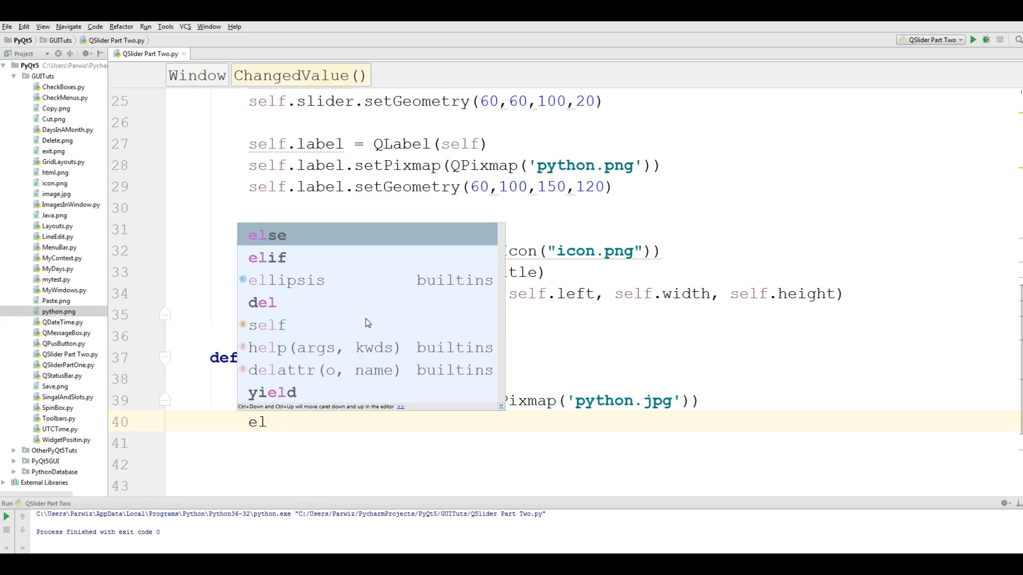
key(Tab)
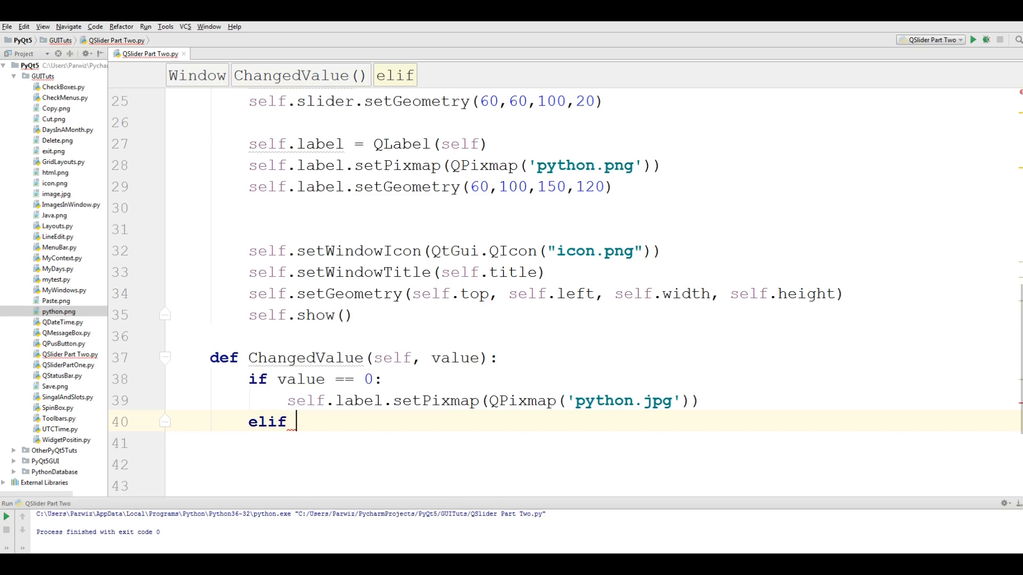
text(value <)
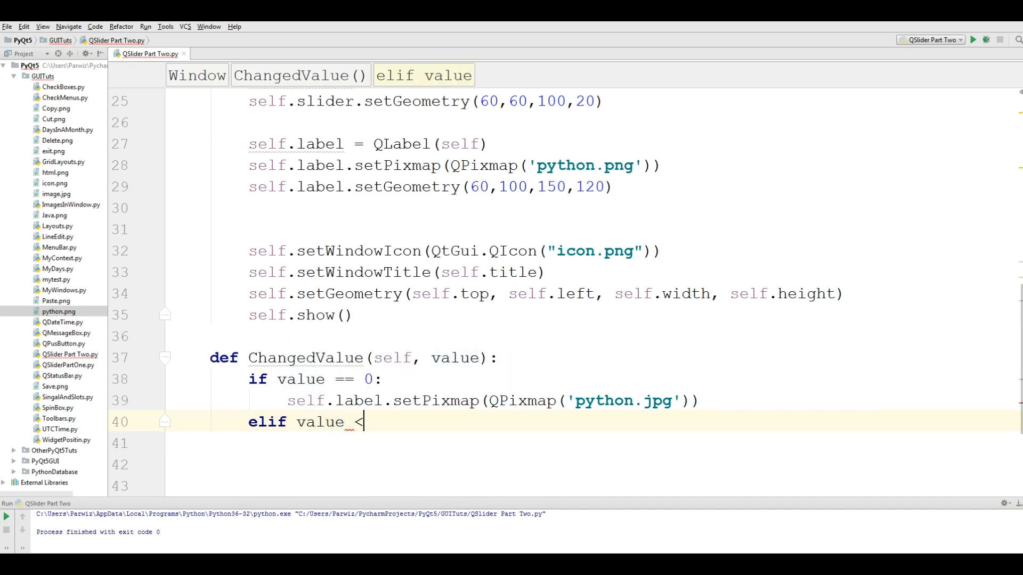
text(50:)
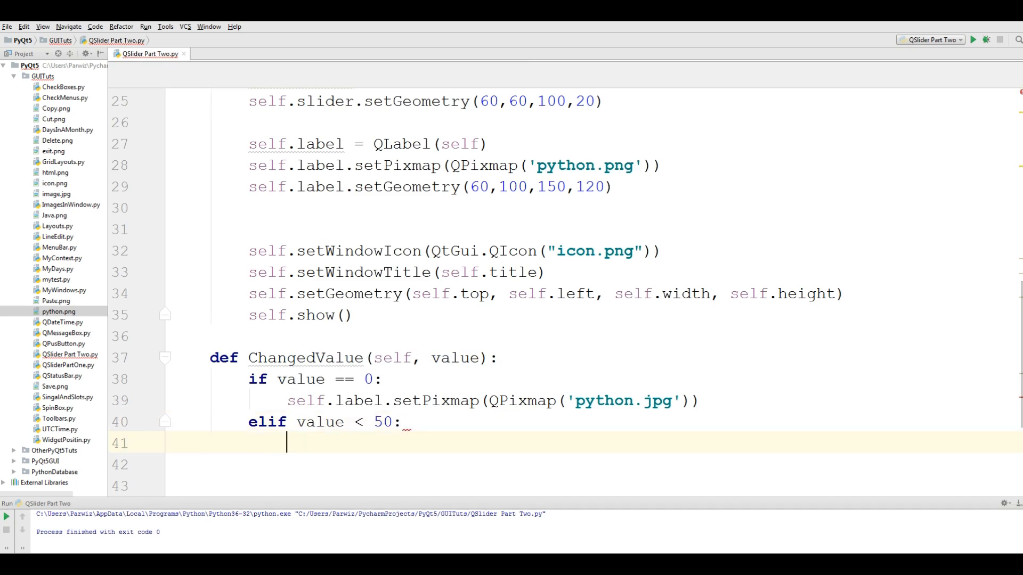
text(self.)
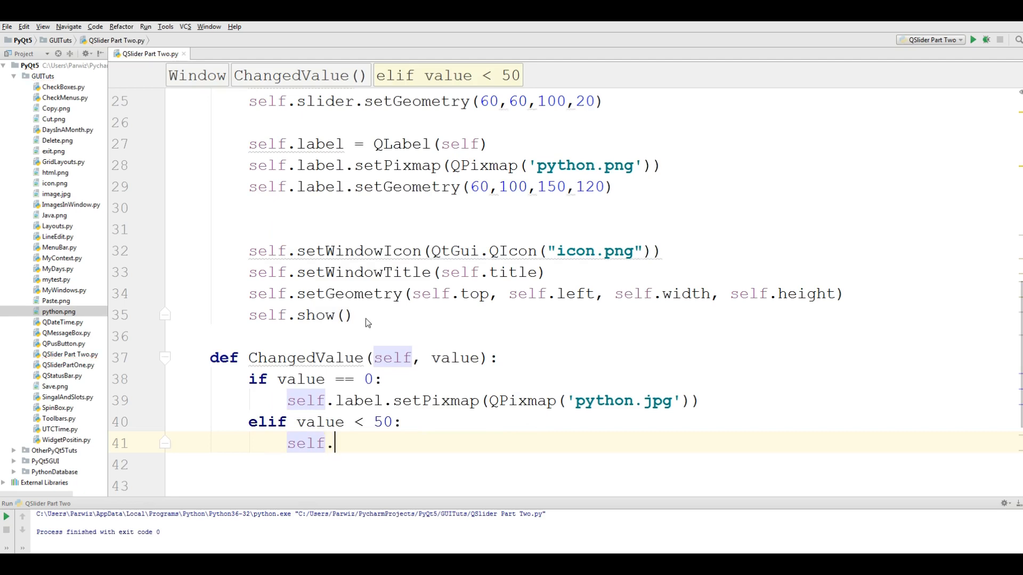
text(label.setPixmap(QPixmap()
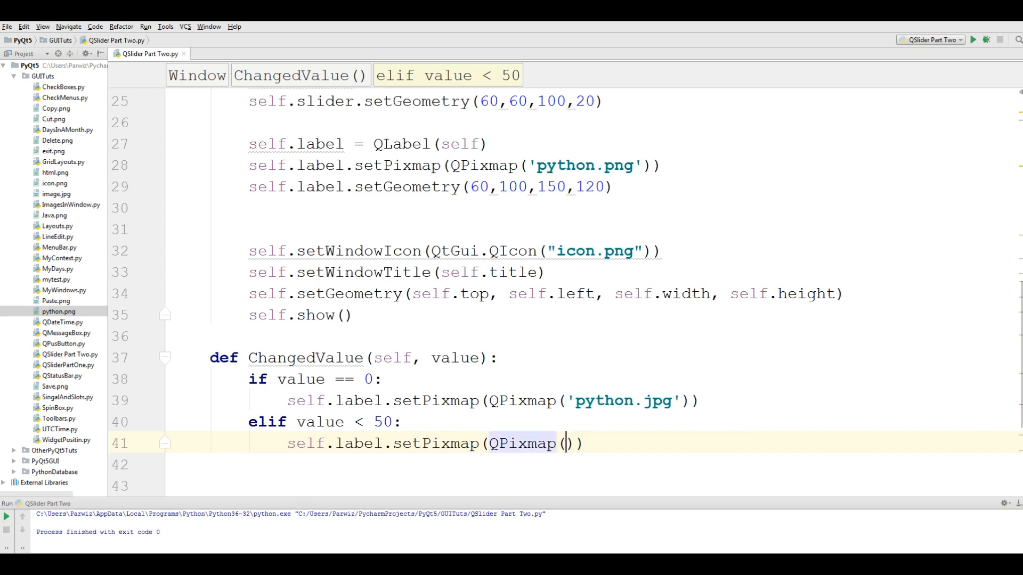
text('')
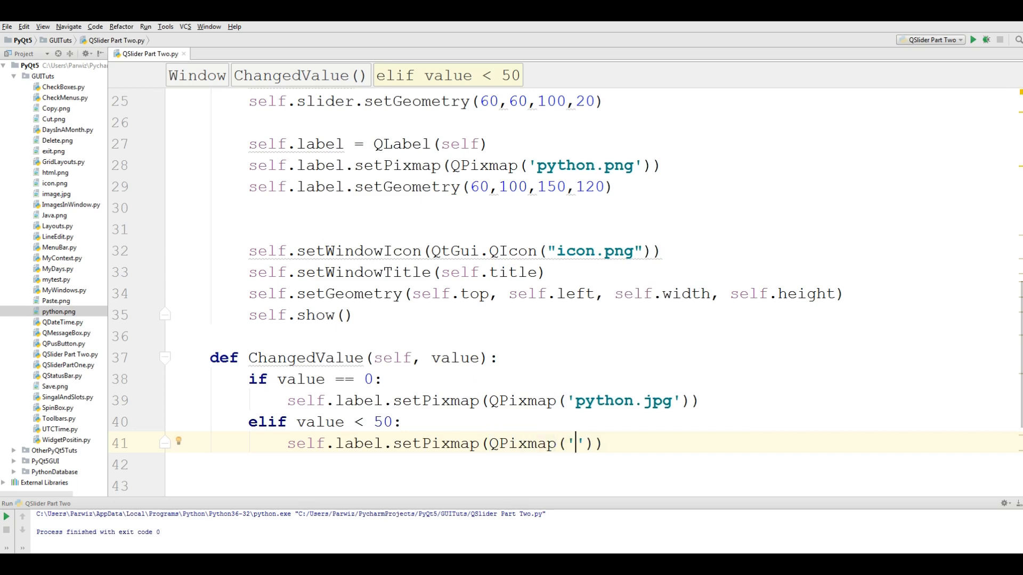
text(h)
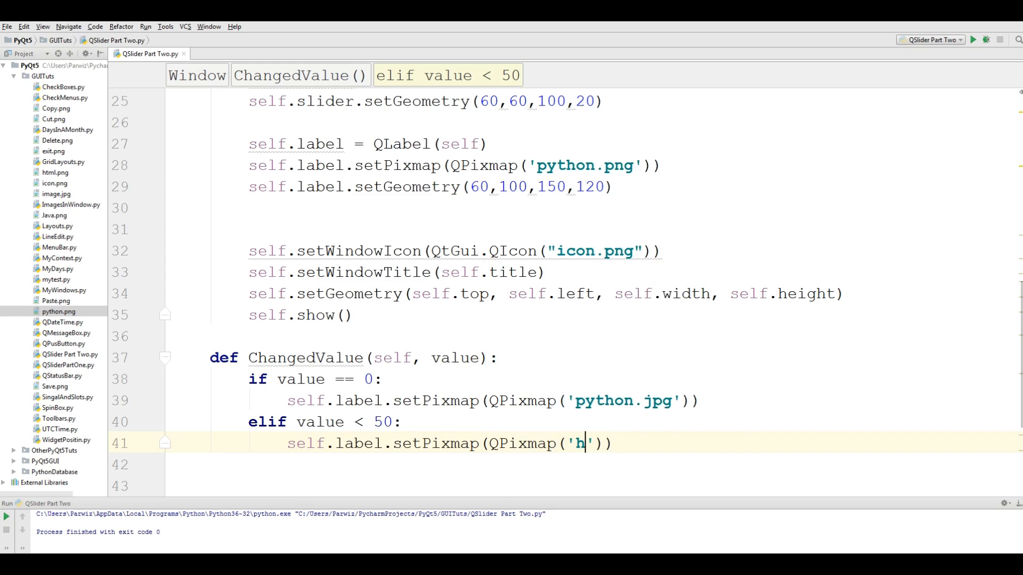
text(java.)
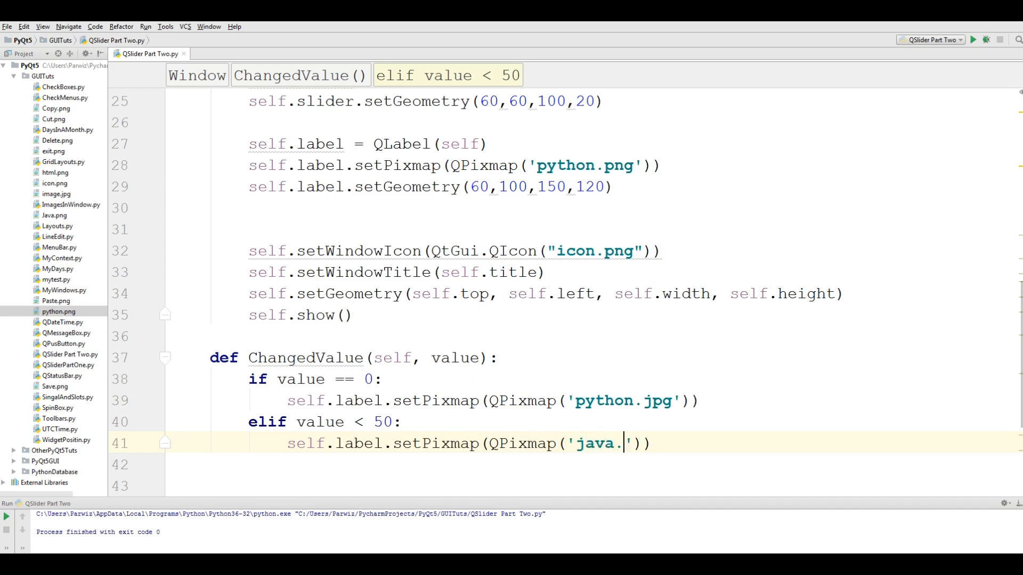
text(png)
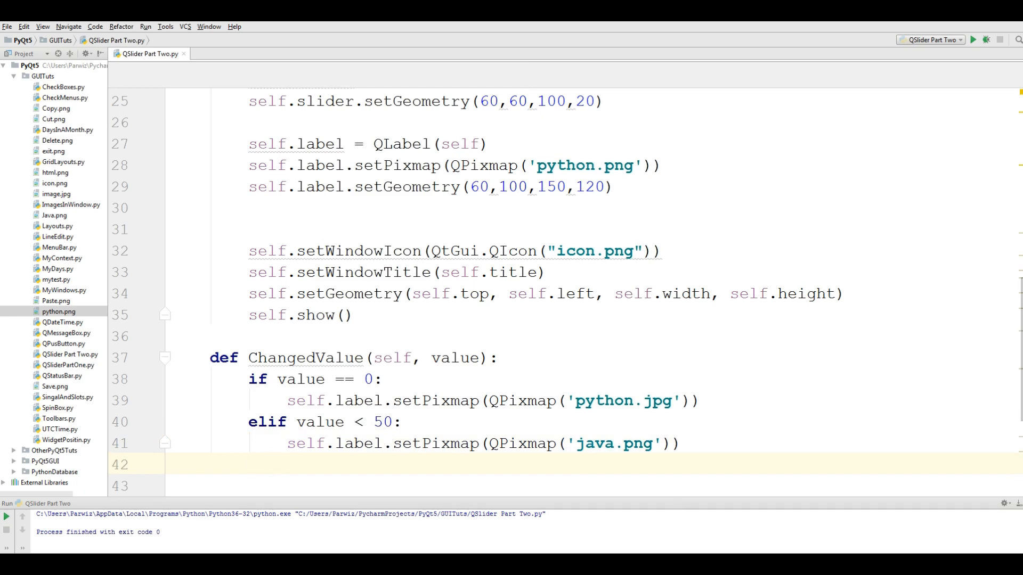
Add an else branch setting the label pixmap to html.png.
text(else:)
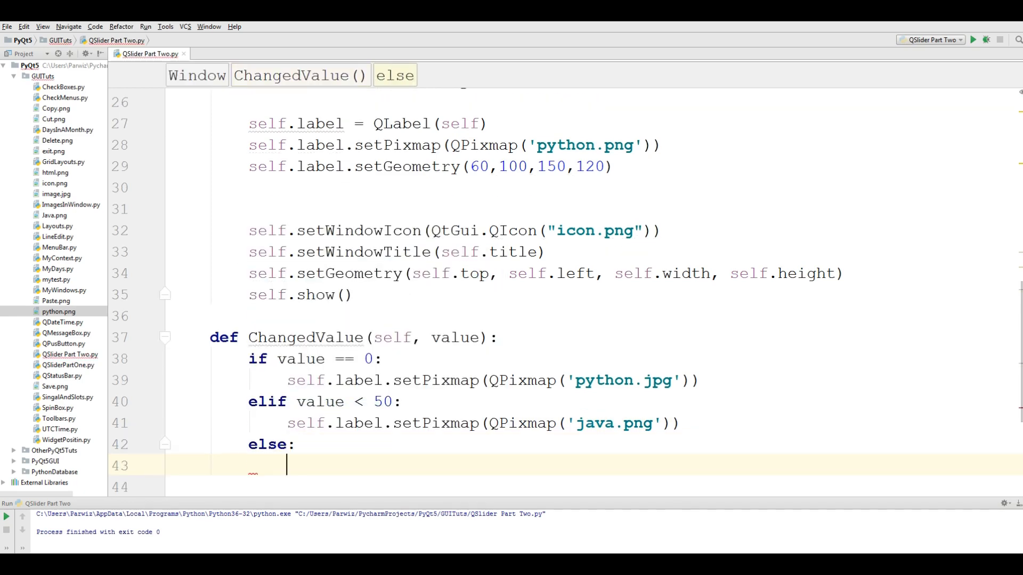
text(sel)
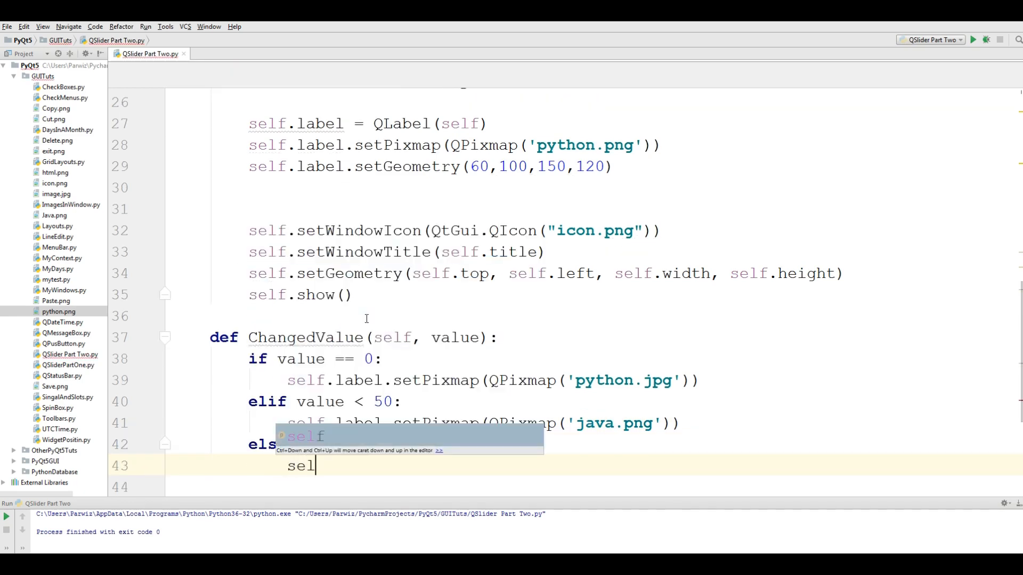
text(f.label.)
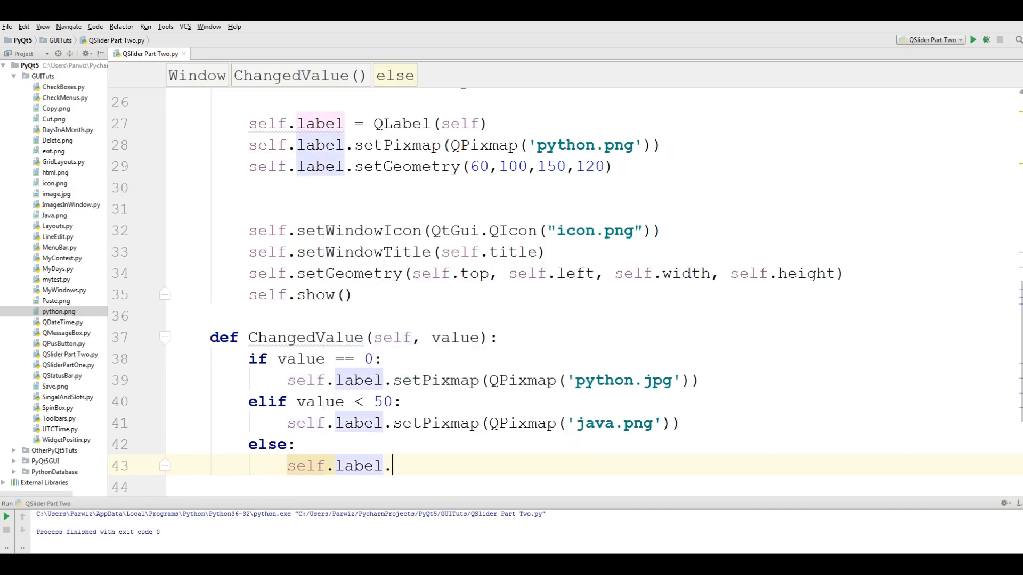
text(setPixmap()
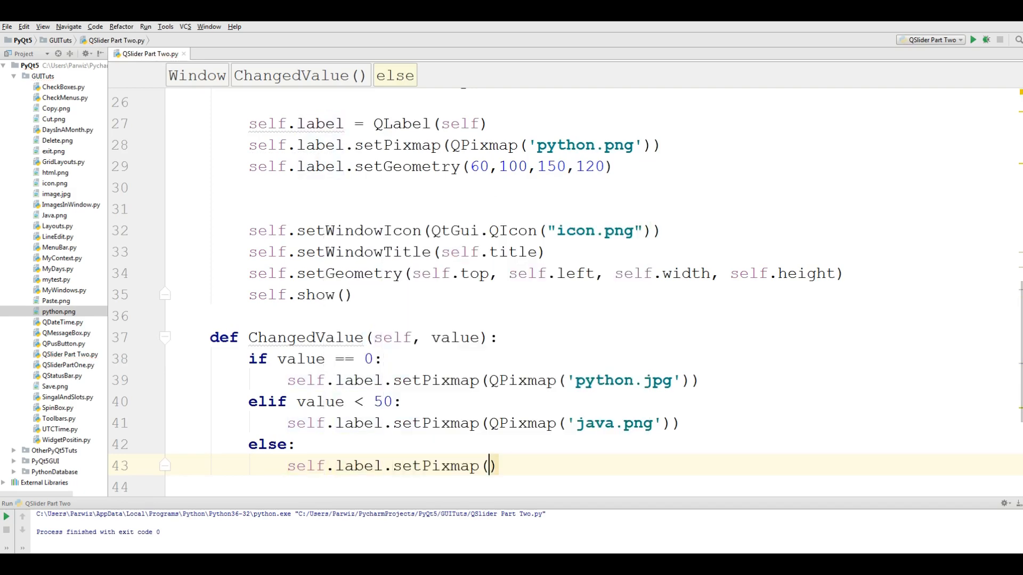
text(QPixmap('h)
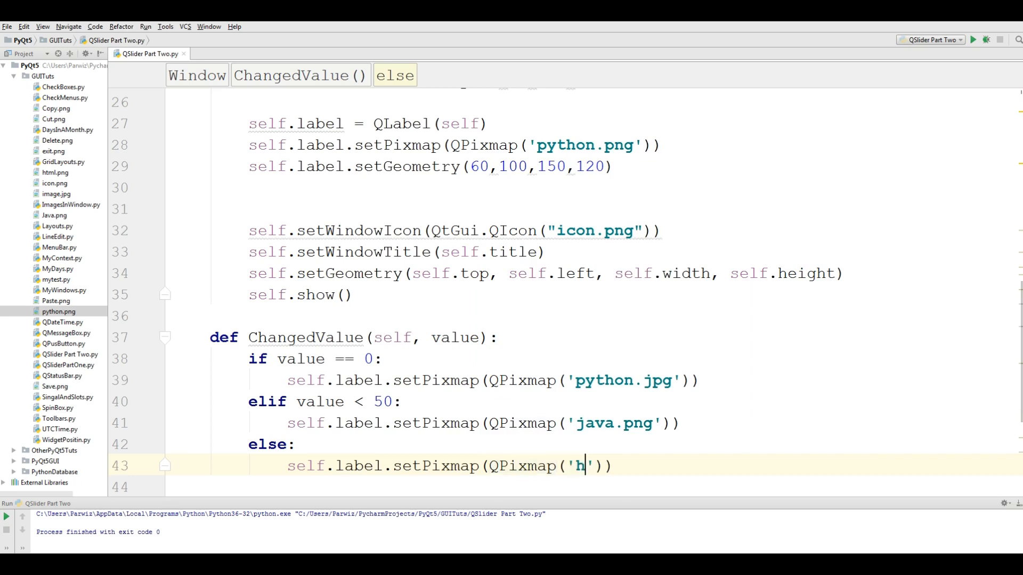
text(tml)
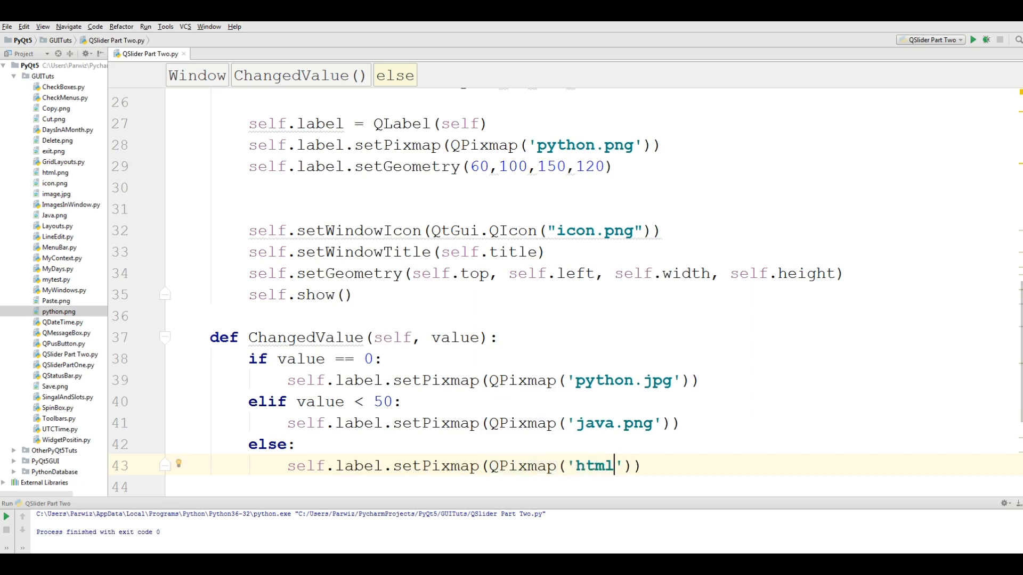
text(.png)
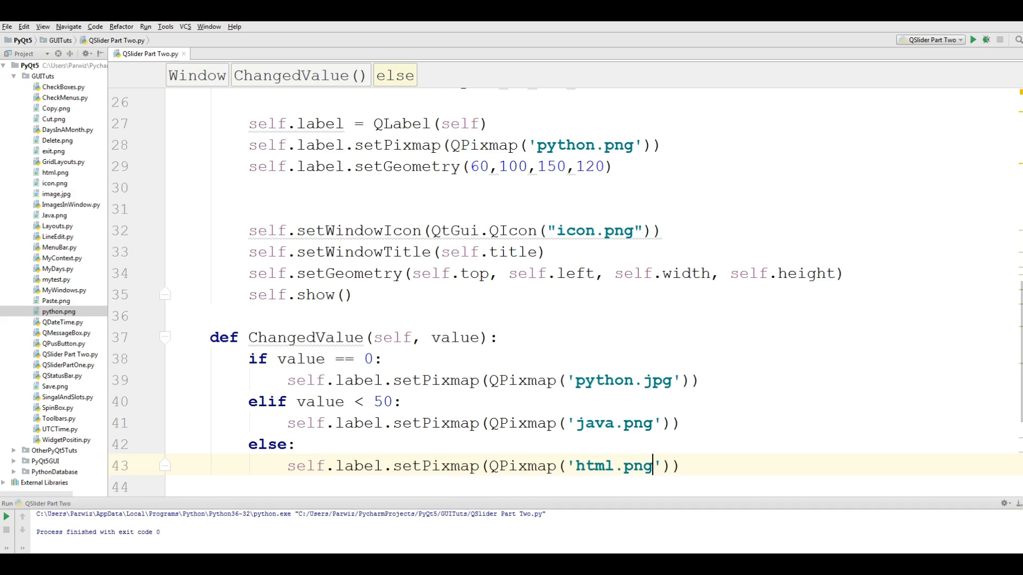
mouse_move(369, 366)
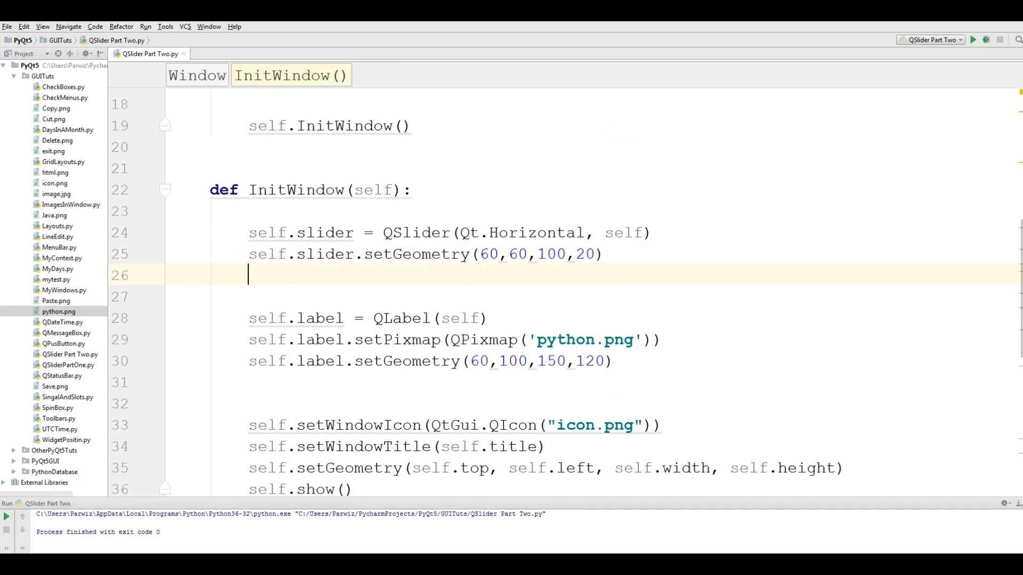
Write self.slider.valueChanged[int].connect(self.ChangedValue) in InitWindow.
text(self)
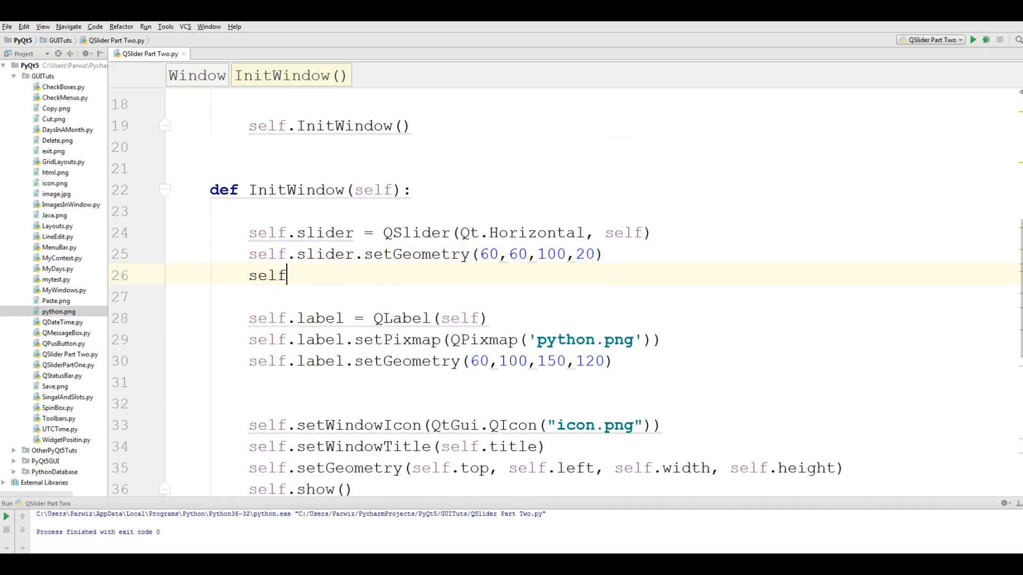
text(.slider)
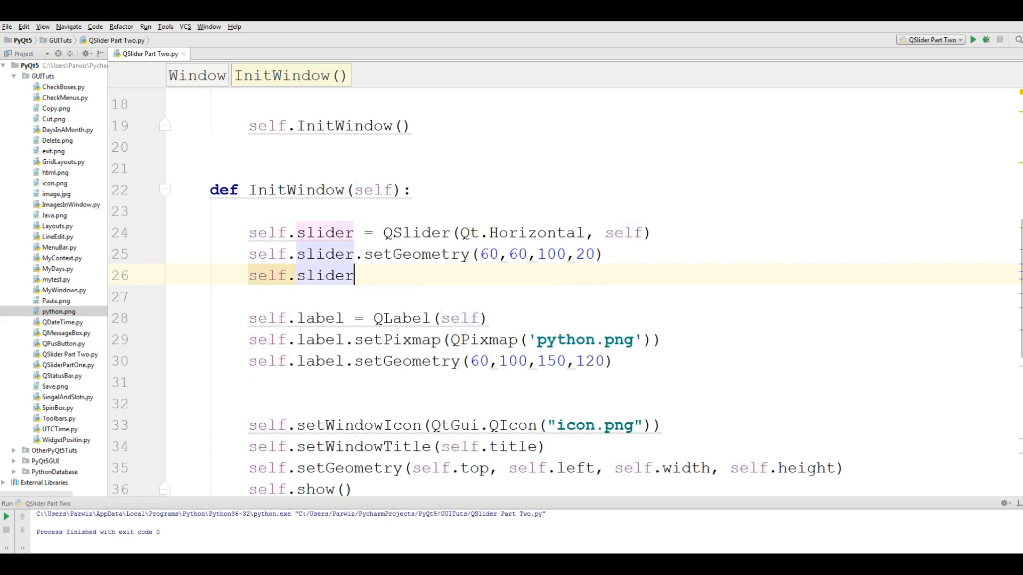
text(.)
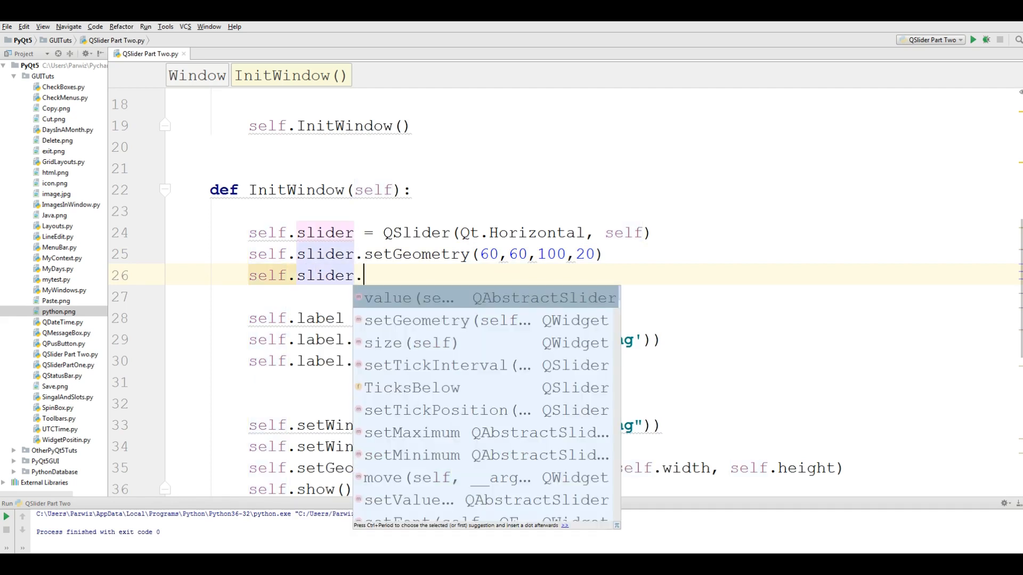
text(valueChanged()
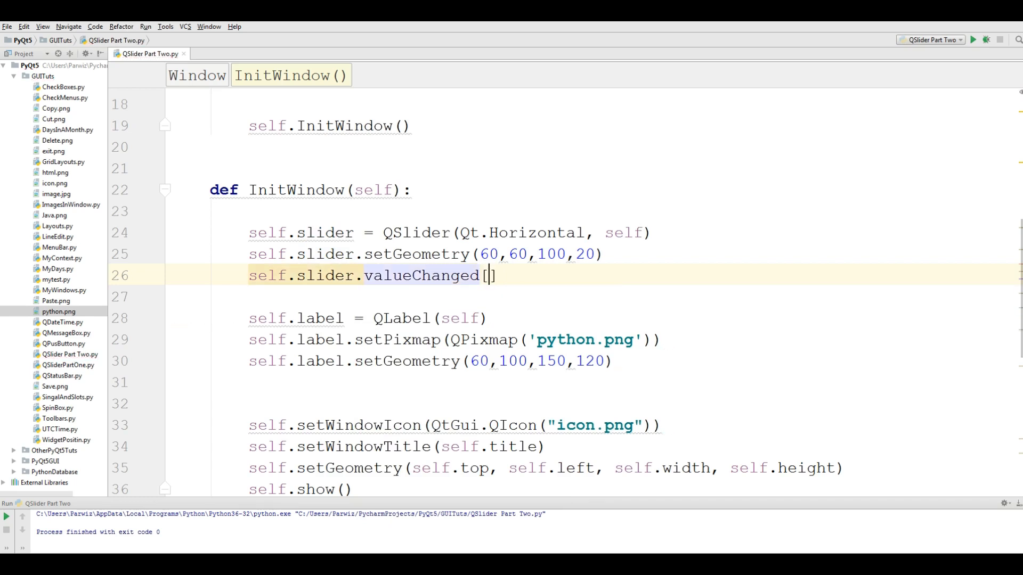
text(int)
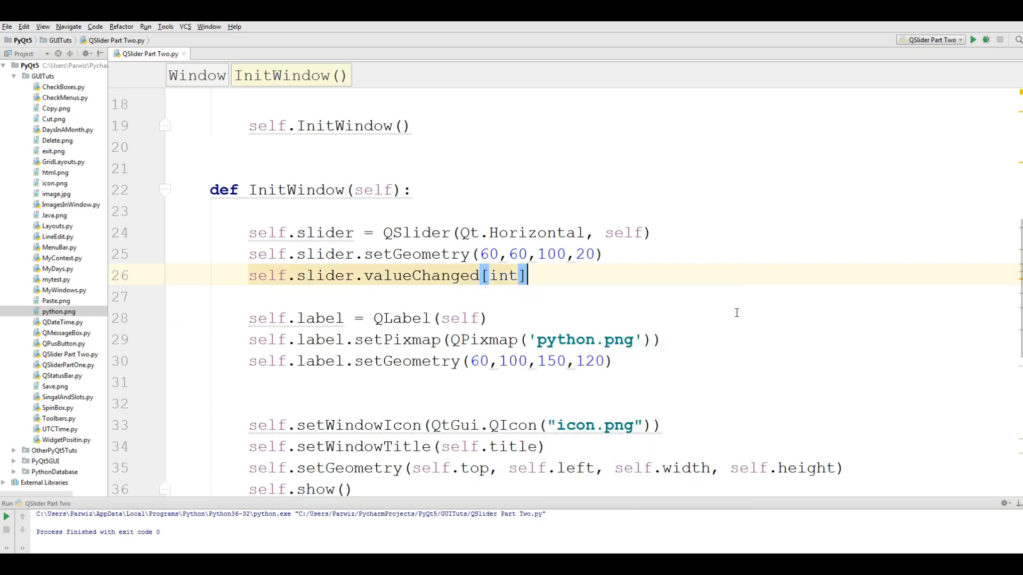
text(.con)
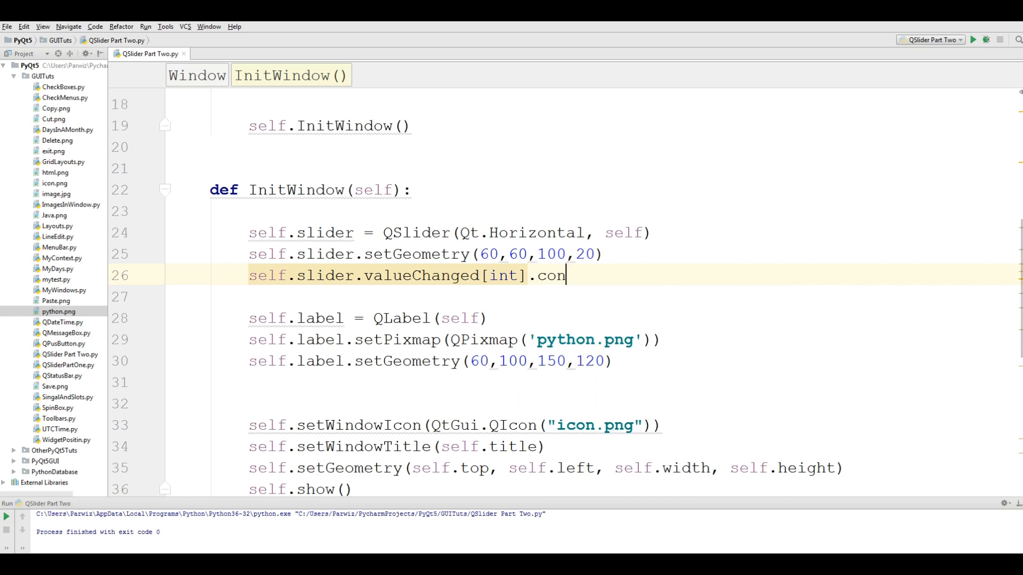
text(nect(sel)
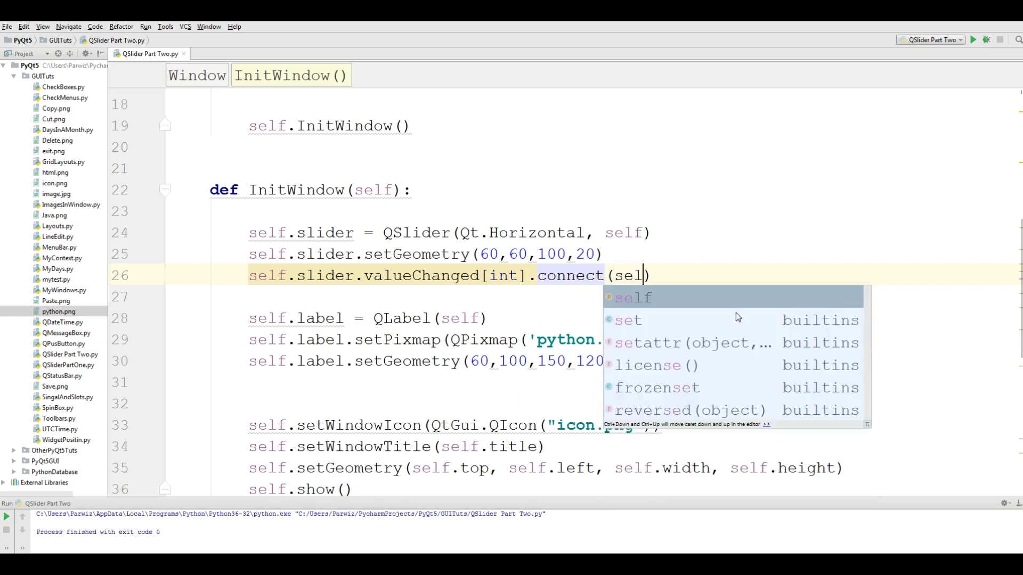
text(f.)
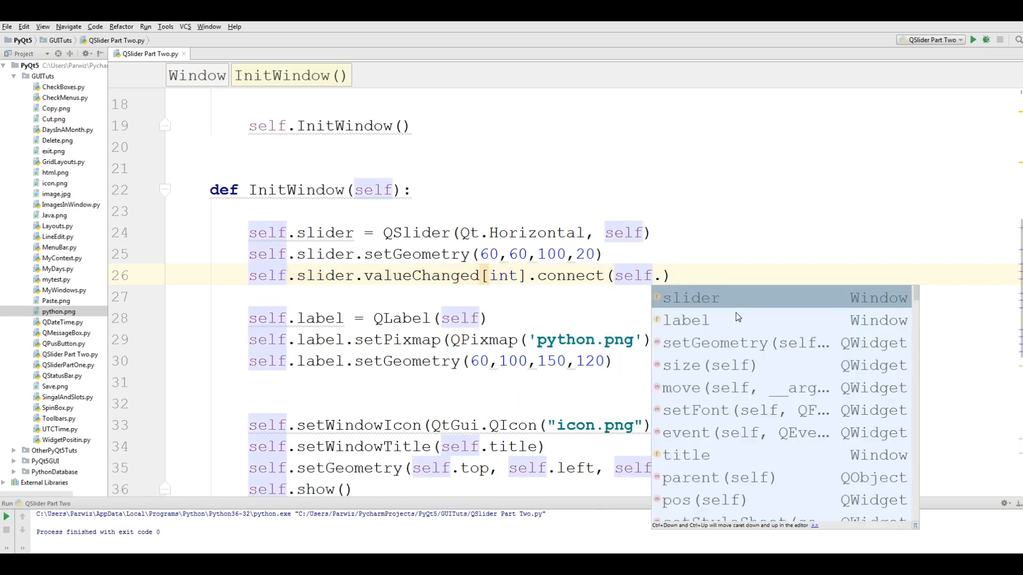
text(cha)
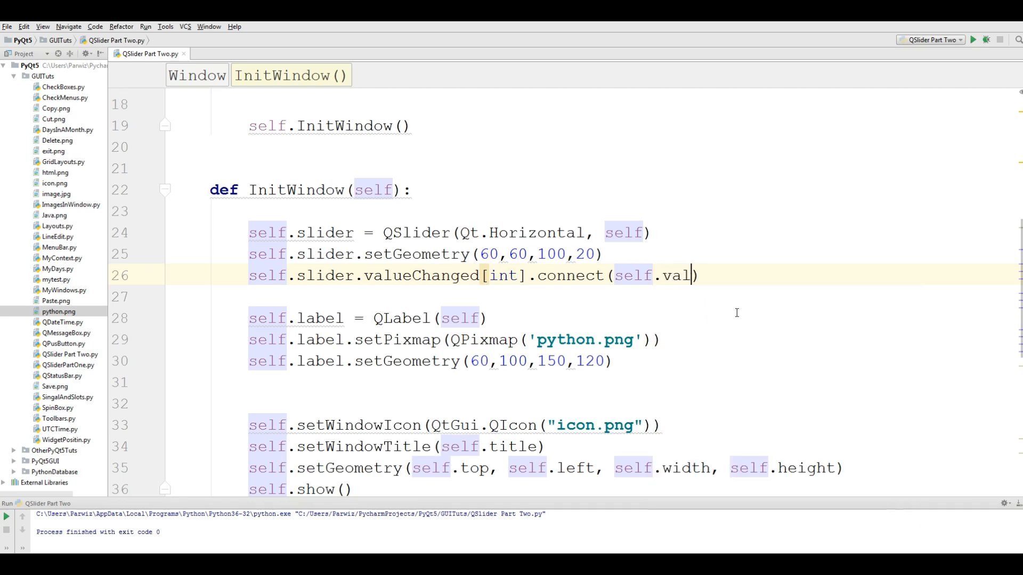
scroll(down, 3)
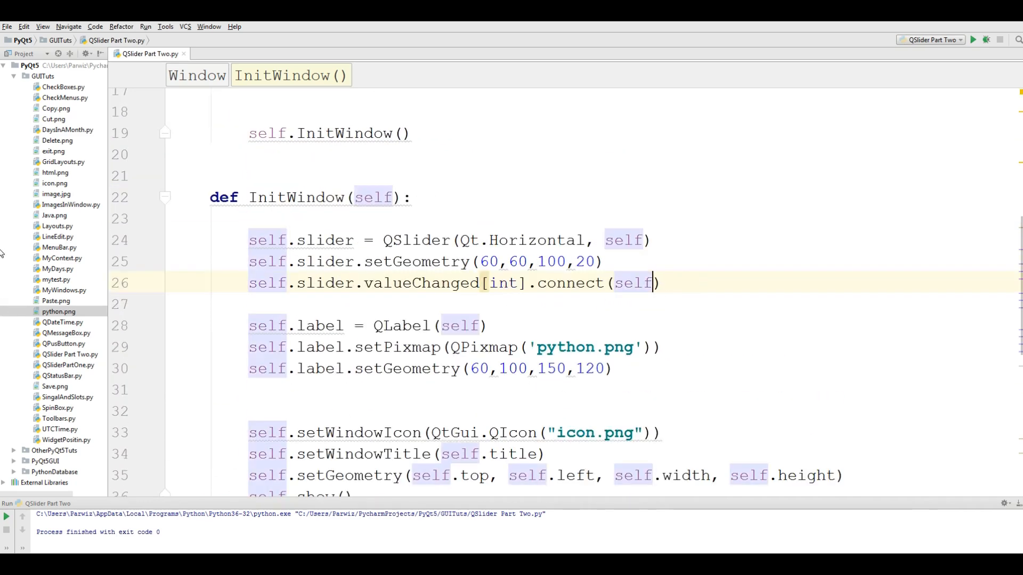
text(.ChangedValue())
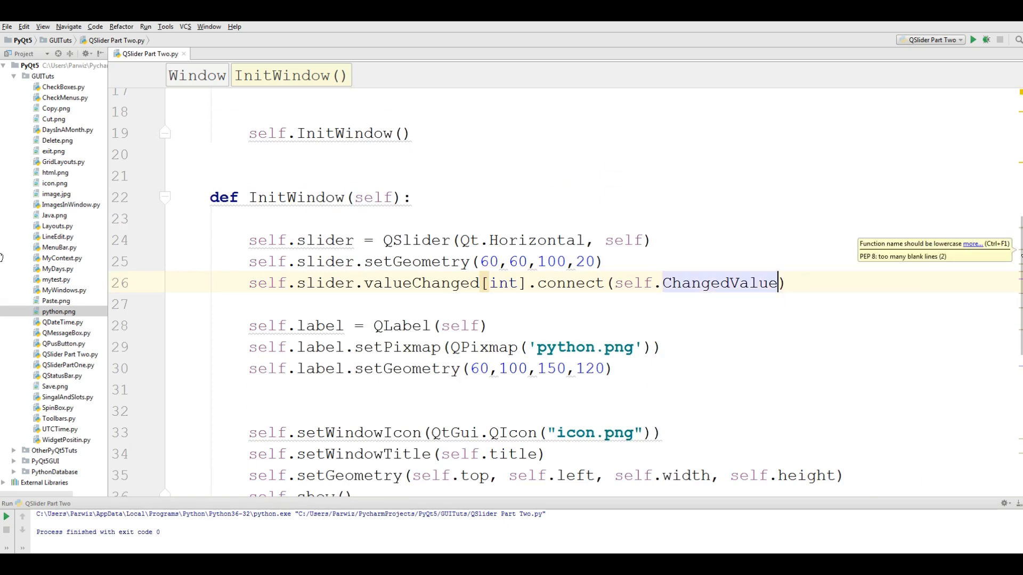
Scroll through the code to review the ChangedValue method.
scroll(down, 3)
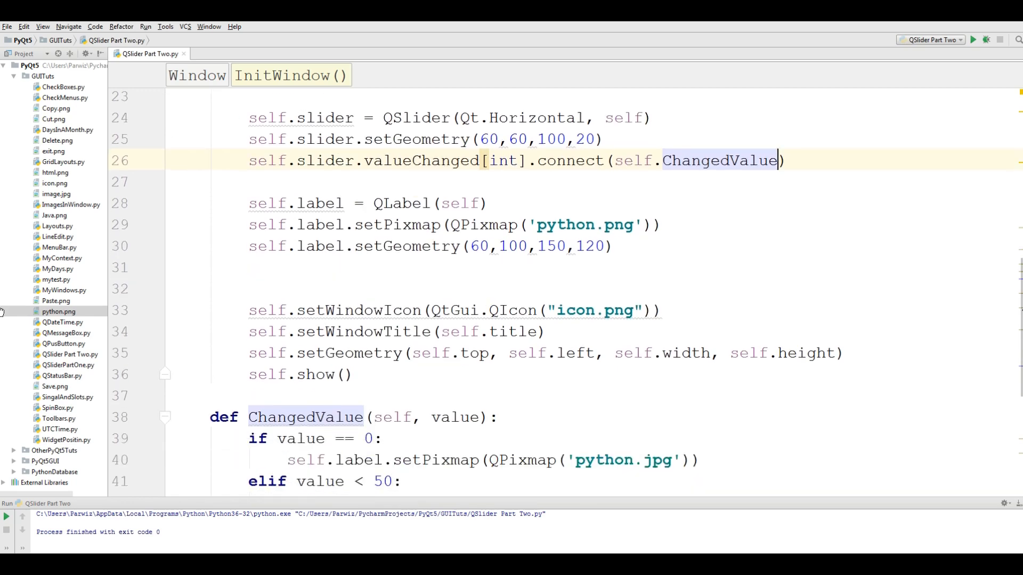
scroll(down, 3)
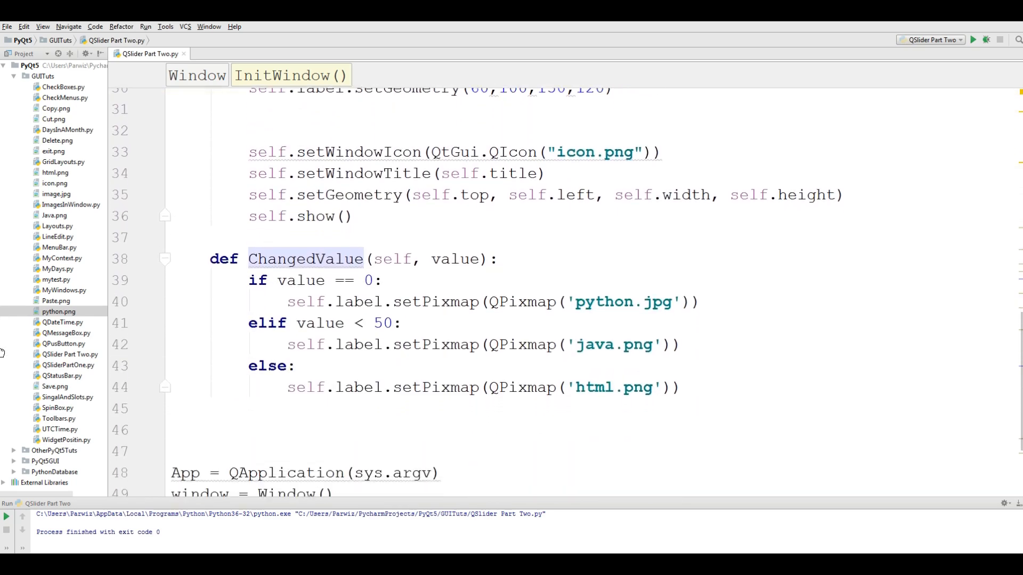
scroll(up, 3)
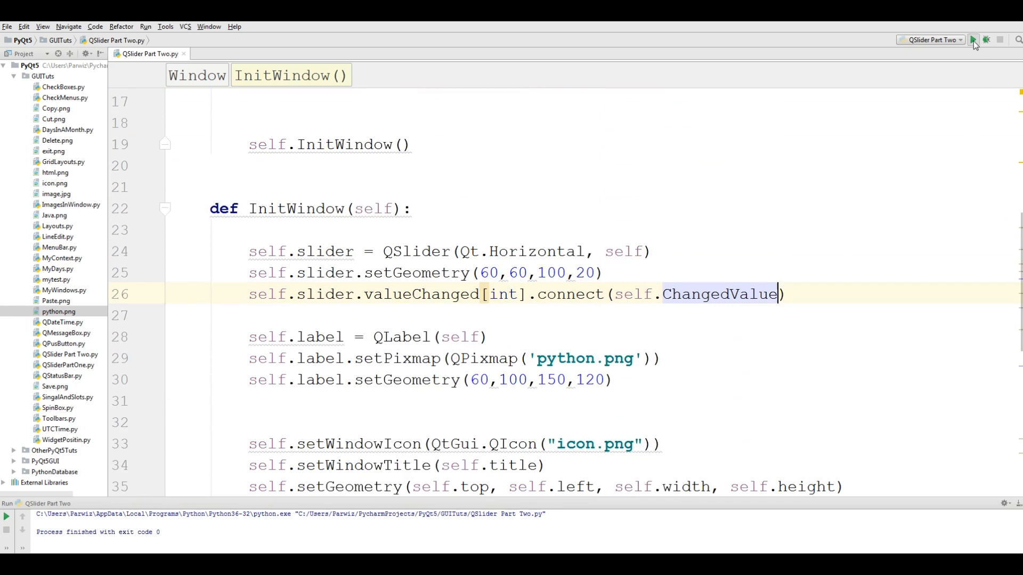
mouse_move(977, 39)
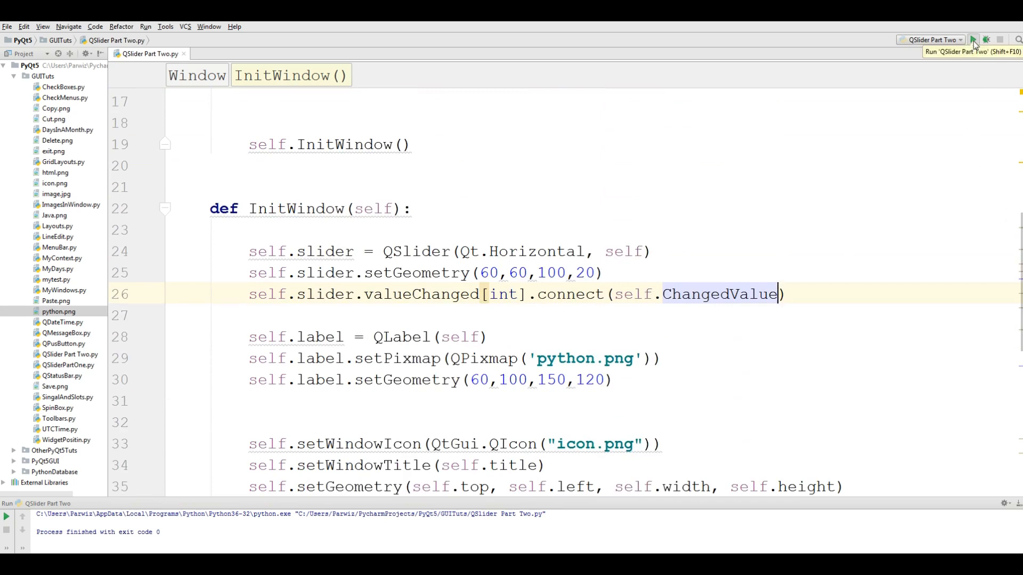
Run the script, drag the slider through the Java and HTML5 logos, and close the window.
click(977, 40)
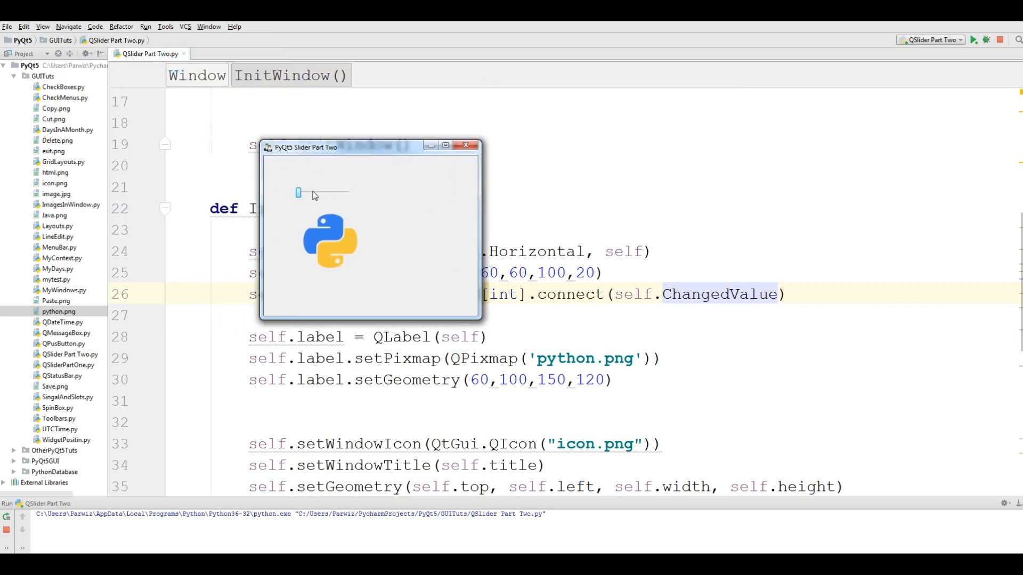
drag(298, 193, 307, 192)
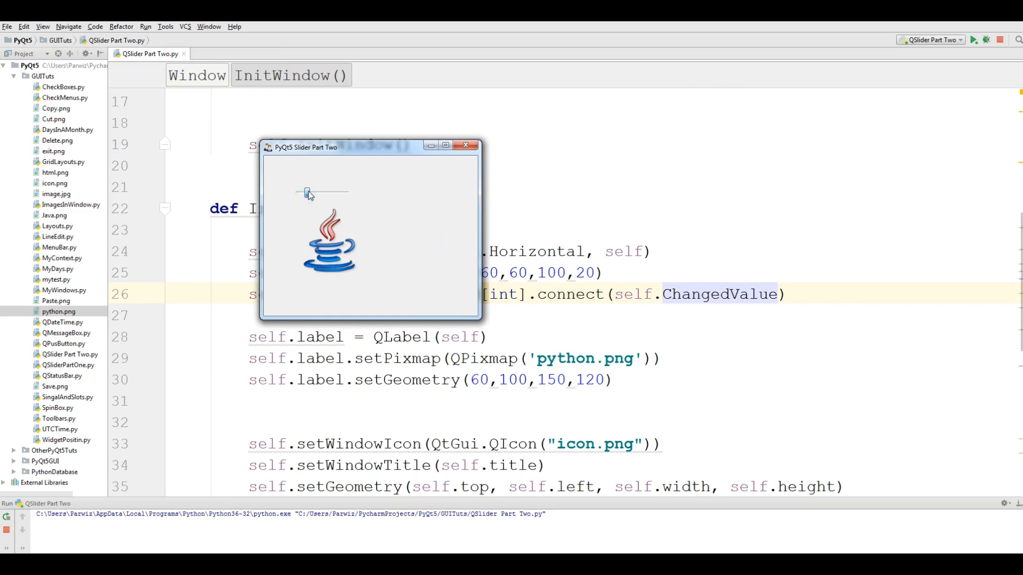
drag(307, 193, 346, 192)
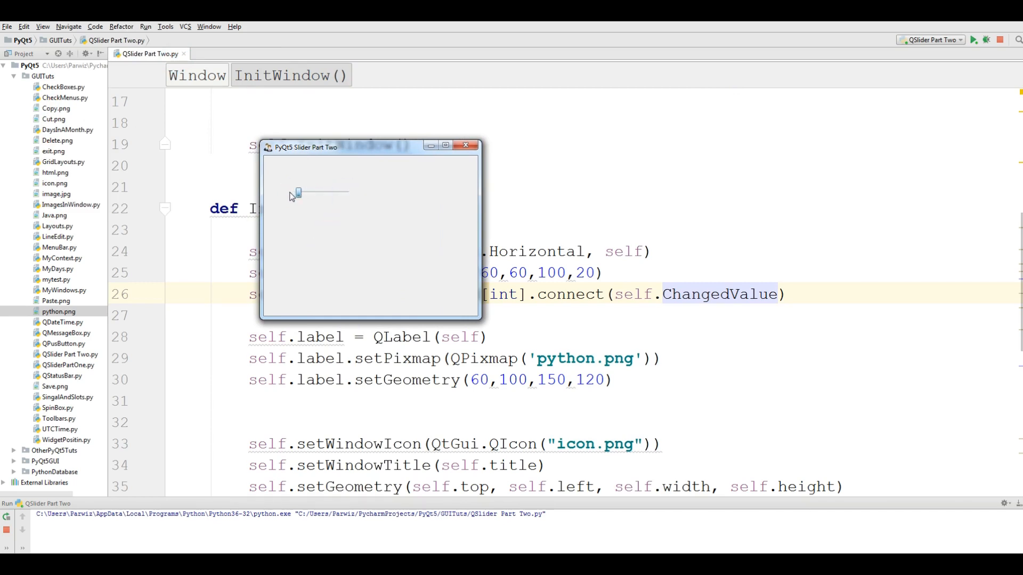
drag(297, 192, 342, 192)
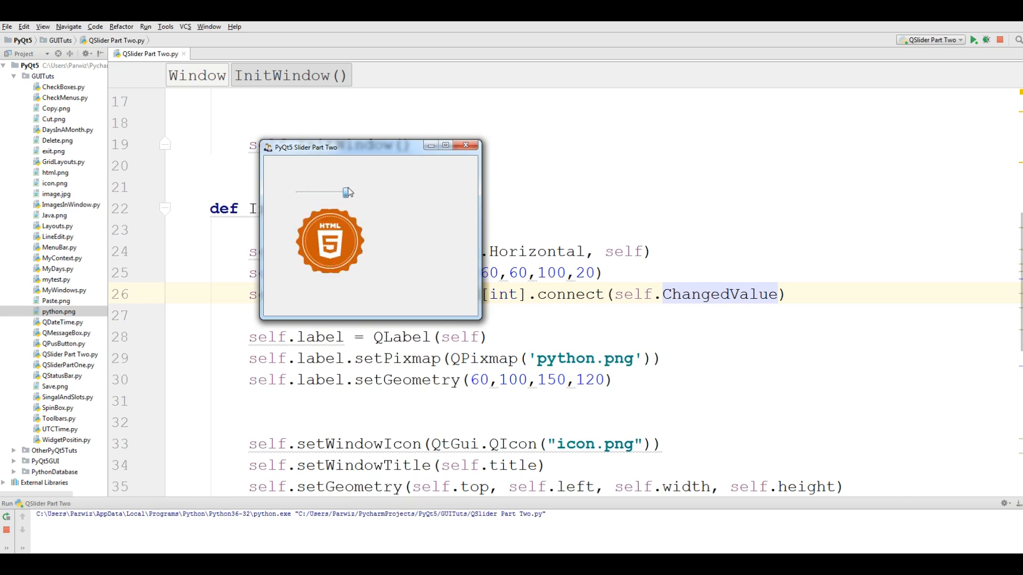
click(466, 145)
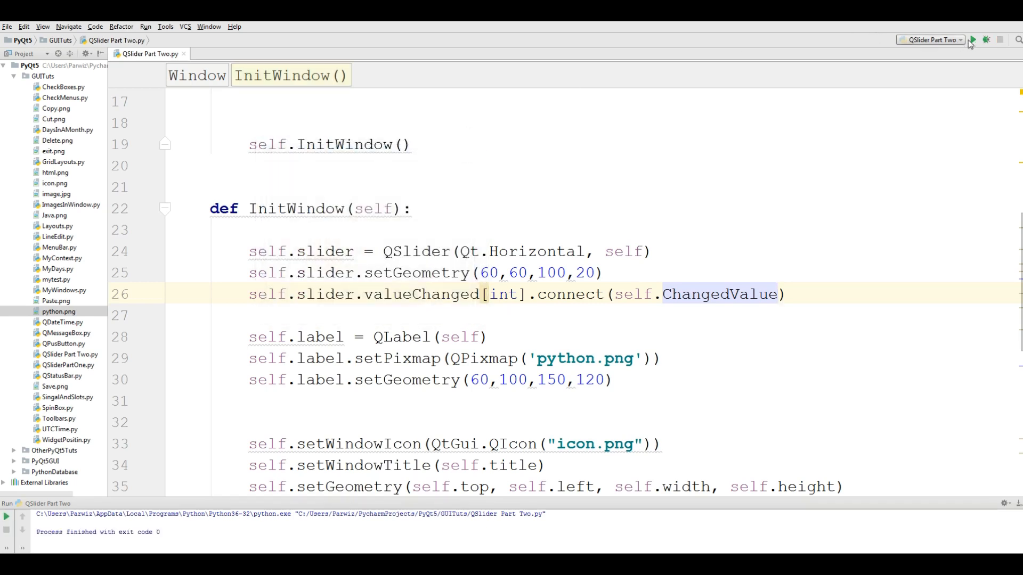
Run the app again and slide between Java and HTML5 logos.
click(975, 40)
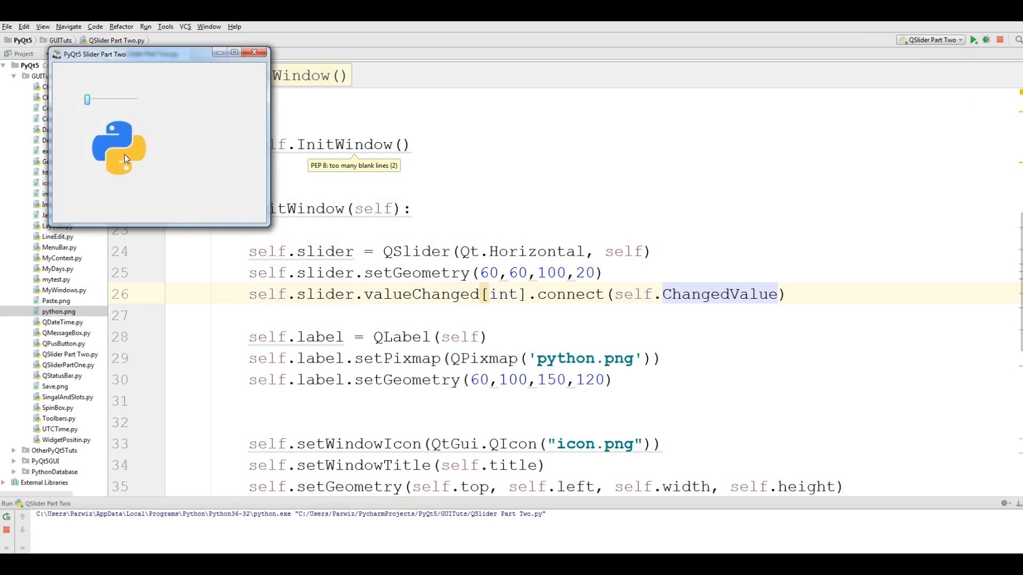
drag(86, 99, 93, 99)
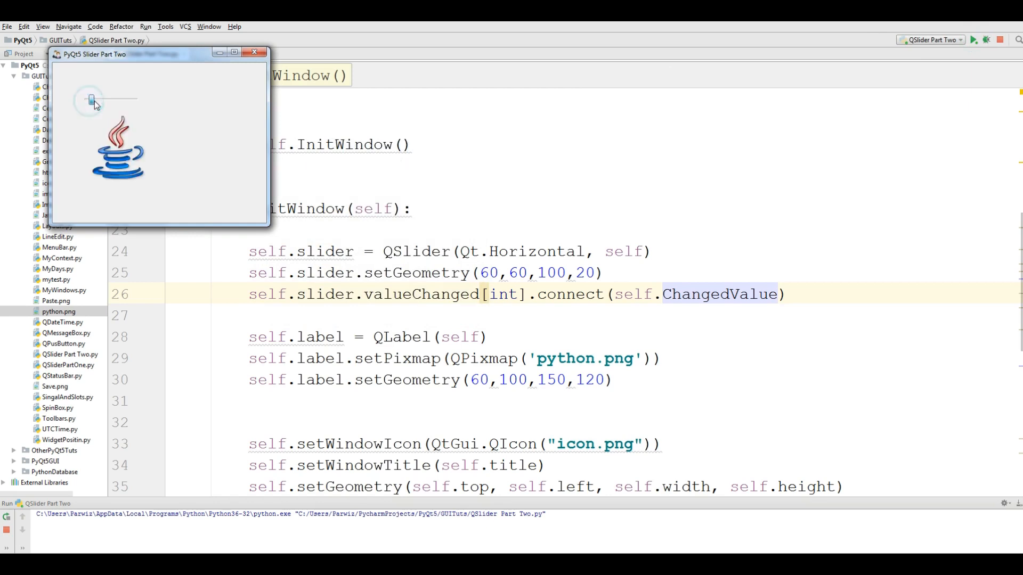
drag(91, 99, 96, 99)
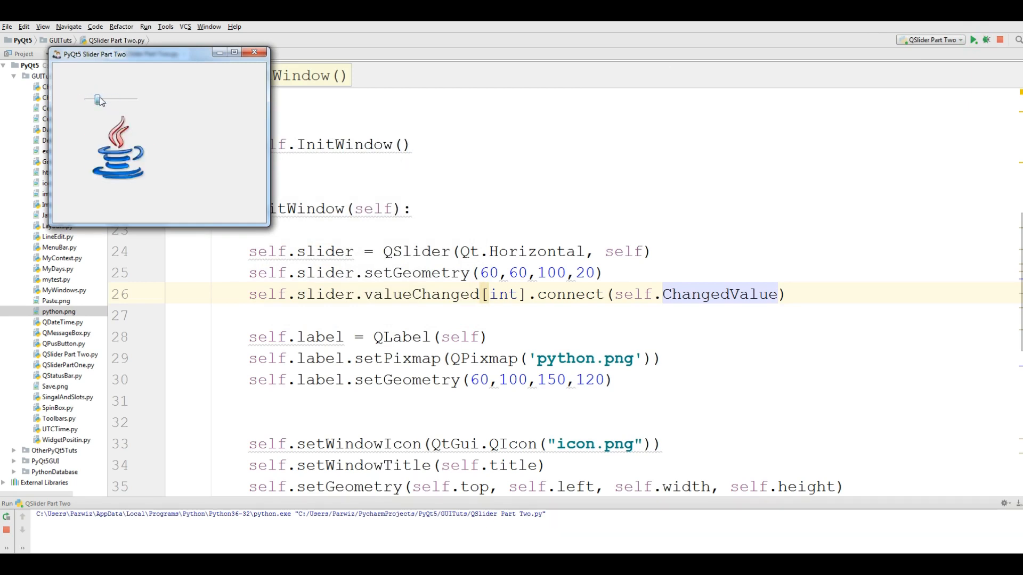
drag(99, 99, 134, 101)
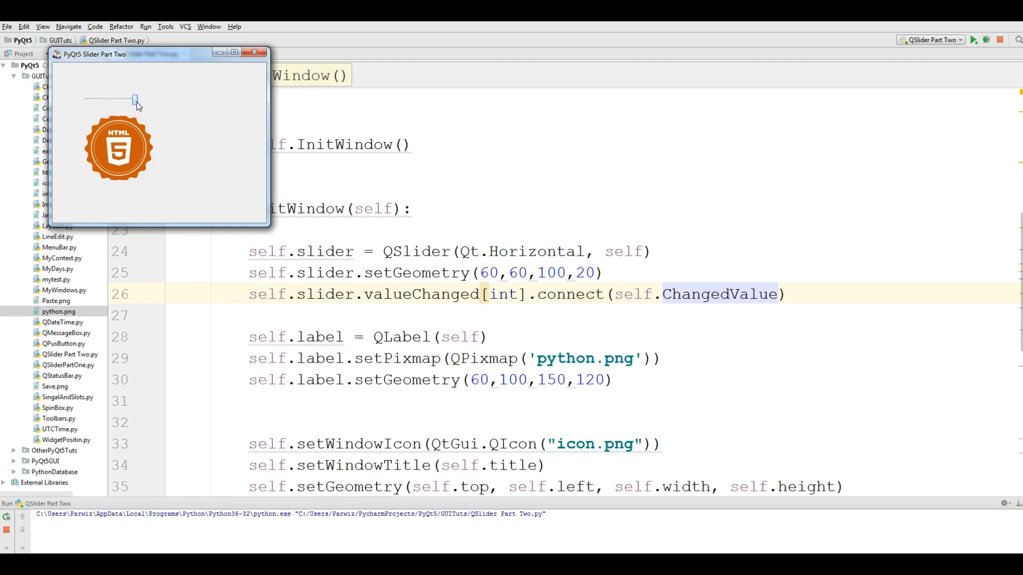
drag(134, 101, 109, 101)
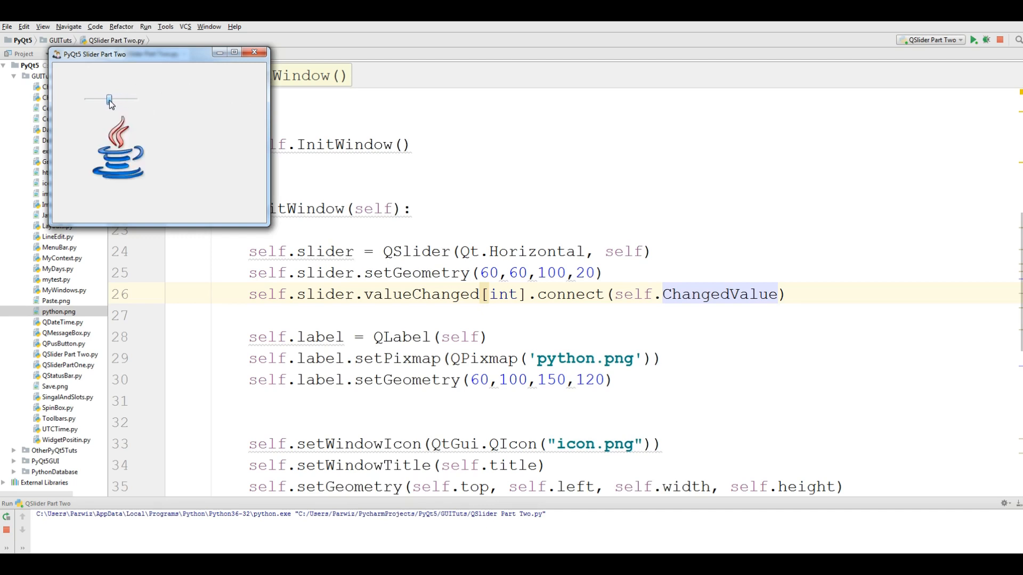